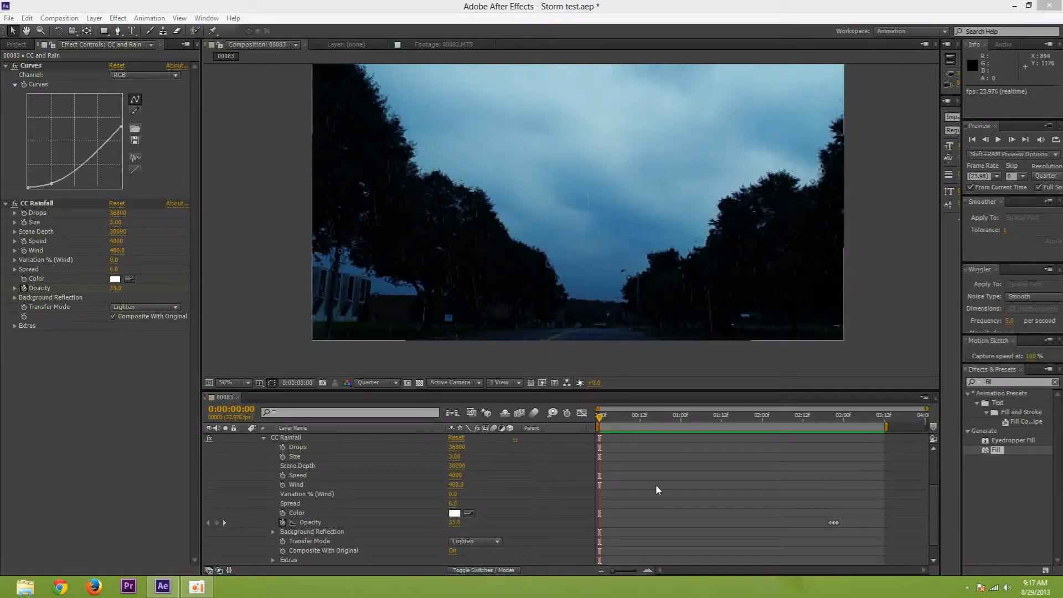
{"action": "mouse_move", "coordinate": [681, 498]}
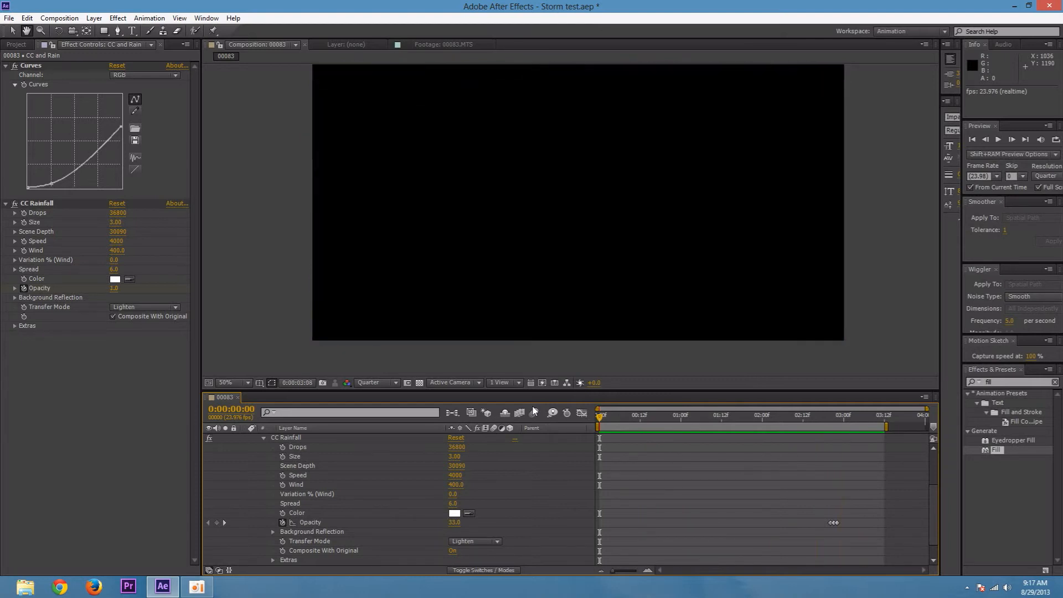
Step: Create Comp 1 from the 00083.MTS dashcam clip and accept its composition settings
{"action": "left_click", "coordinate": [16, 45]}
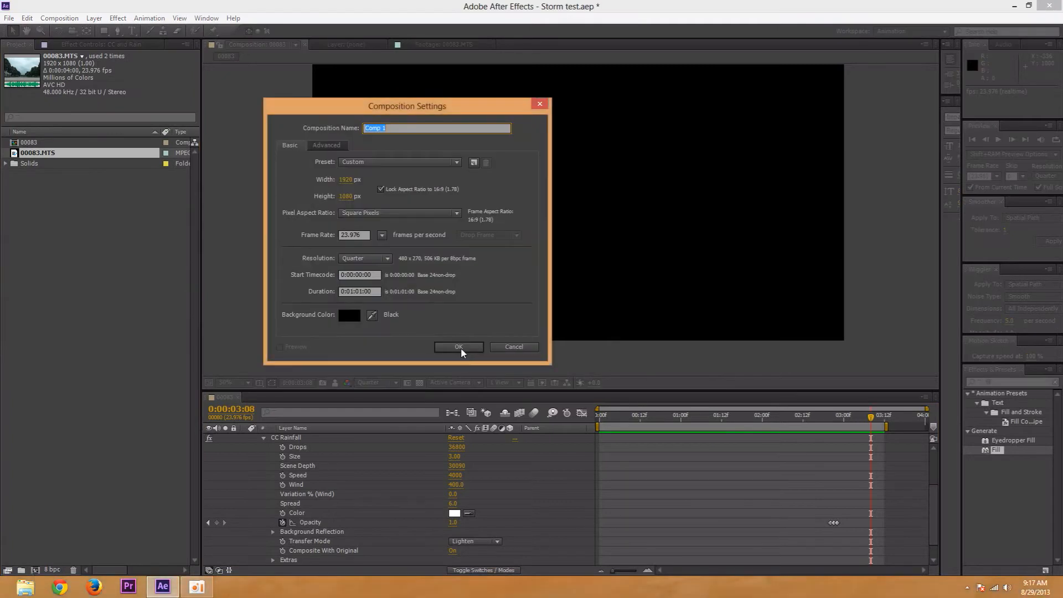
{"action": "left_click", "coordinate": [458, 347]}
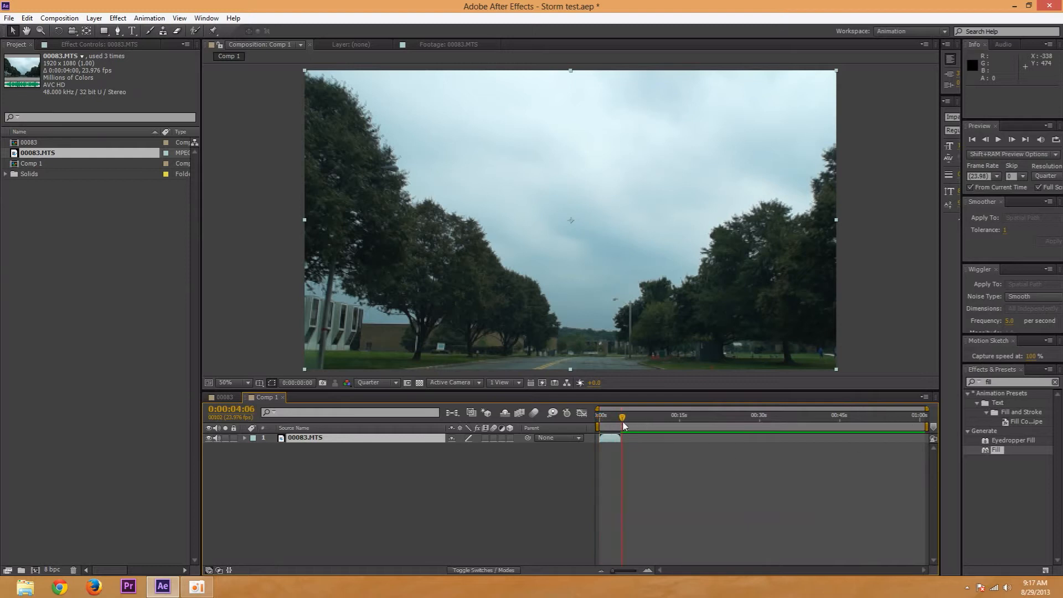
Step: RAM-preview the clip and shorten the work area to roughly three seconds
{"action": "left_click", "coordinate": [620, 415]}
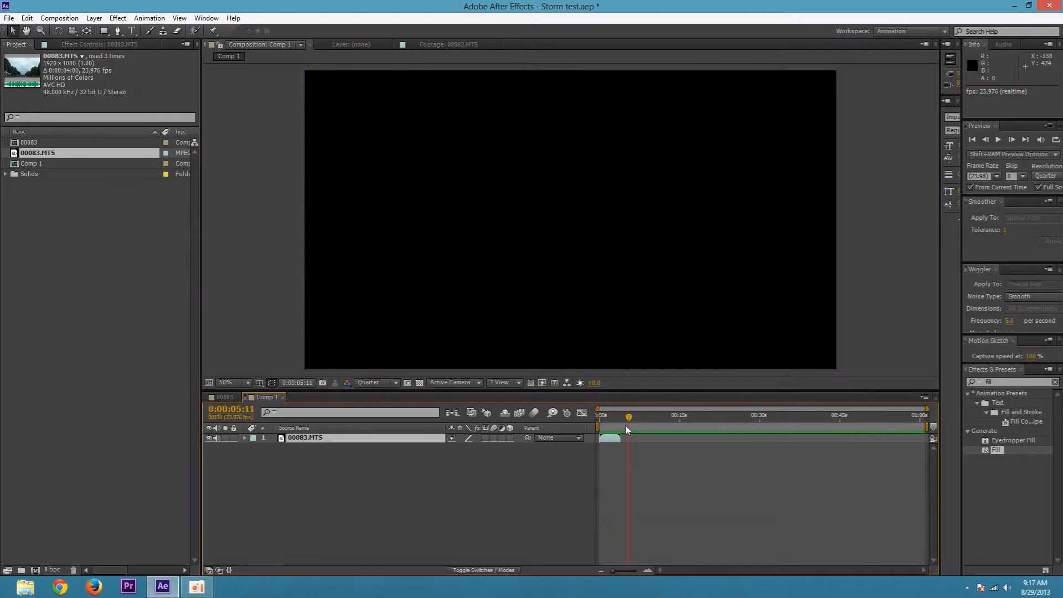
{"action": "left_click", "coordinate": [599, 415]}
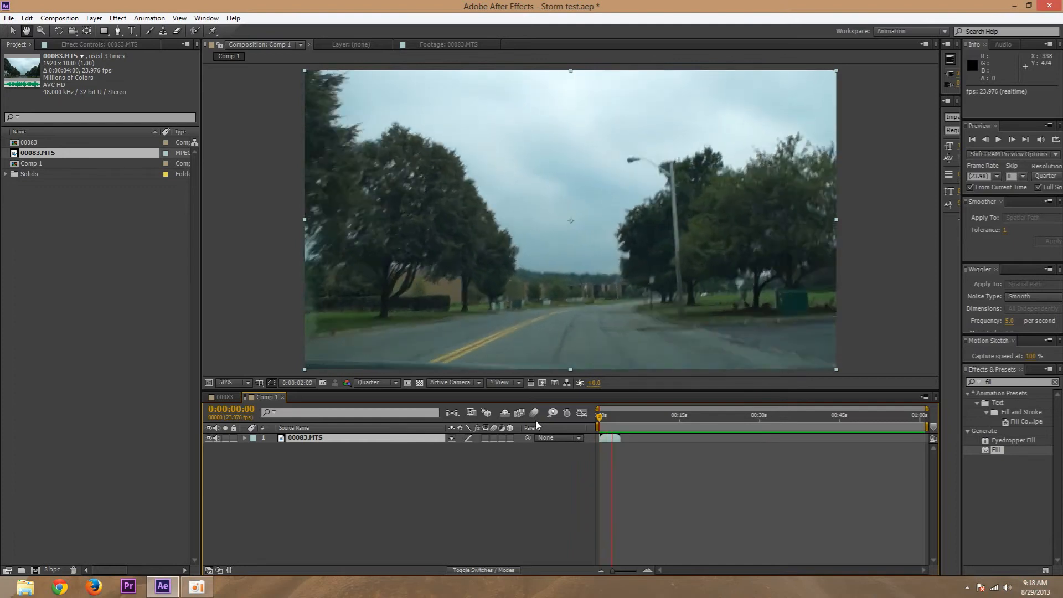
{"action": "left_click", "coordinate": [616, 415]}
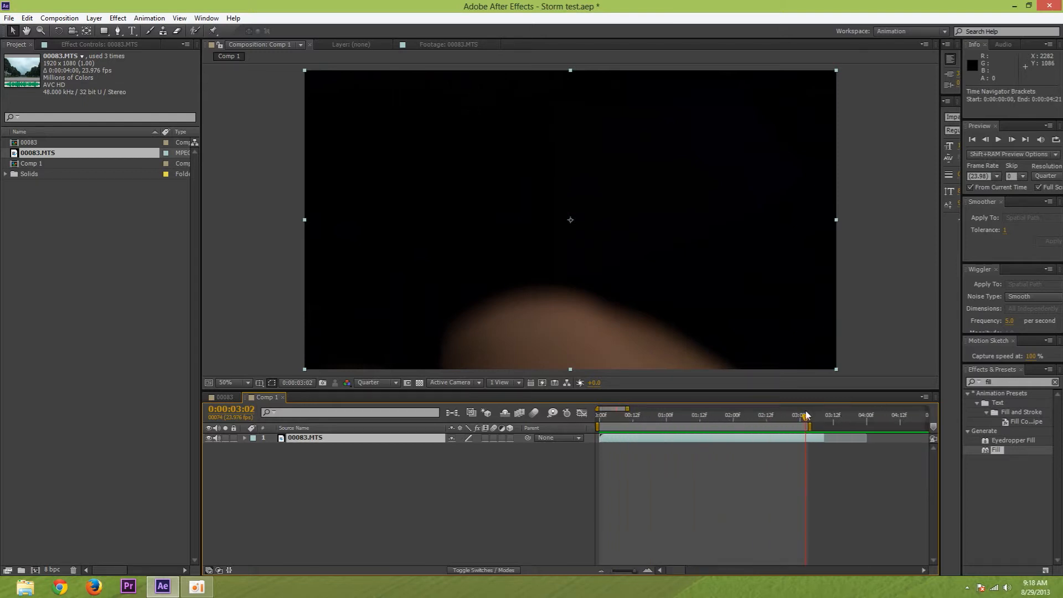
{"action": "left_click", "coordinate": [599, 415]}
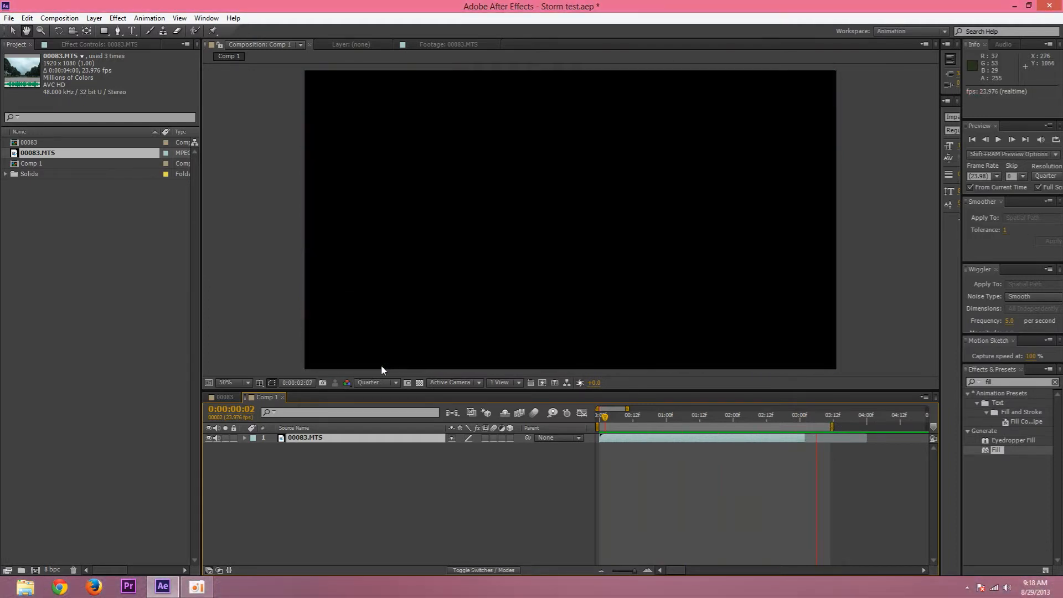
{"action": "left_click", "coordinate": [659, 414]}
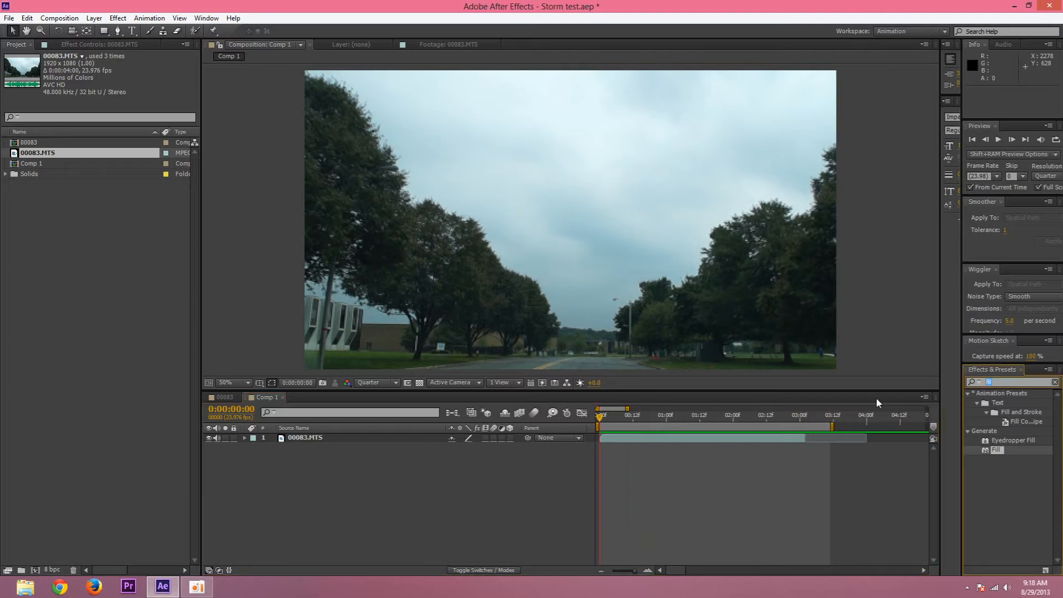
{"action": "mouse_move", "coordinate": [877, 392]}
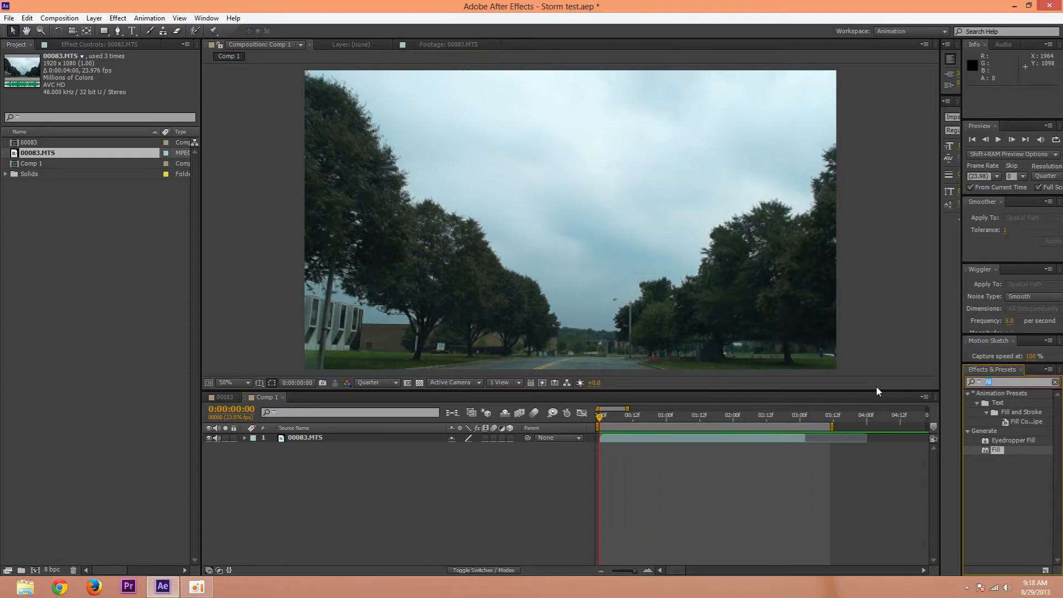
Step: Apply the Curves effect to the road clip via the Effects & Presets search
{"action": "type", "text": "curves"}
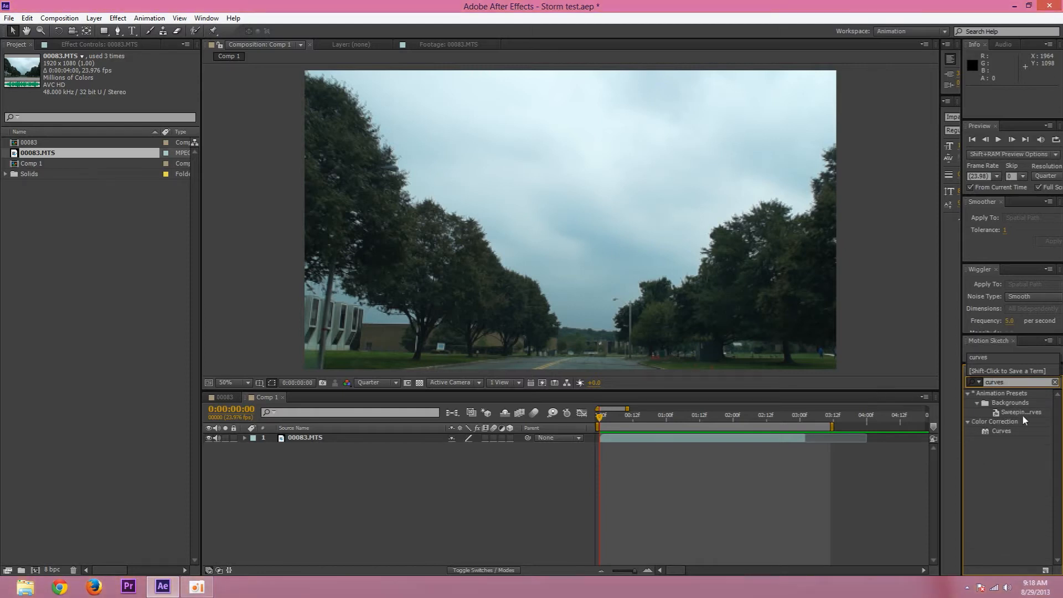
{"action": "double_click", "coordinate": [1001, 431]}
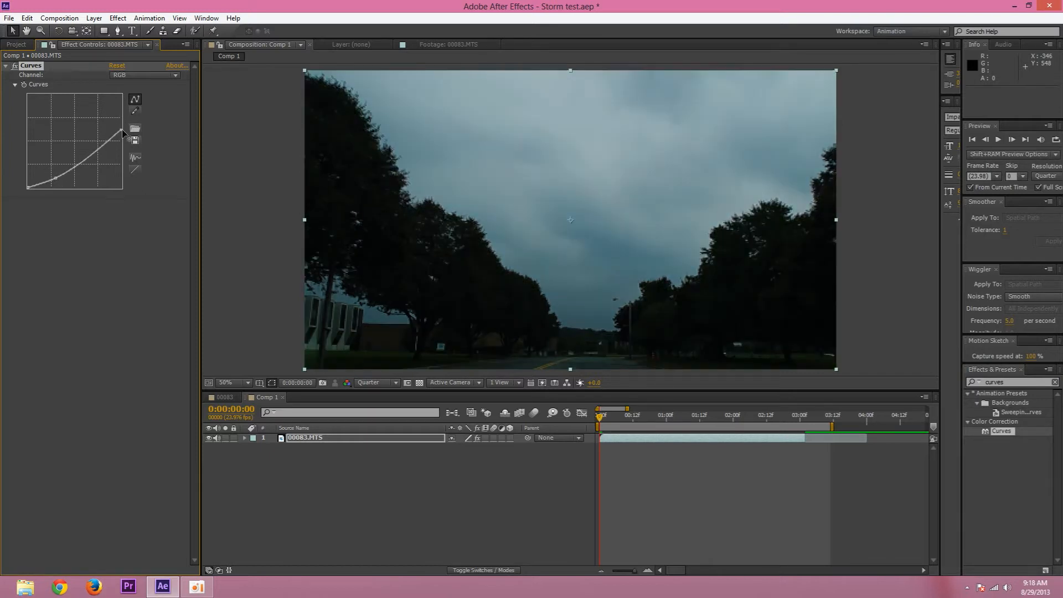
Step: Shape the Blue, Green, Red and RGB curves to darken the clip into cold stormy tones
{"action": "left_click", "coordinate": [143, 74]}
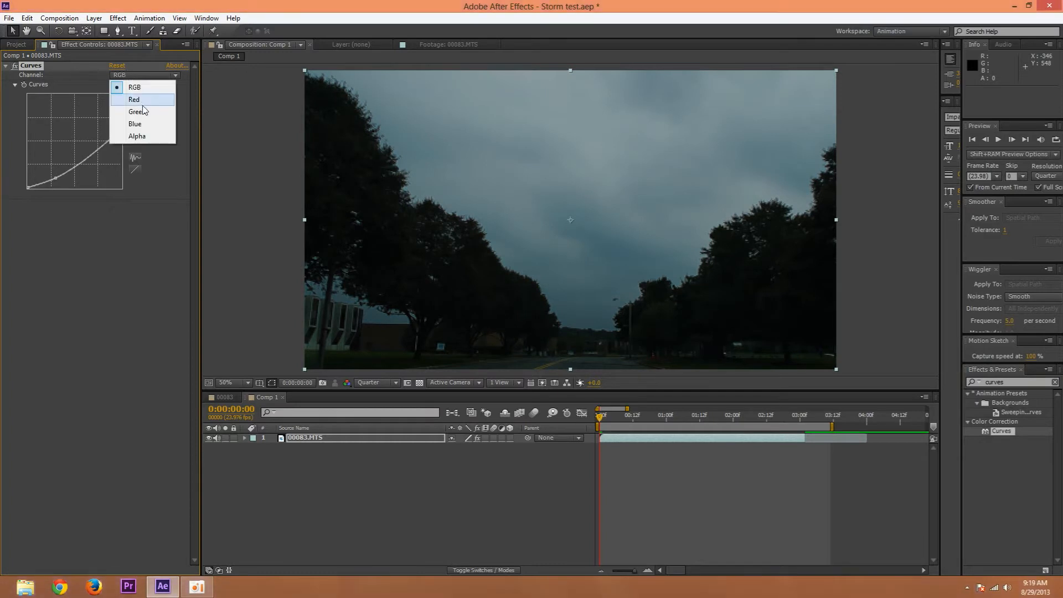
{"action": "left_click", "coordinate": [134, 124]}
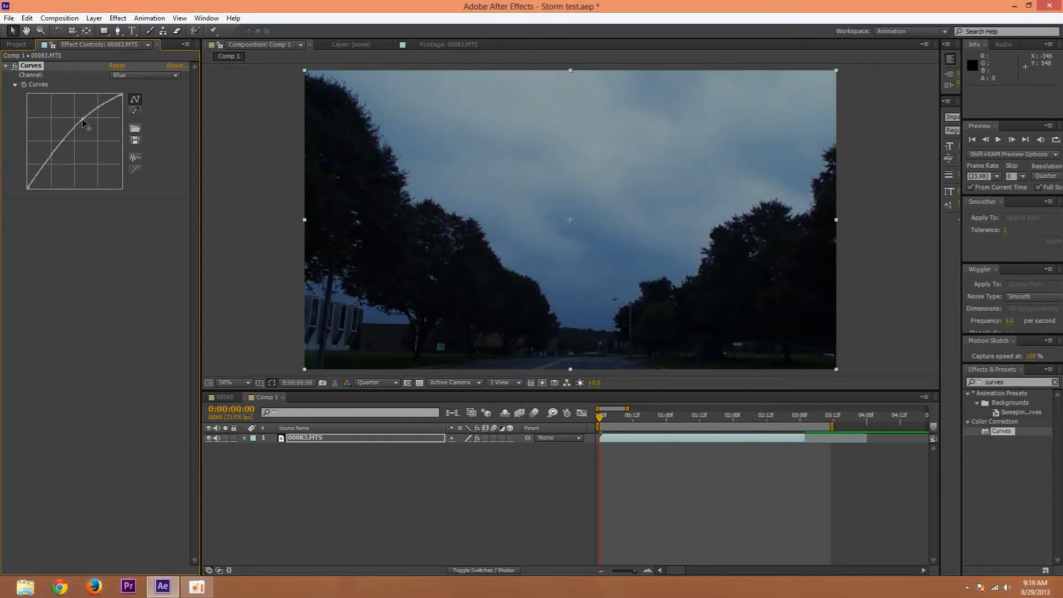
{"action": "left_click", "coordinate": [144, 75]}
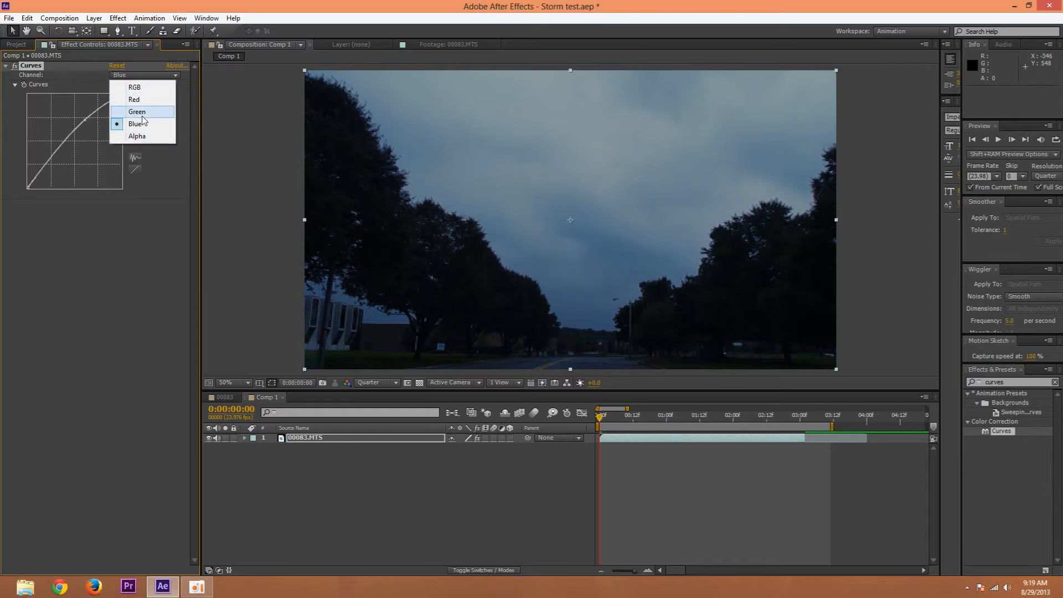
{"action": "left_click", "coordinate": [136, 112]}
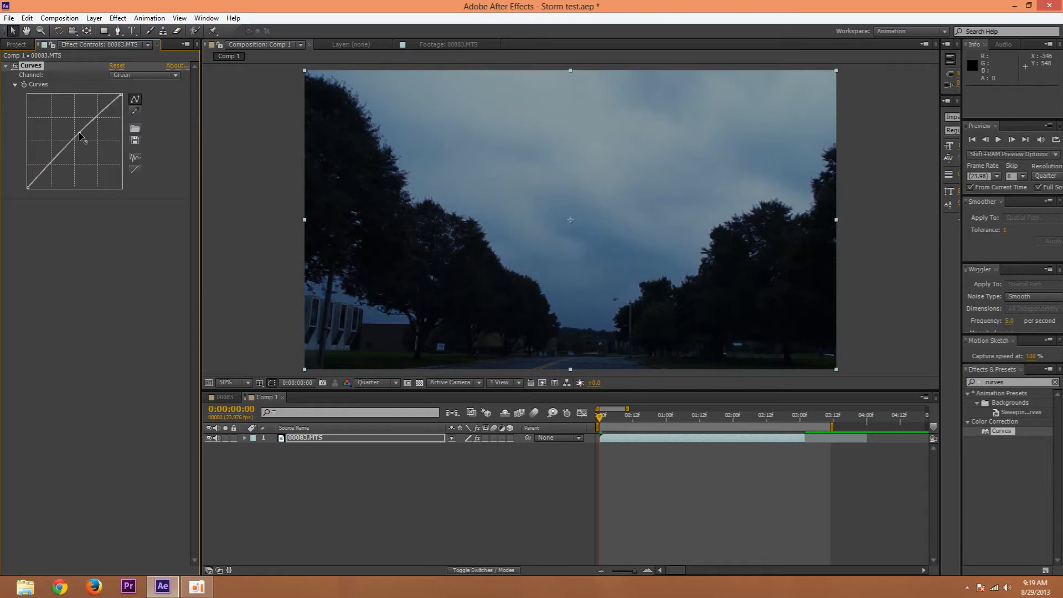
{"action": "left_click_drag", "start_coordinate": [80, 136], "coordinate": [77, 130]}
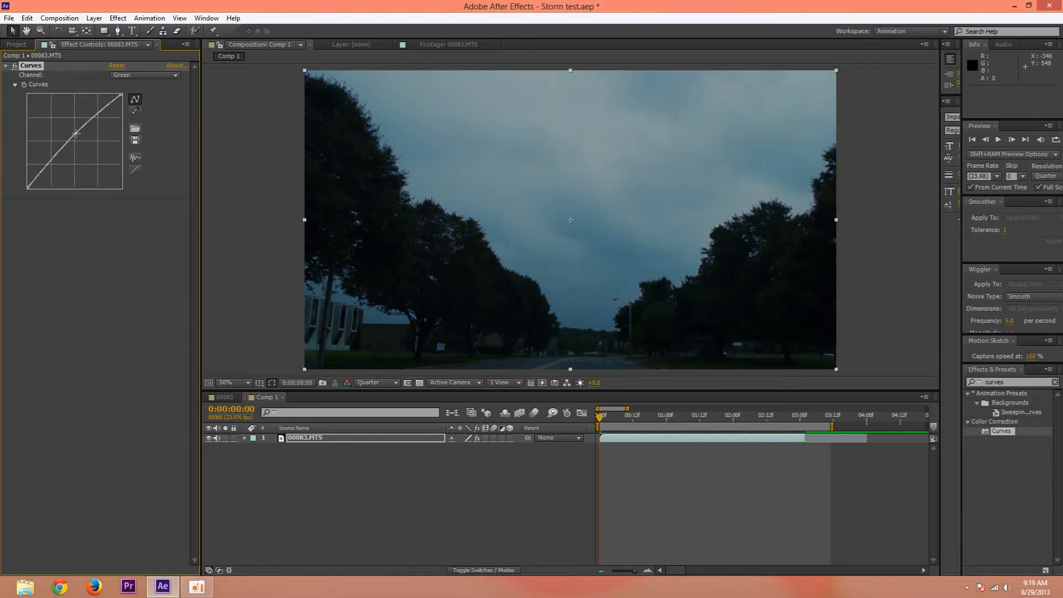
{"action": "left_click", "coordinate": [145, 75]}
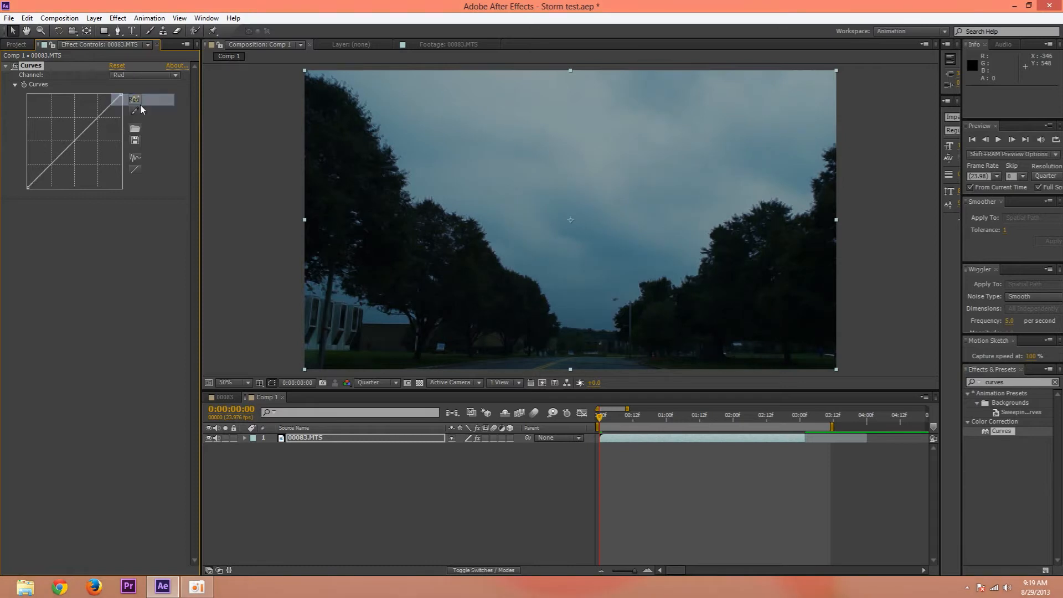
{"action": "left_click", "coordinate": [145, 74]}
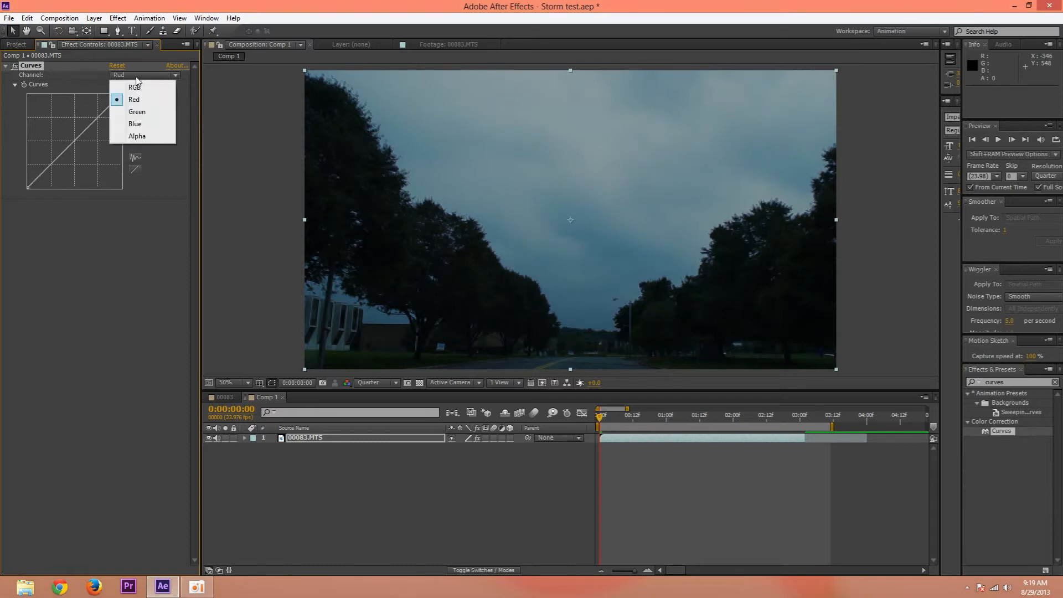
{"action": "left_click", "coordinate": [134, 87]}
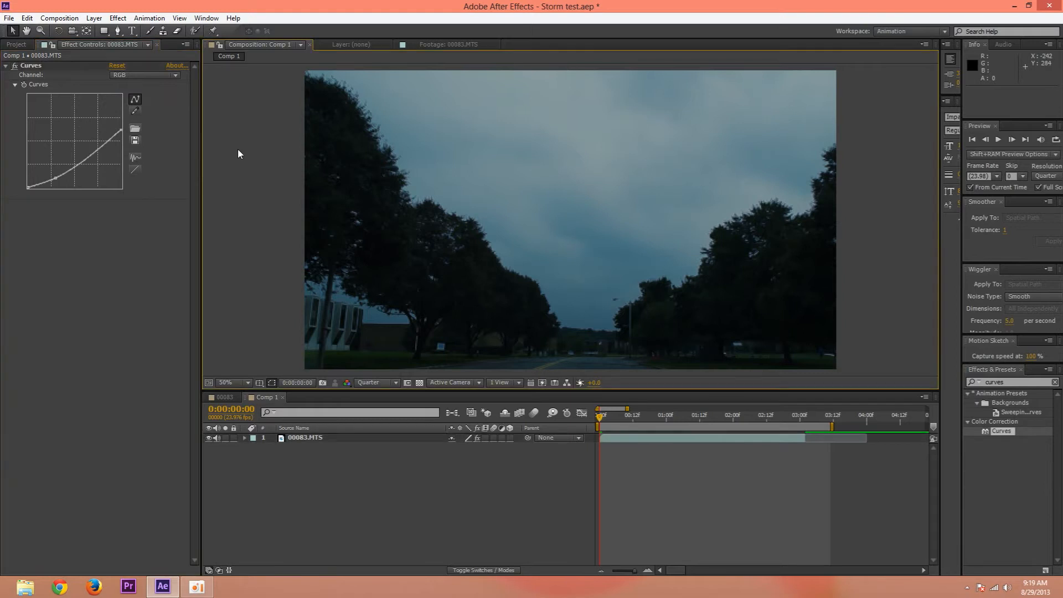
Step: Preview the graded clip in the comp
{"action": "left_click", "coordinate": [997, 139]}
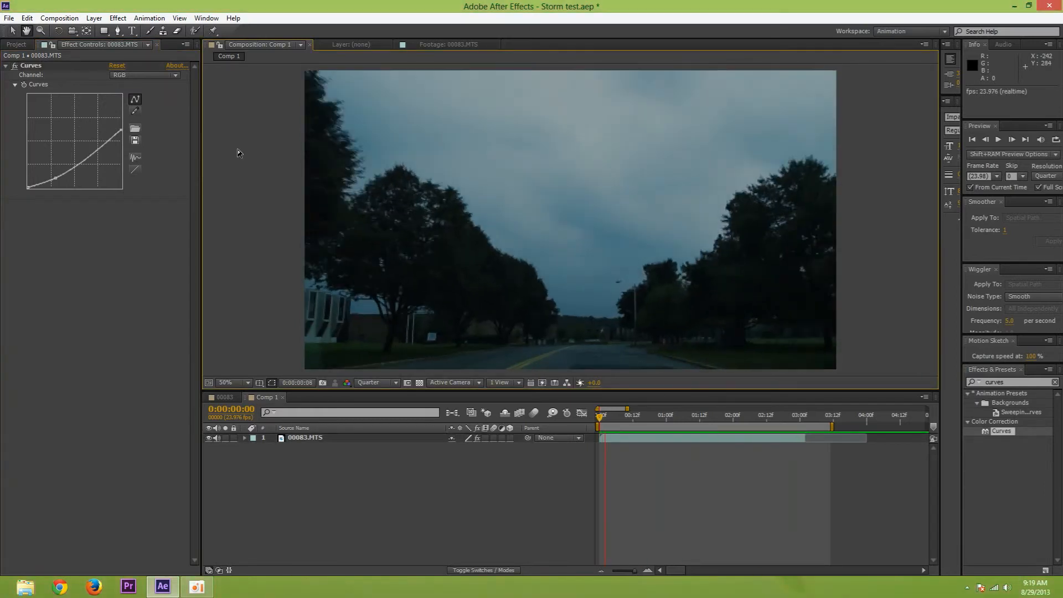
{"action": "left_click", "coordinate": [741, 414]}
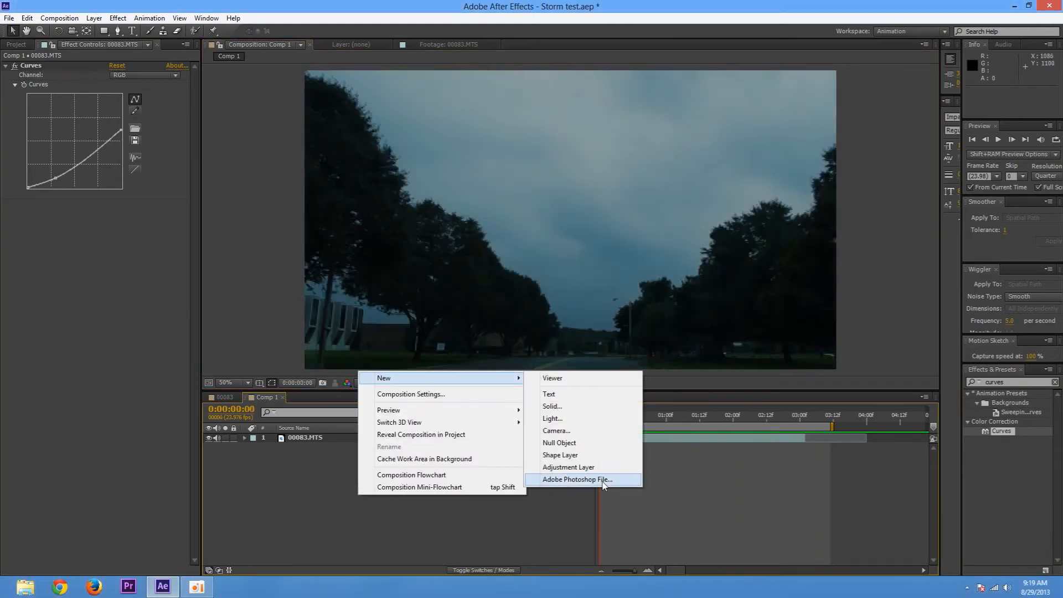
Step: Add an adjustment layer with CC Rainfall, raise Drops and Scene Depth, and preview the rain
{"action": "left_click", "coordinate": [568, 466]}
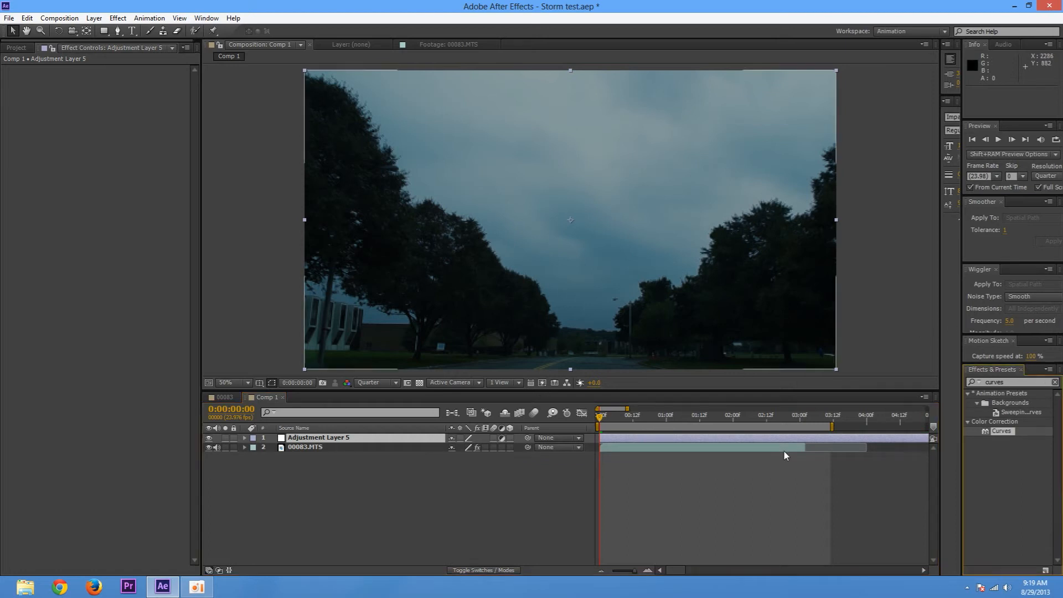
{"action": "triple_click", "coordinate": [1003, 381]}
{"action": "type", "text": "rain"}
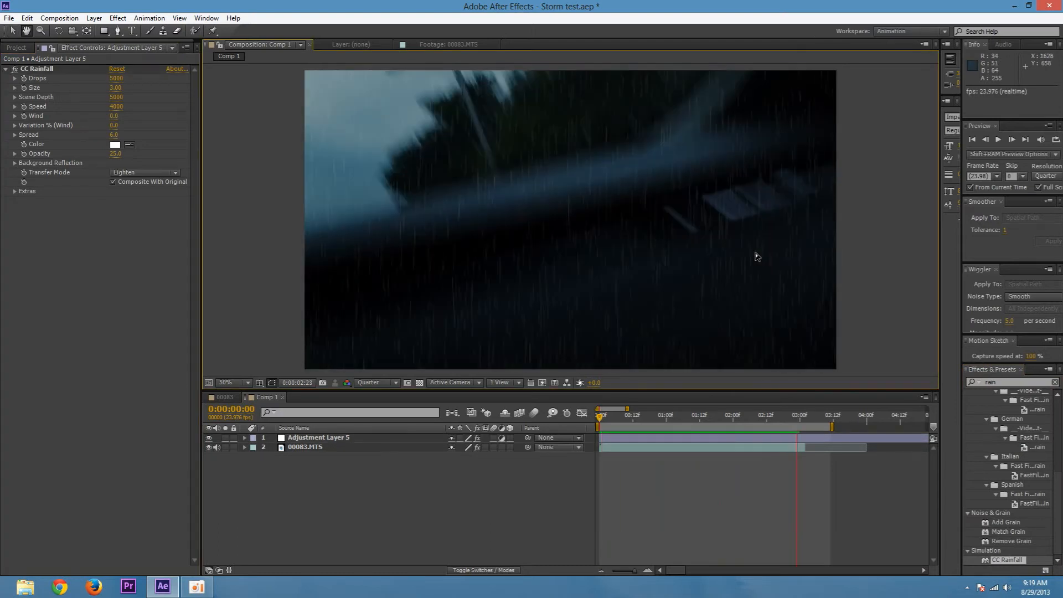
{"action": "left_click", "coordinate": [677, 414]}
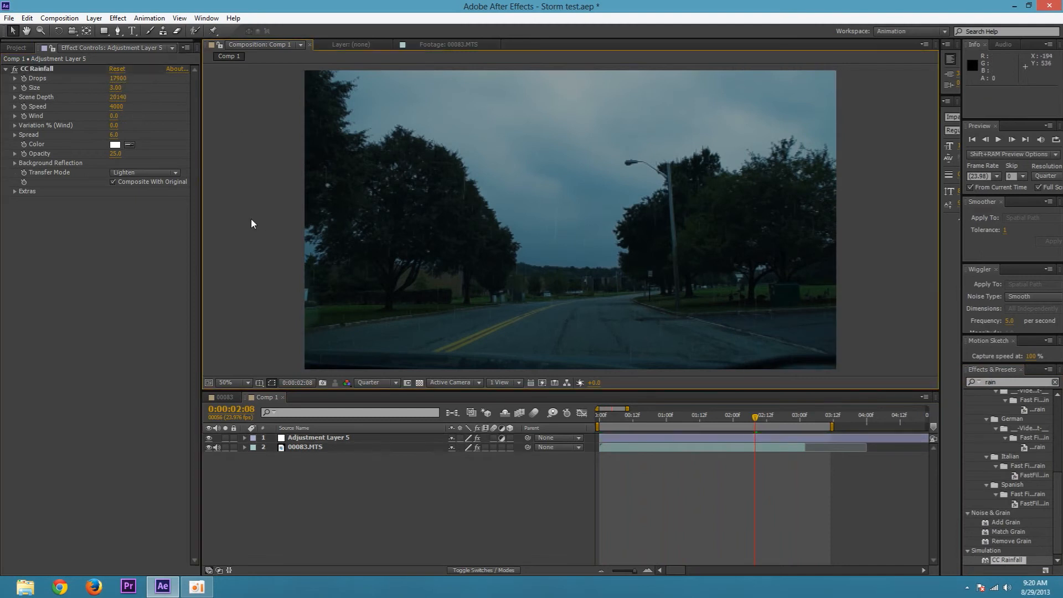
{"action": "left_click", "coordinate": [1012, 139]}
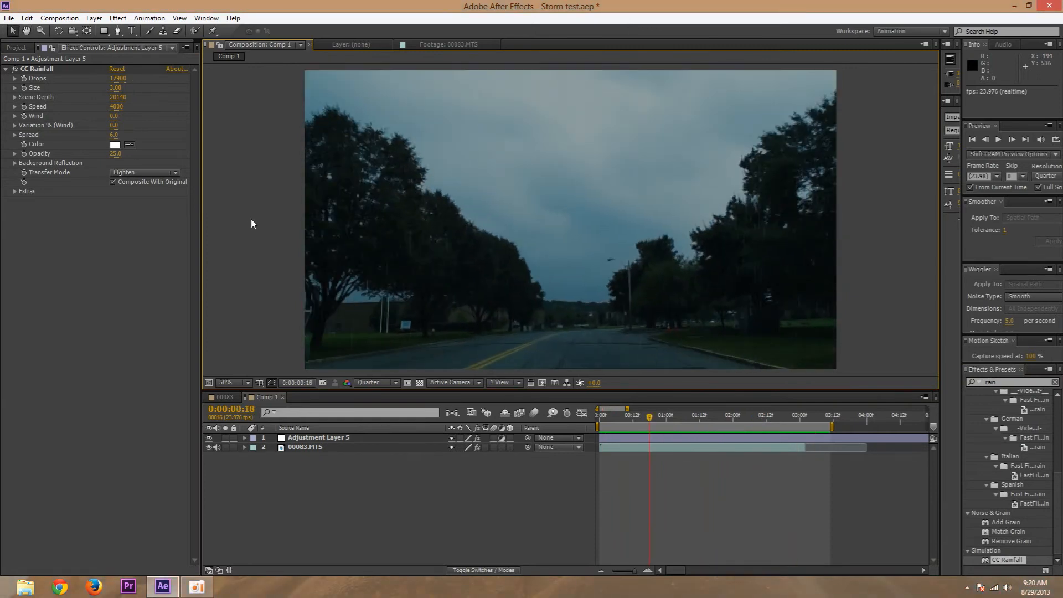
Step: Draw a Pen mask around the car hood on the top 00083.MTS layer and reveal its Mask Path
{"action": "left_click", "coordinate": [304, 446]}
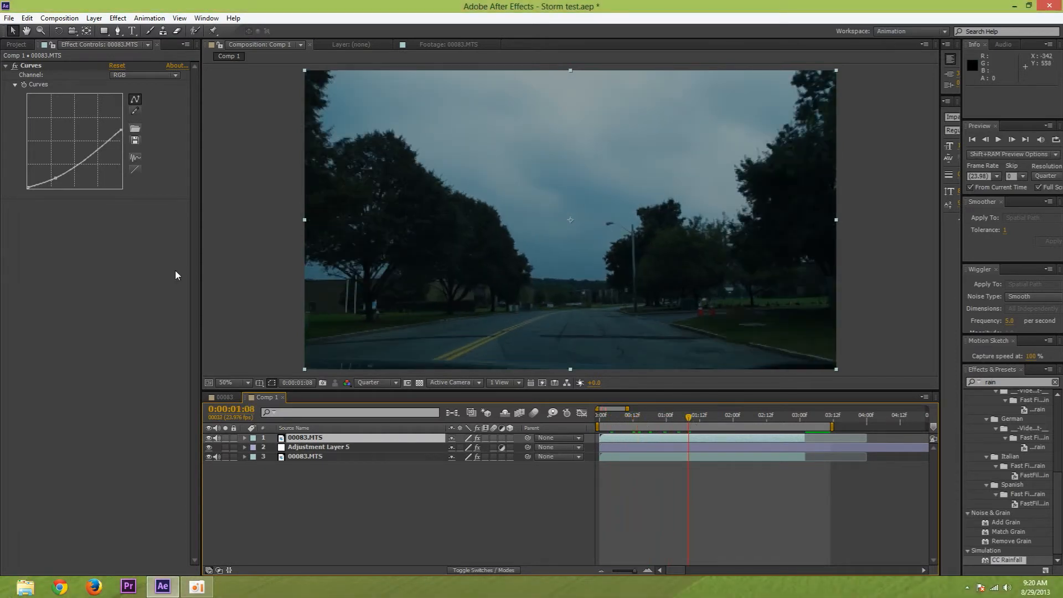
{"action": "mouse_move", "coordinate": [827, 375]}
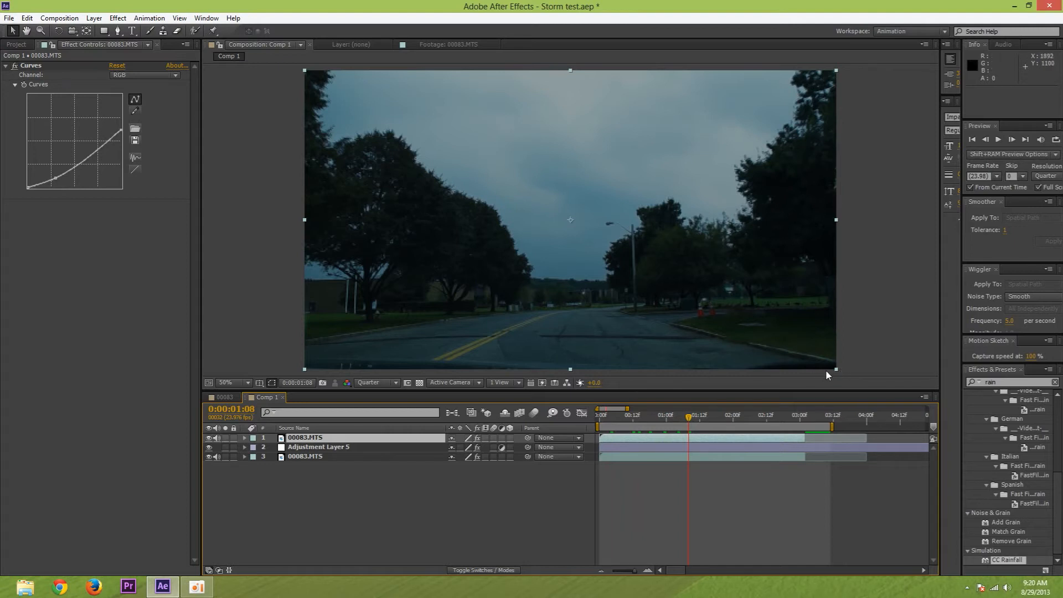
{"action": "left_click", "coordinate": [985, 139]}
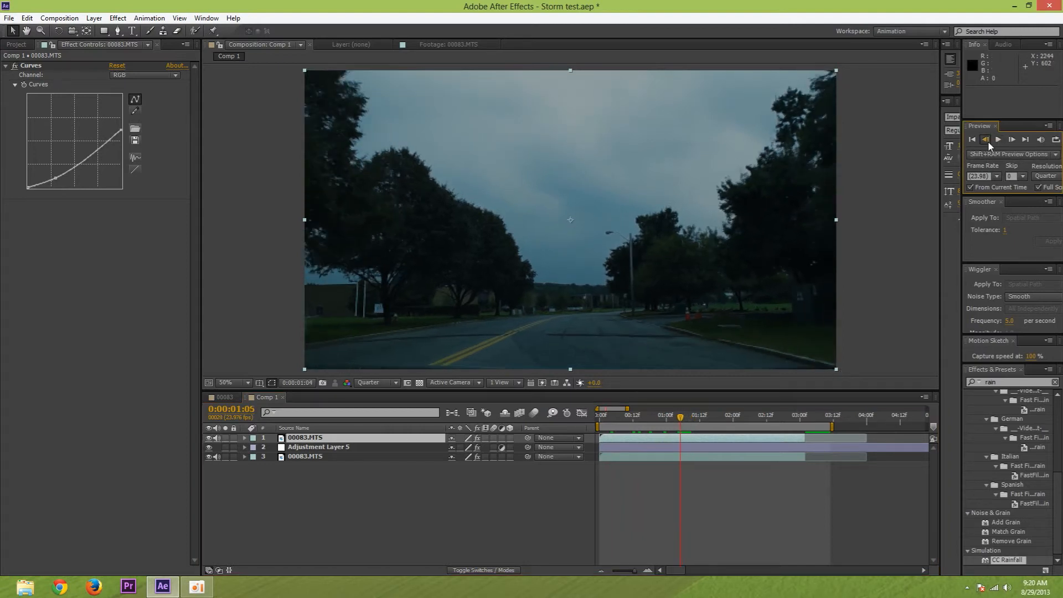
{"action": "left_click", "coordinate": [1011, 139]}
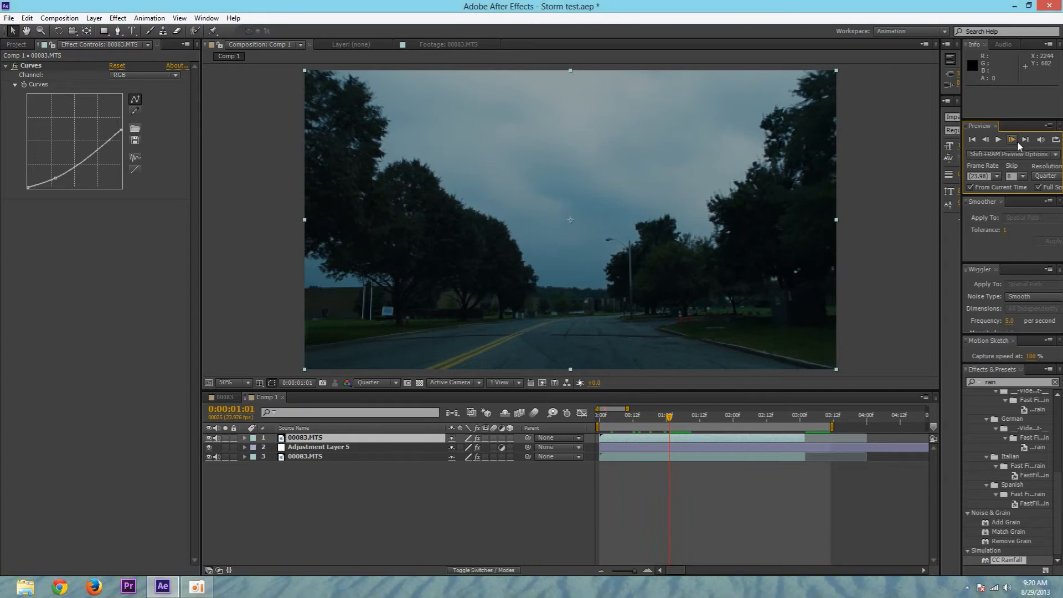
{"action": "left_click", "coordinate": [1011, 139]}
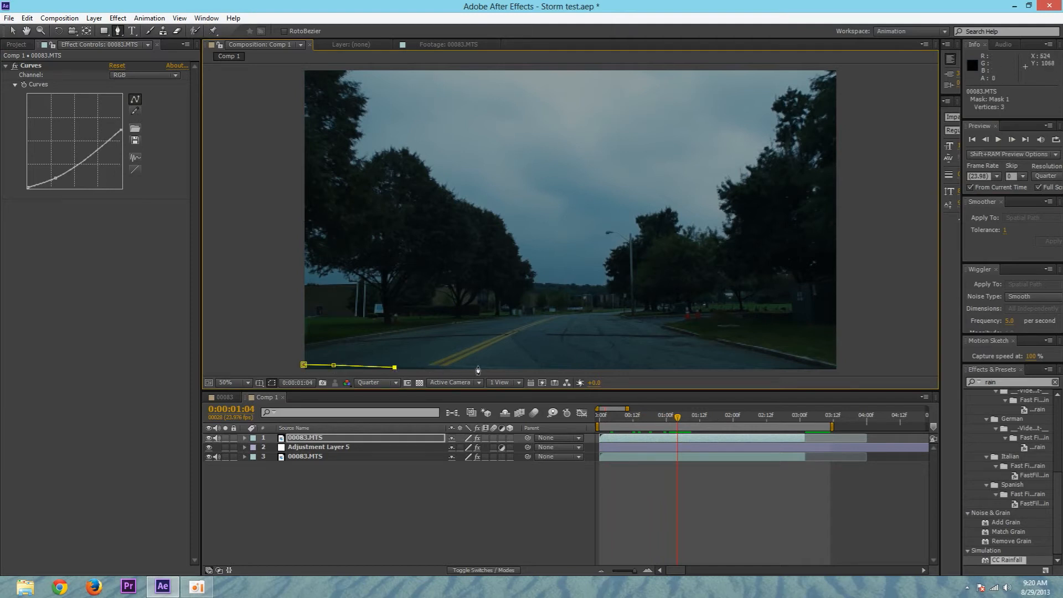
{"action": "left_click", "coordinate": [516, 366]}
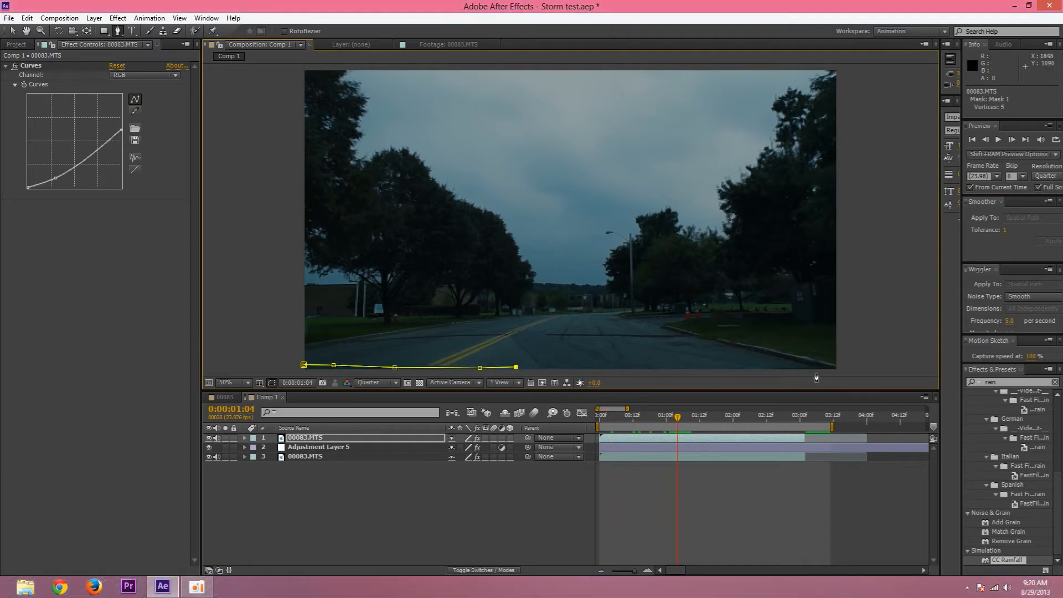
{"action": "left_click", "coordinate": [777, 372]}
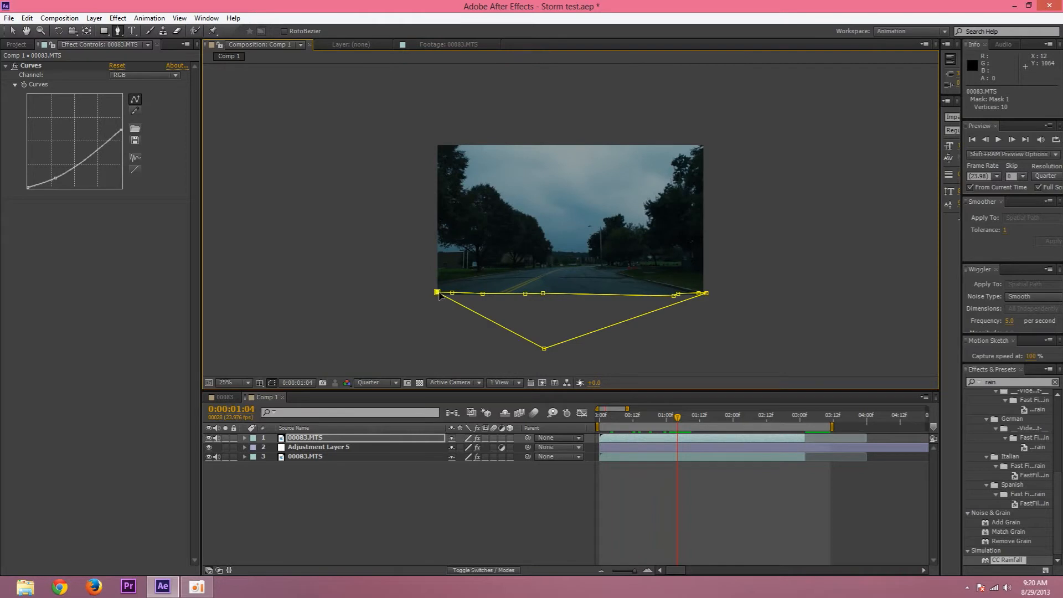
{"action": "left_click", "coordinate": [230, 383]}
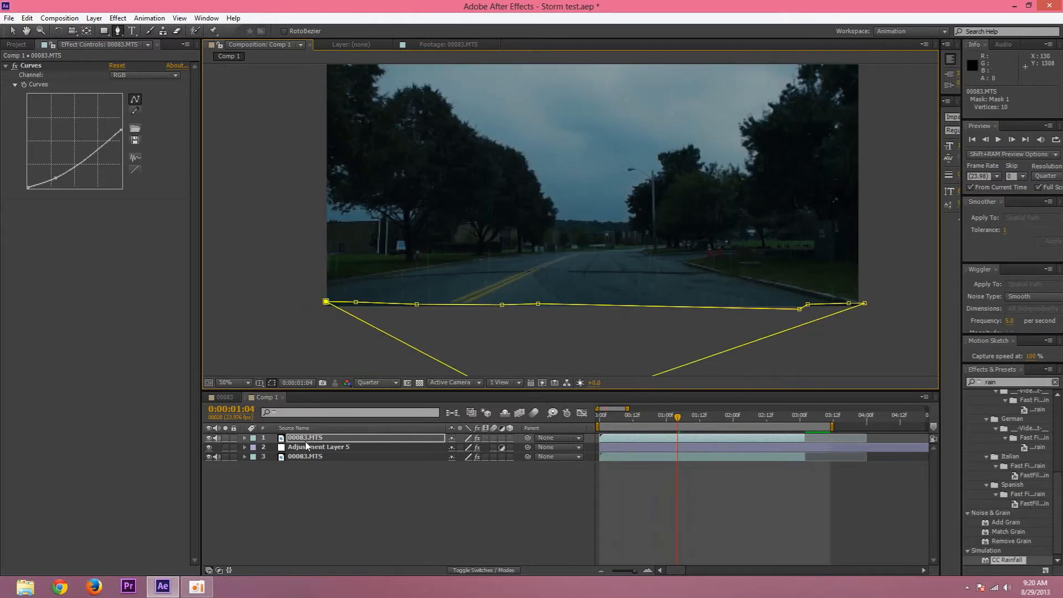
{"action": "left_click", "coordinate": [244, 437]}
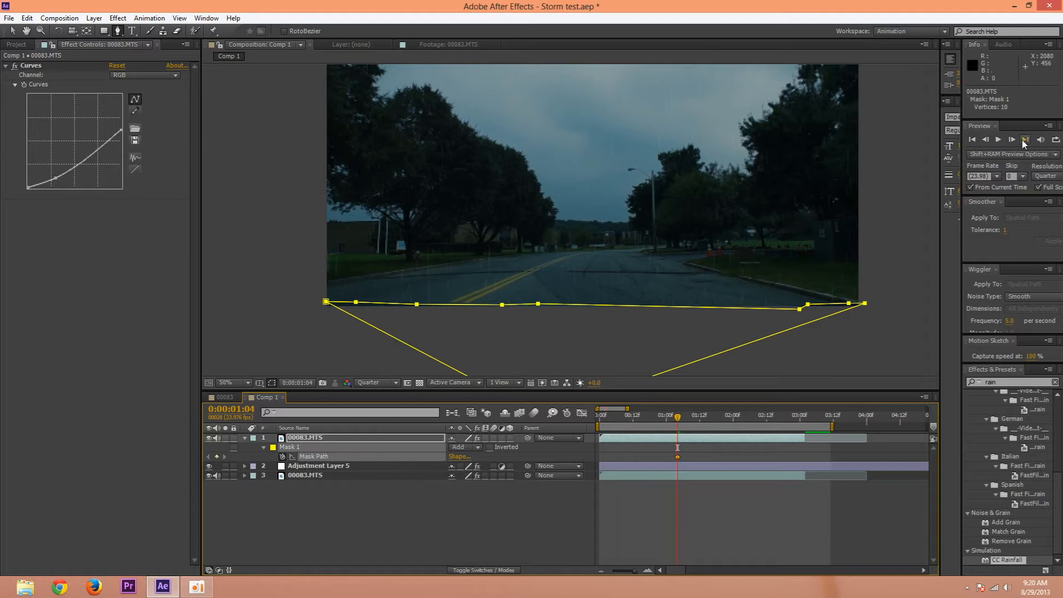
Step: Keyframe the mask over several frames, reshaping vertices to the hood and undoing an extra mask
{"action": "left_click", "coordinate": [986, 139]}
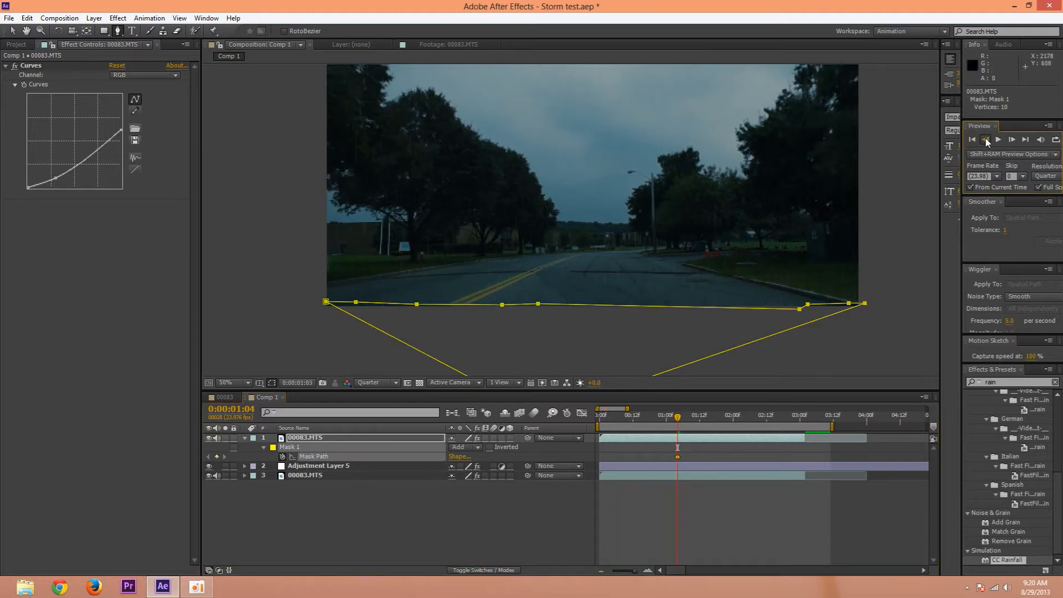
{"action": "left_click", "coordinate": [986, 139]}
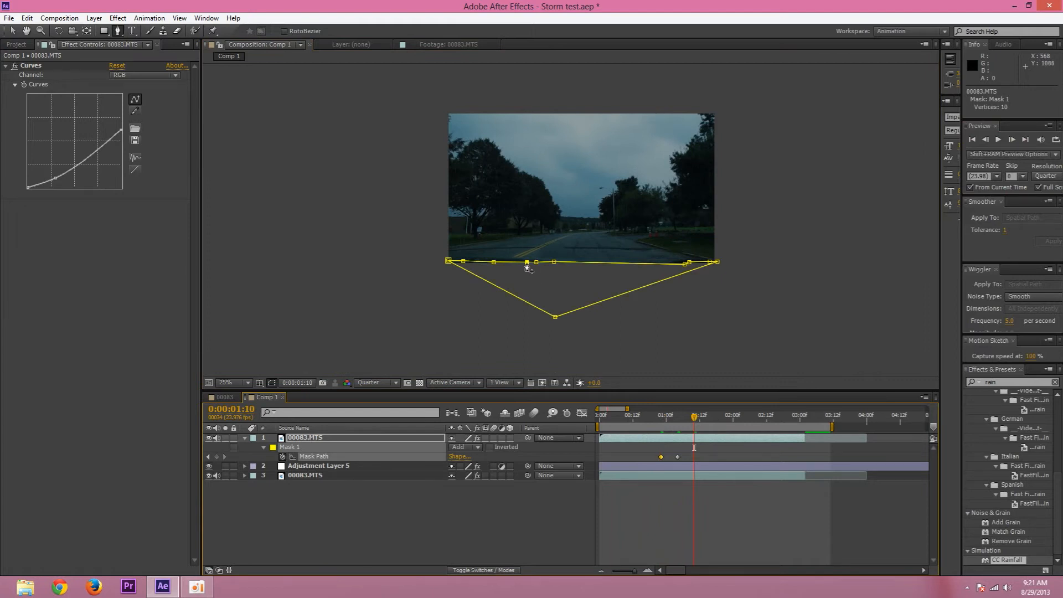
{"action": "left_click", "coordinate": [226, 383]}
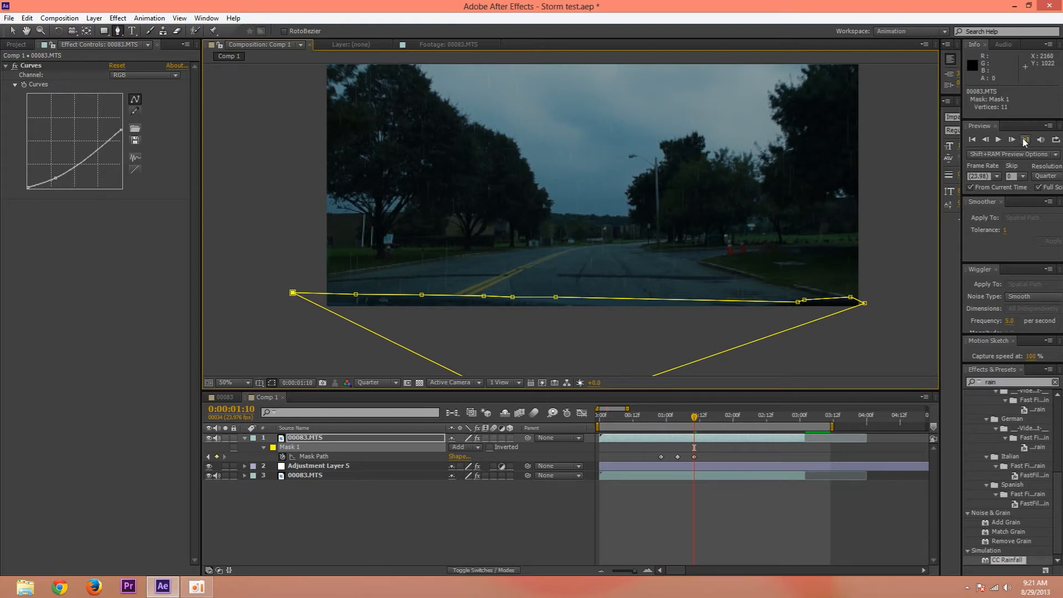
{"action": "left_click", "coordinate": [1010, 139]}
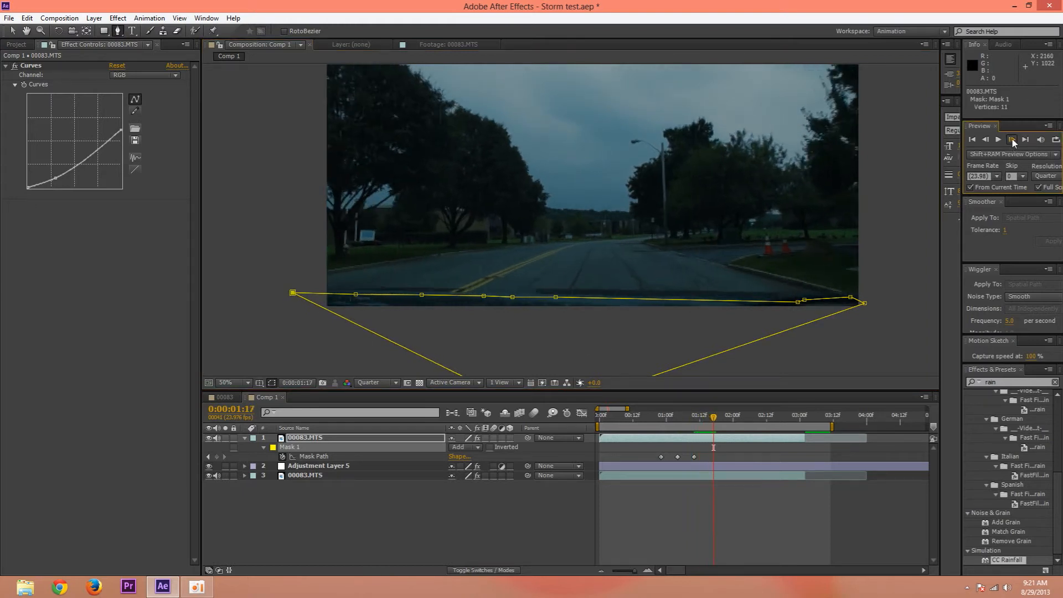
{"action": "left_click", "coordinate": [1024, 139]}
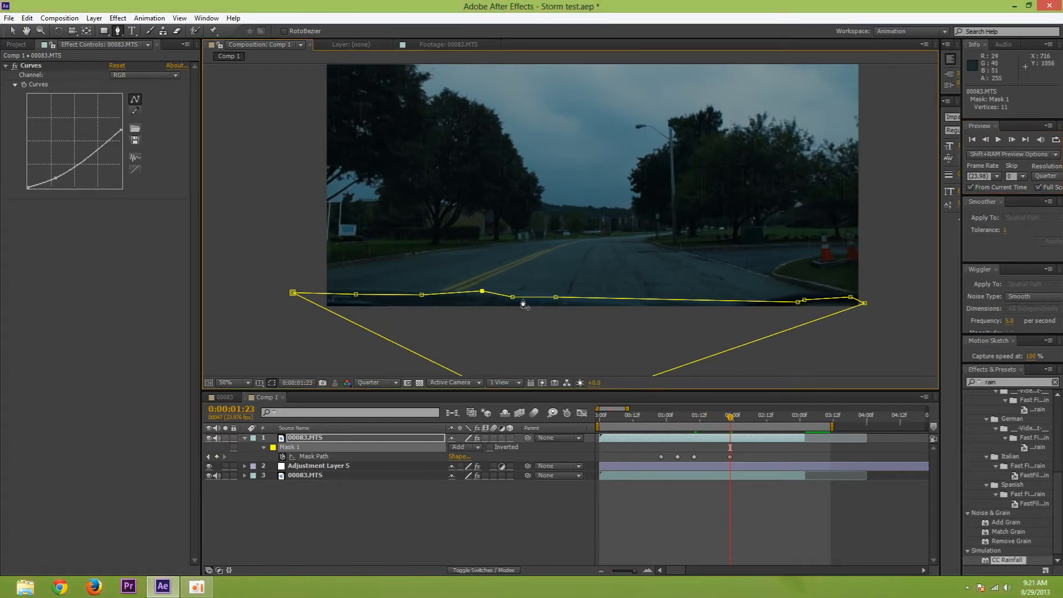
{"action": "left_click", "coordinate": [565, 297]}
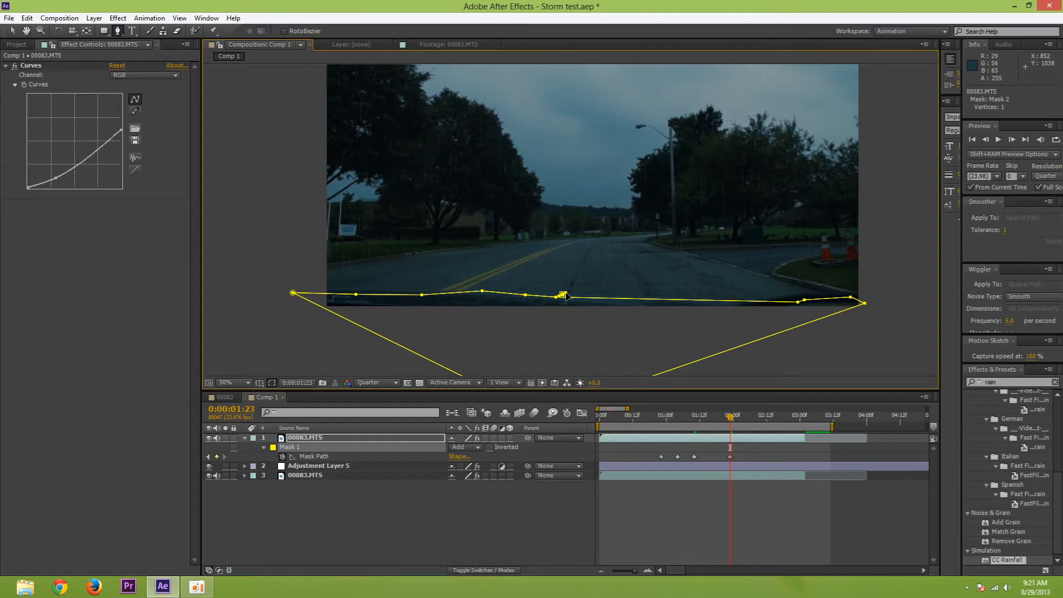
{"action": "left_click", "coordinate": [26, 18]}
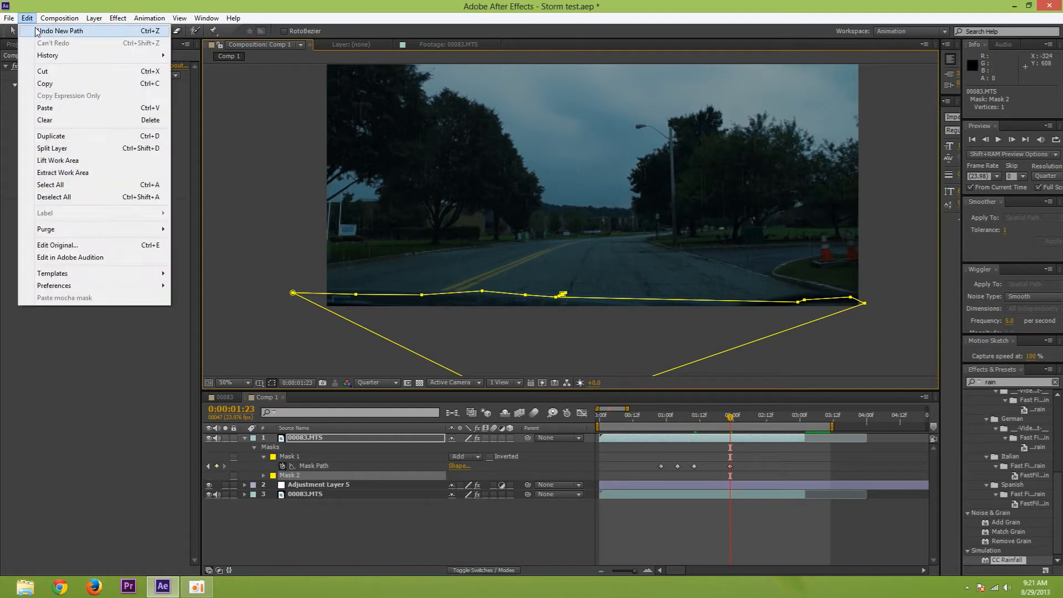
{"action": "left_click", "coordinate": [60, 30]}
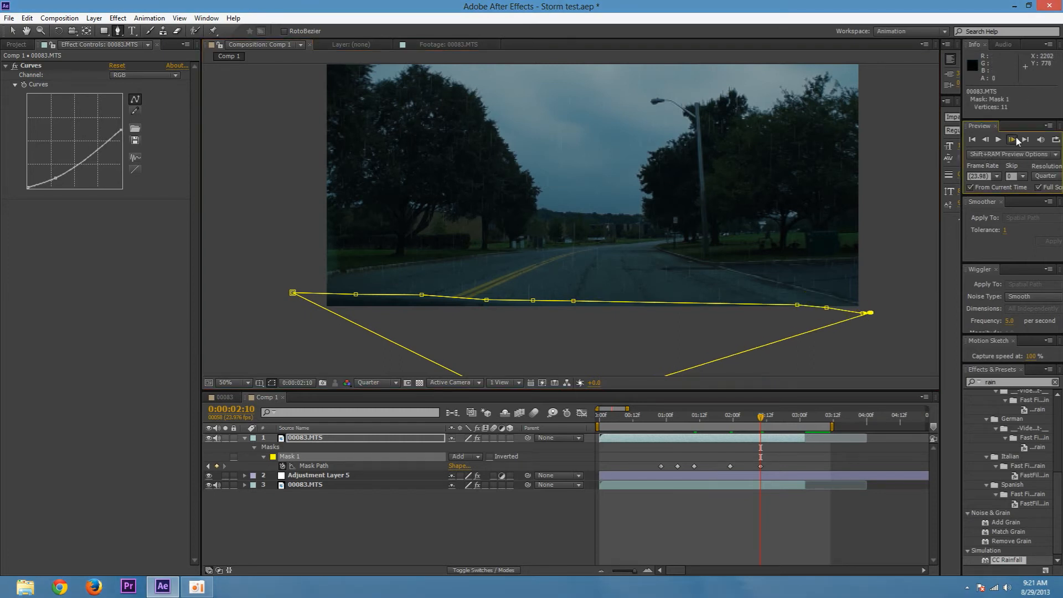
Step: Step through further frames to check the mask, then return to the comp start
{"action": "left_click", "coordinate": [1011, 140]}
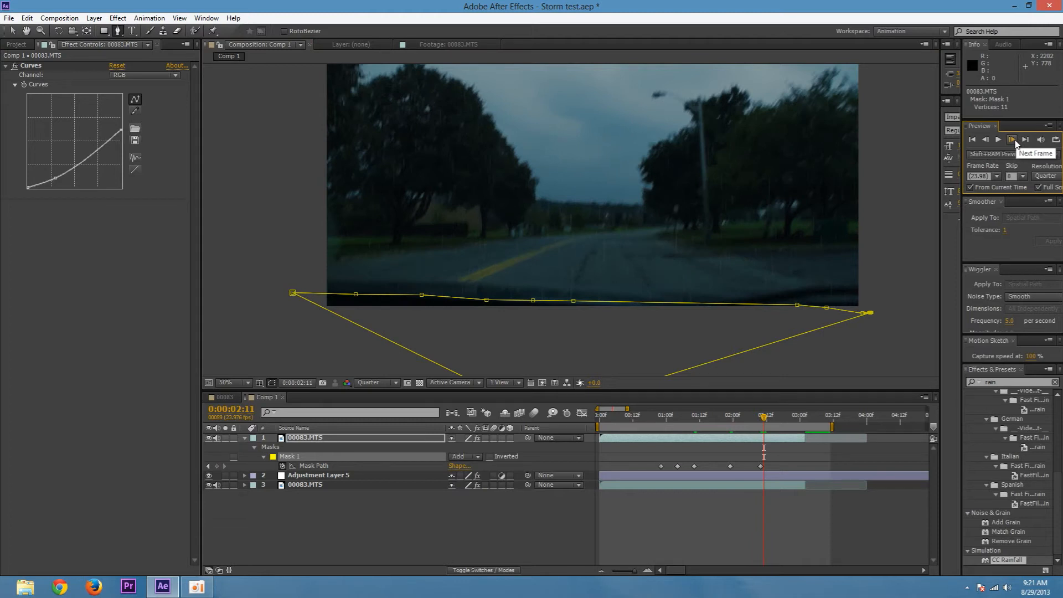
{"action": "left_click", "coordinate": [1026, 139]}
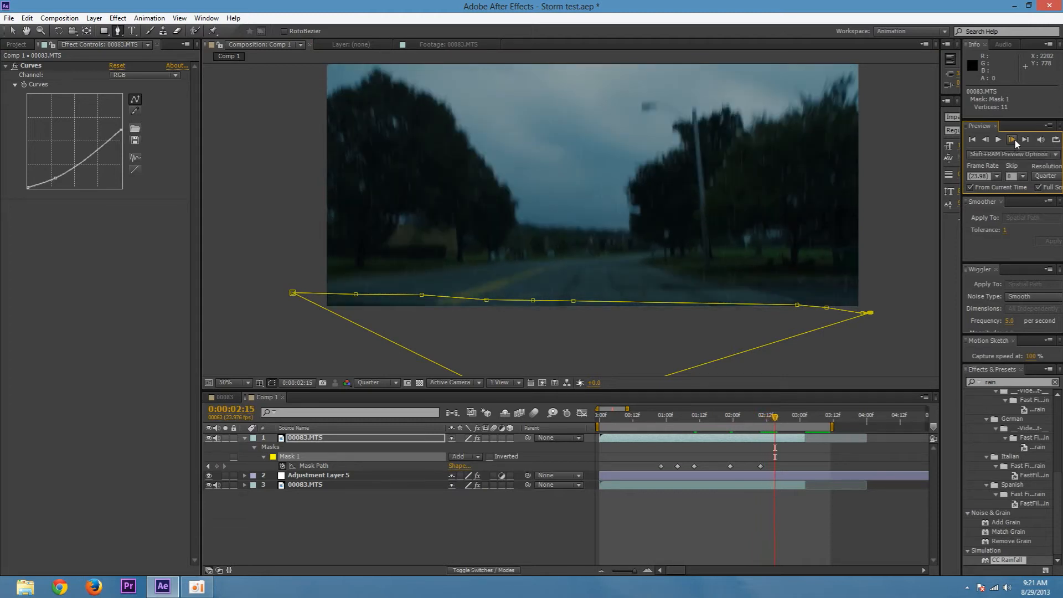
{"action": "left_click", "coordinate": [1010, 139]}
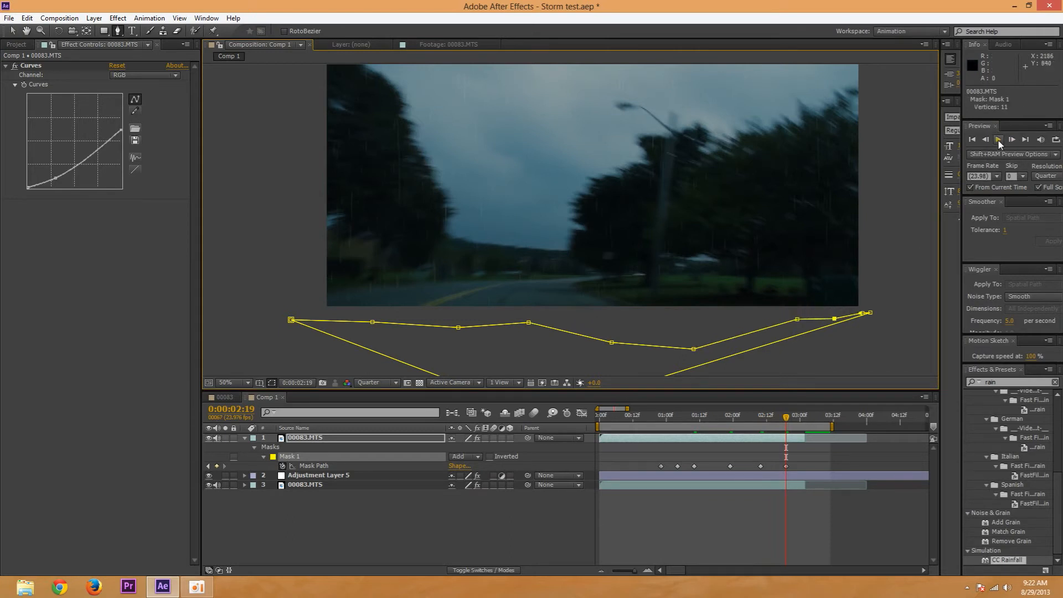
{"action": "left_click", "coordinate": [970, 139]}
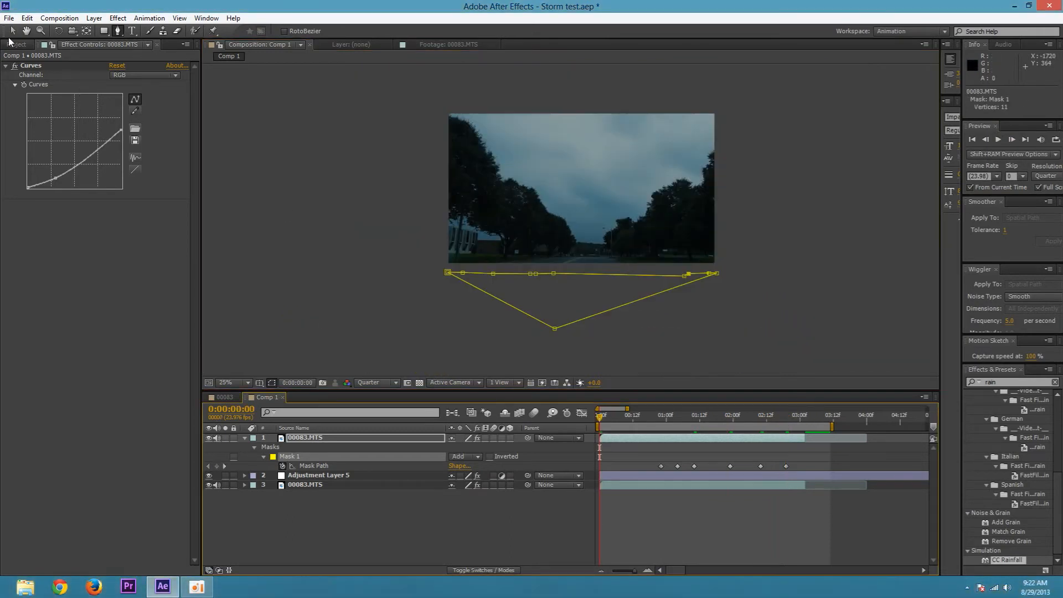
Step: Deselect the hood mask, collapse the layer's properties and rename Adjustment Layer 5 to Rain
{"action": "left_click", "coordinate": [224, 383]}
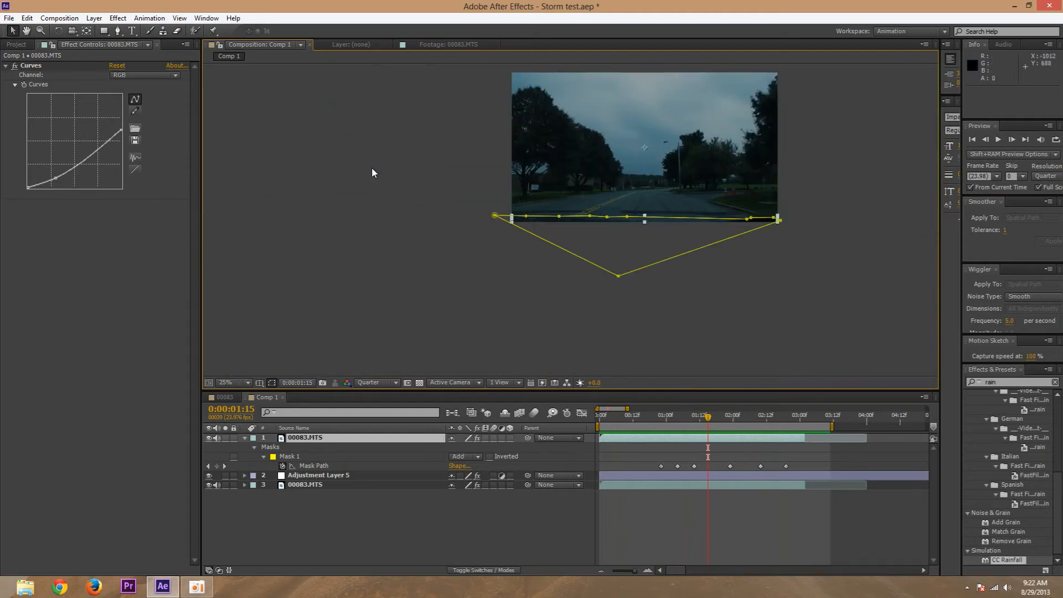
{"action": "left_click", "coordinate": [234, 383]}
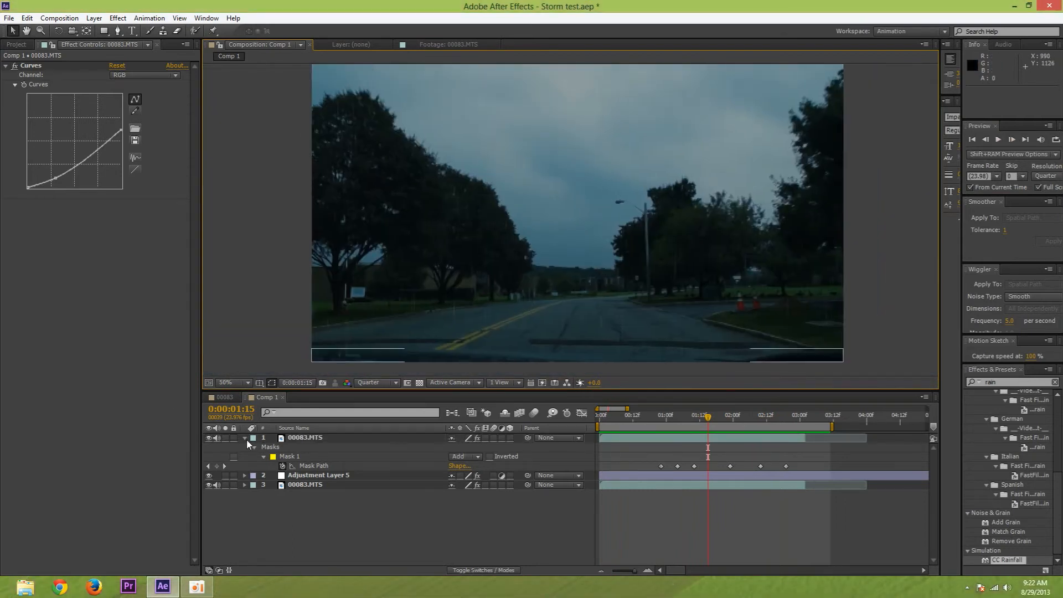
{"action": "left_click", "coordinate": [244, 438]}
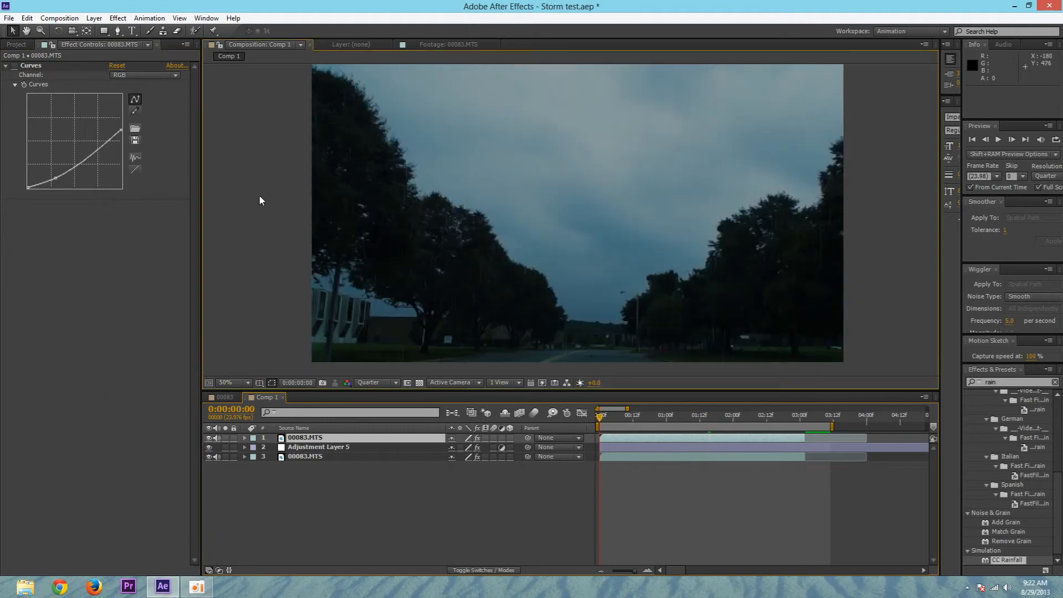
{"action": "left_click", "coordinate": [1024, 139]}
{"action": "type", "text": "Rain"}
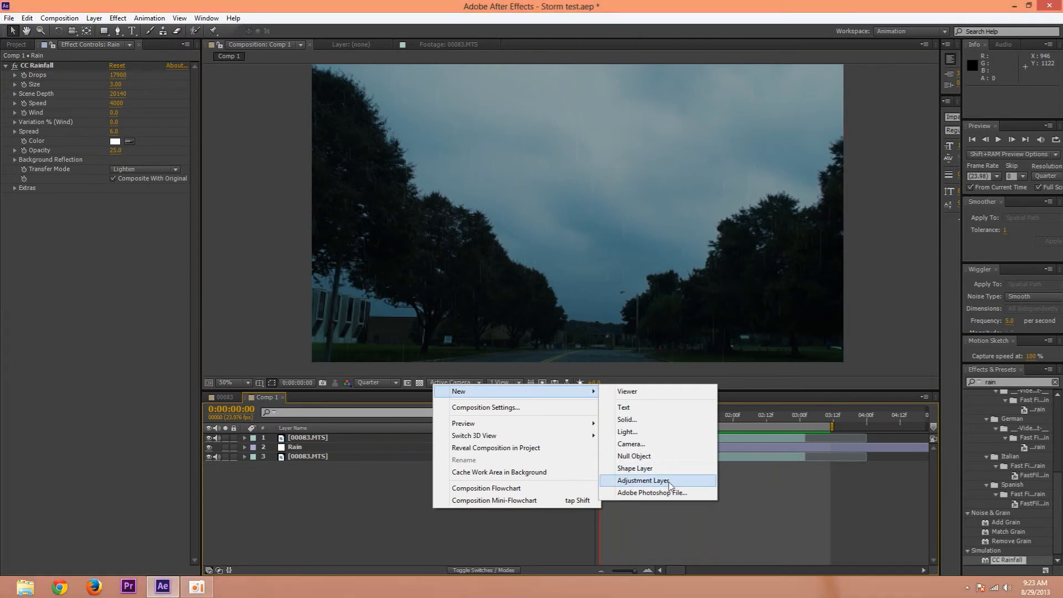
Step: Add a new top adjustment layer and rename it Drops
{"action": "left_click", "coordinate": [642, 480]}
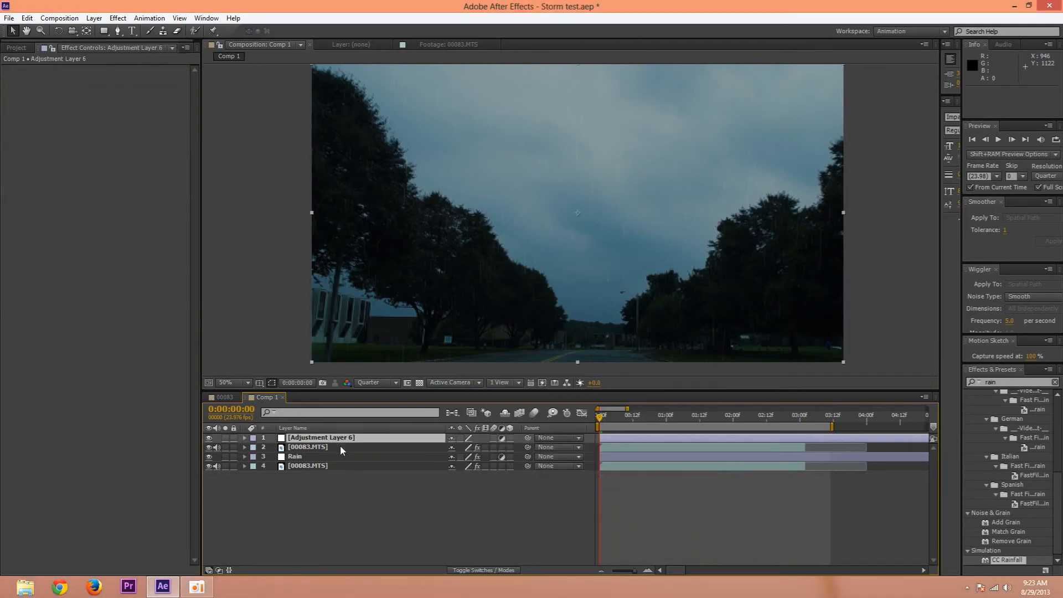
{"action": "right_click", "coordinate": [320, 437]}
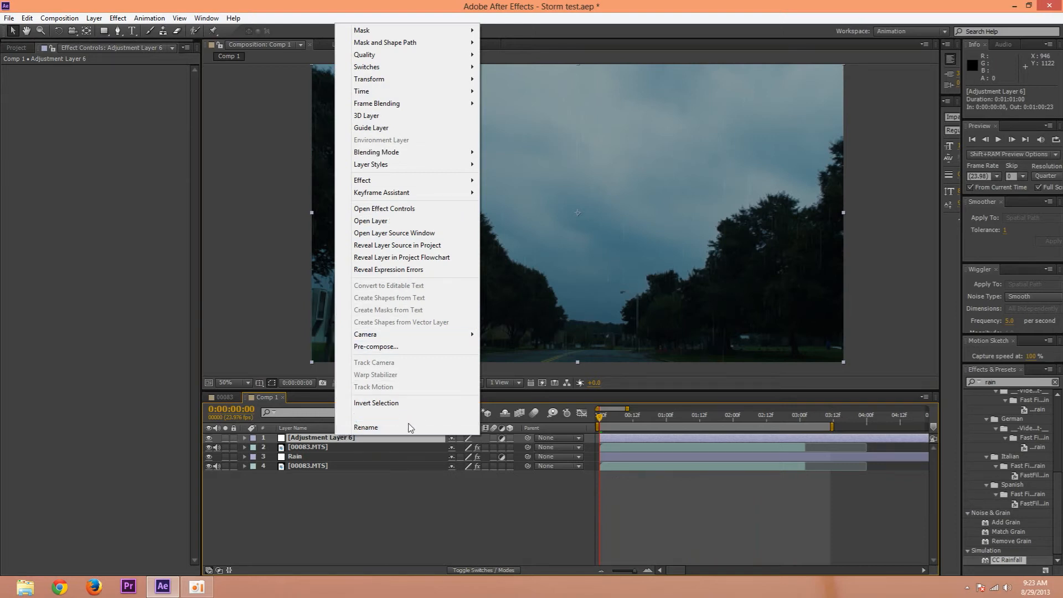
{"action": "left_click", "coordinate": [366, 427]}
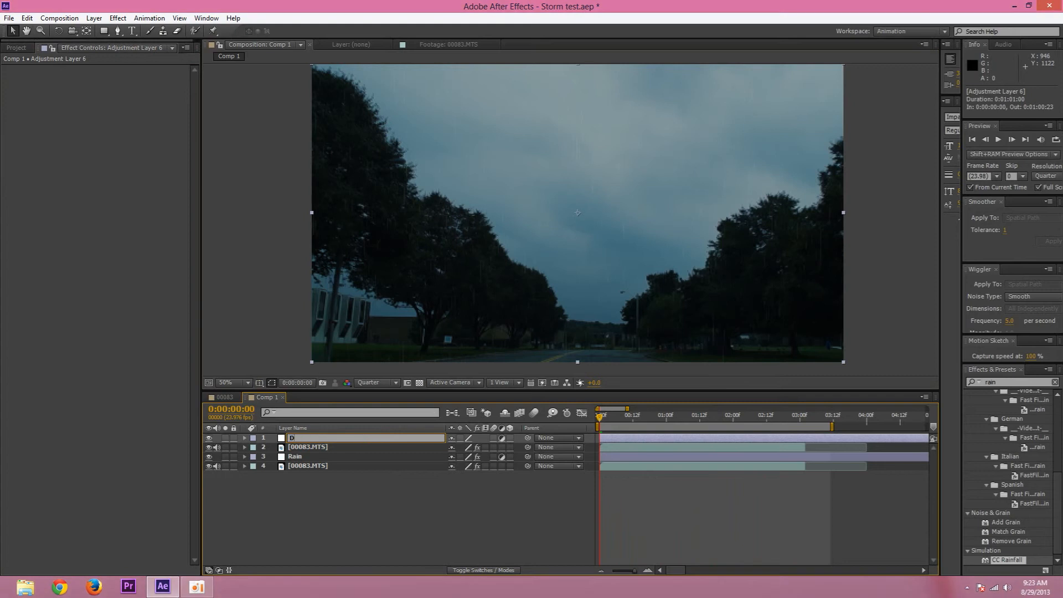
{"action": "type", "text": "rops"}
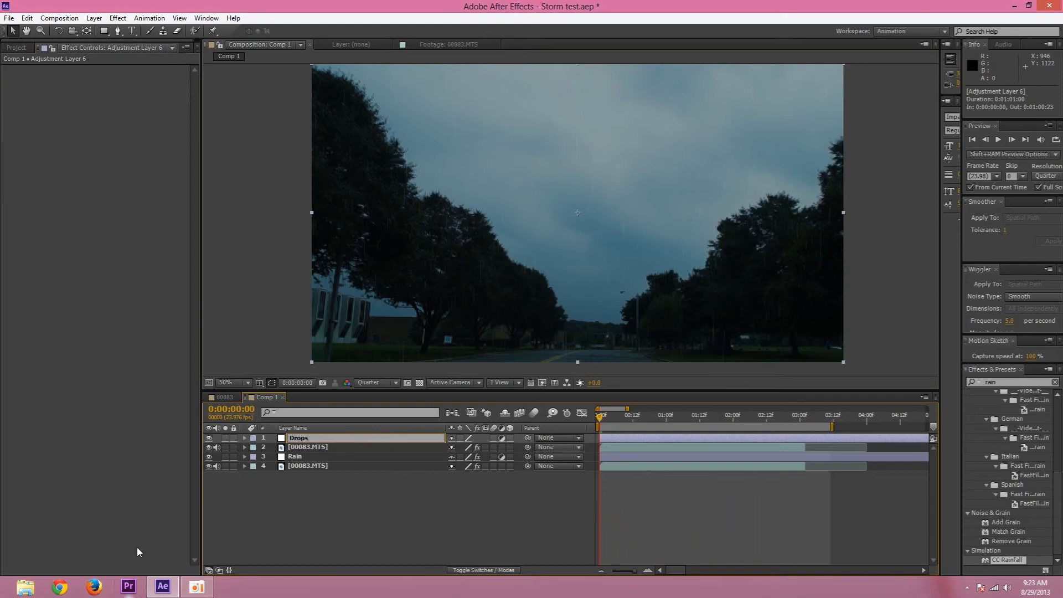
{"action": "left_click", "coordinate": [299, 438]}
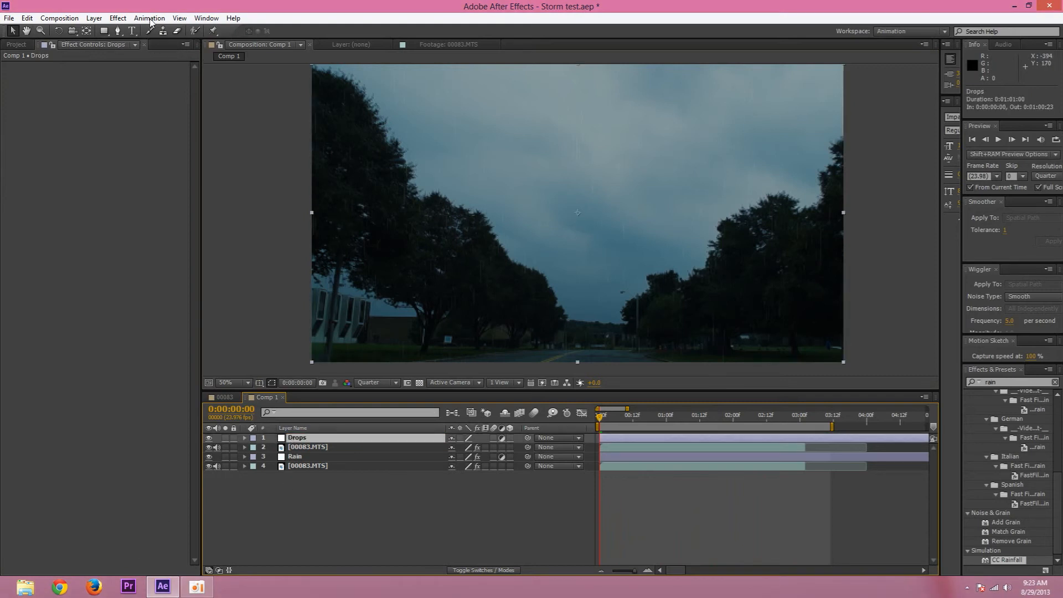
Step: Apply CC Drizzle to Drops with negative Displacement and Spreading 23, then preview
{"action": "left_click", "coordinate": [117, 18]}
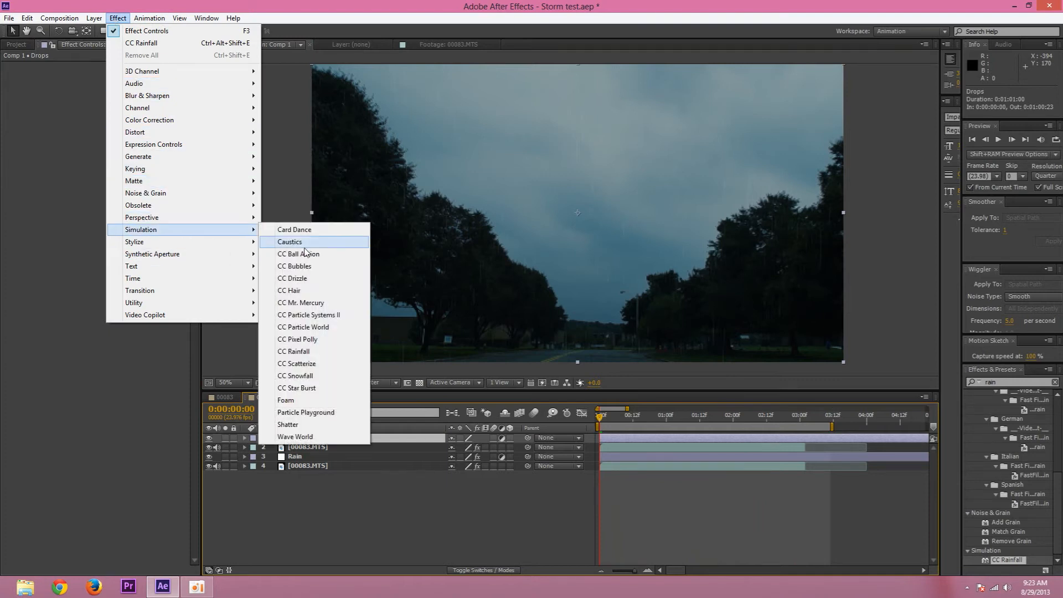
{"action": "mouse_move", "coordinate": [326, 281]}
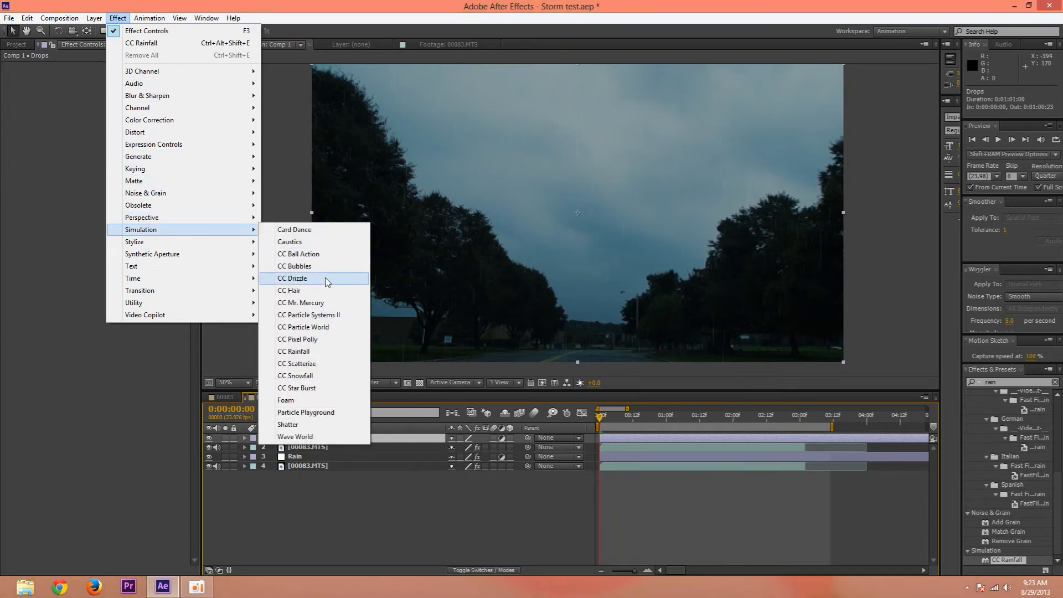
{"action": "left_click", "coordinate": [292, 278]}
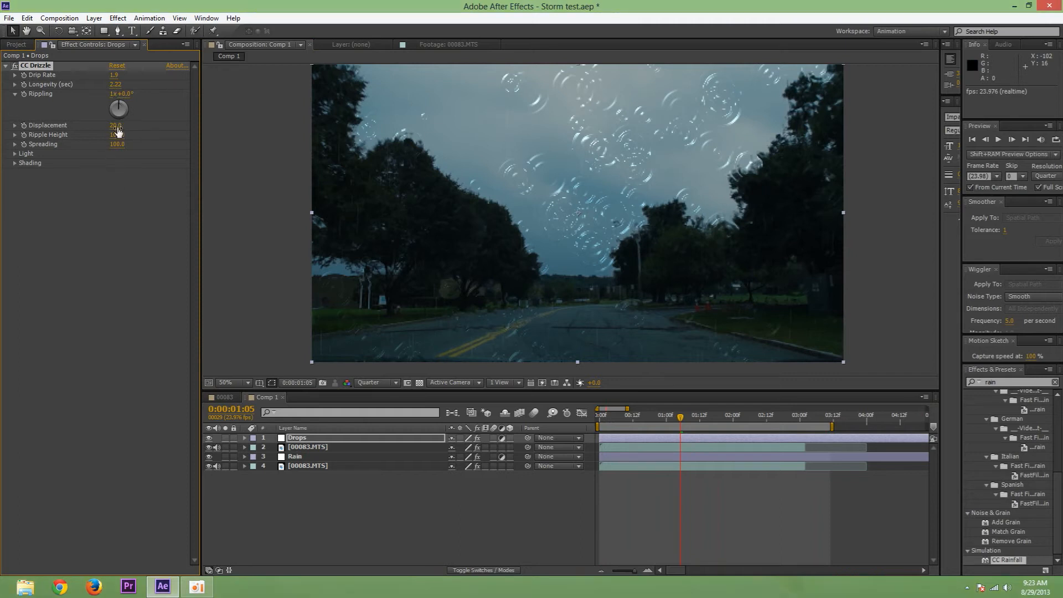
{"action": "left_click_drag", "start_coordinate": [115, 124], "coordinate": [139, 141]}
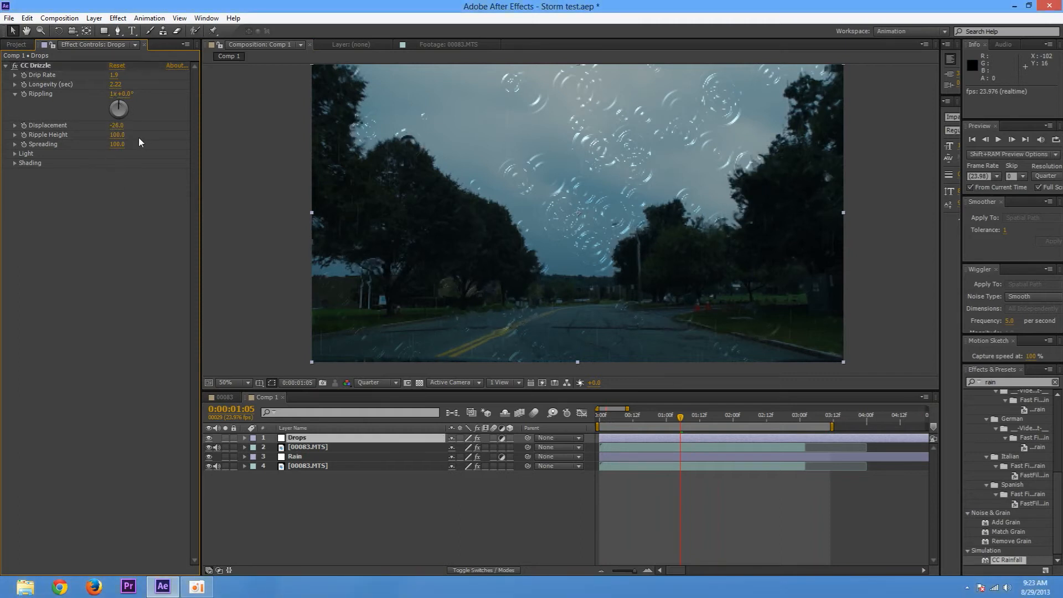
{"action": "left_click_drag", "start_coordinate": [117, 144], "coordinate": [117, 144]}
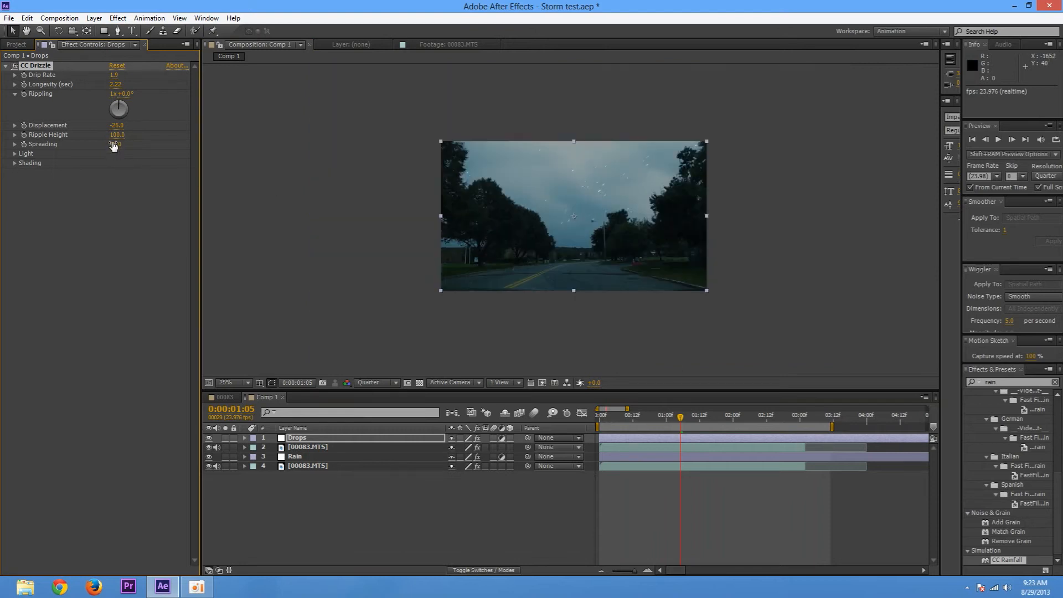
{"action": "left_click_drag", "start_coordinate": [116, 144], "coordinate": [129, 151]}
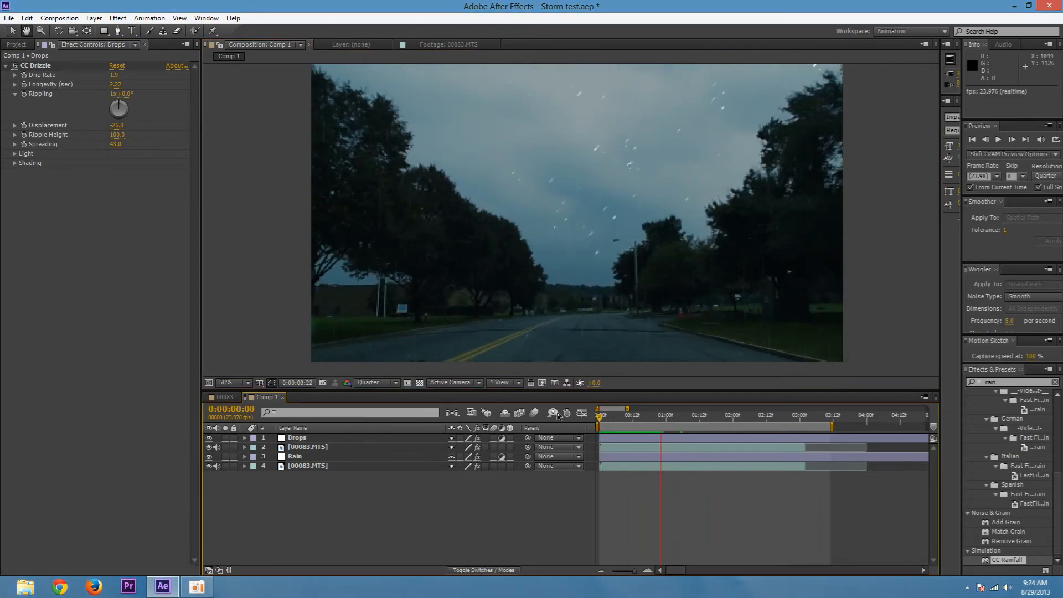
{"action": "left_click", "coordinate": [686, 414]}
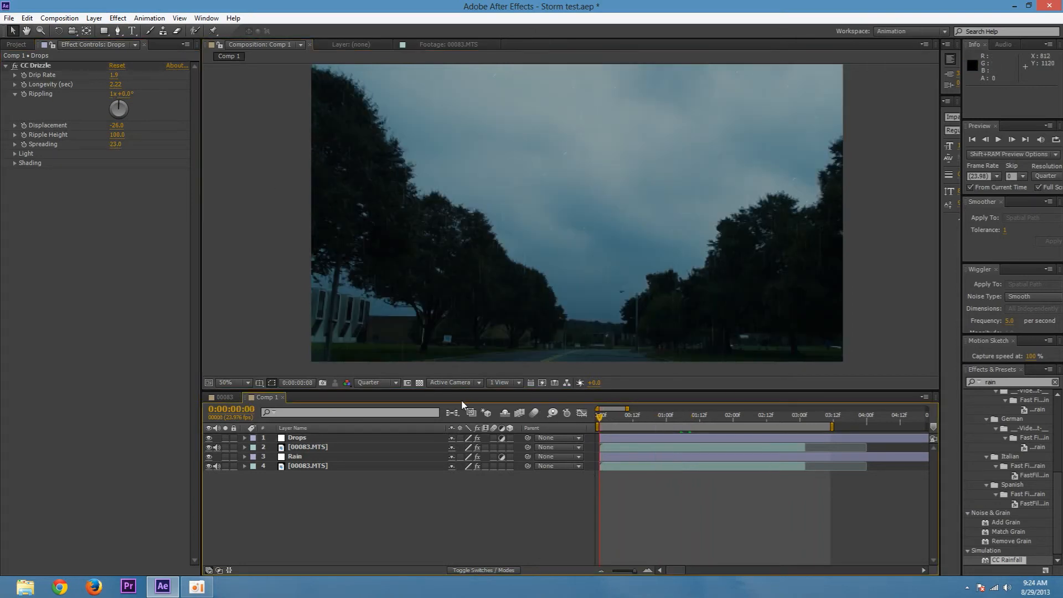
{"action": "left_click", "coordinate": [996, 130]}
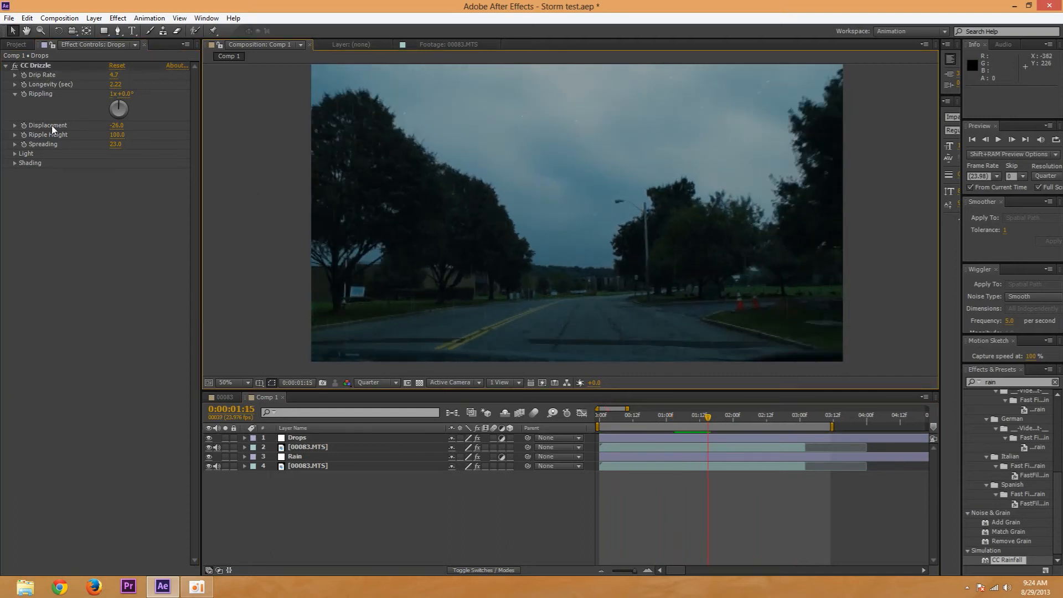
Step: Push the drop Displacement to -62 and preview the subtler ripples again
{"action": "left_click_drag", "start_coordinate": [117, 125], "coordinate": [105, 134]}
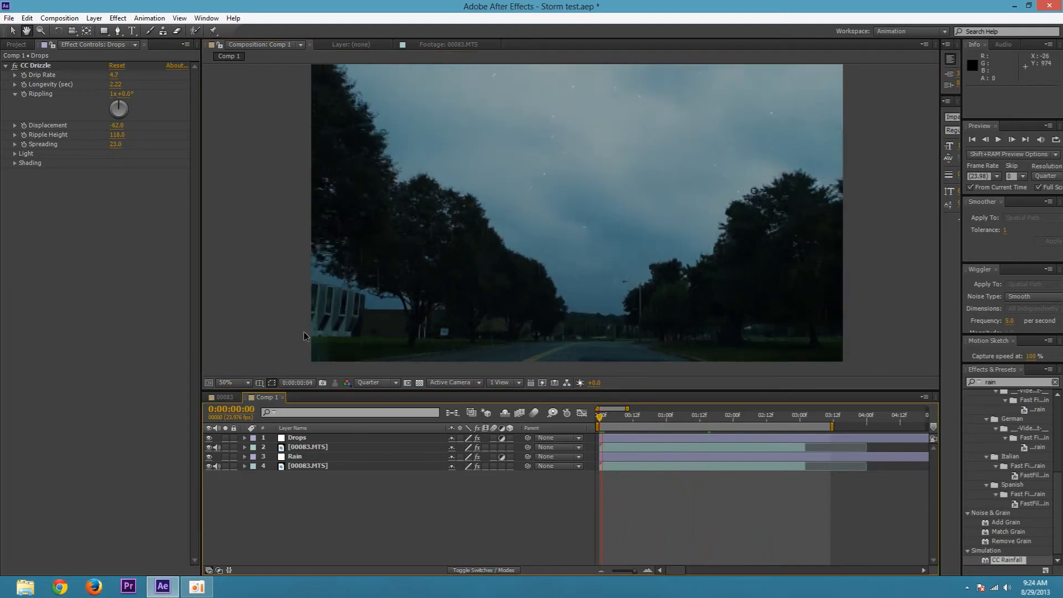
{"action": "left_click", "coordinate": [997, 139]}
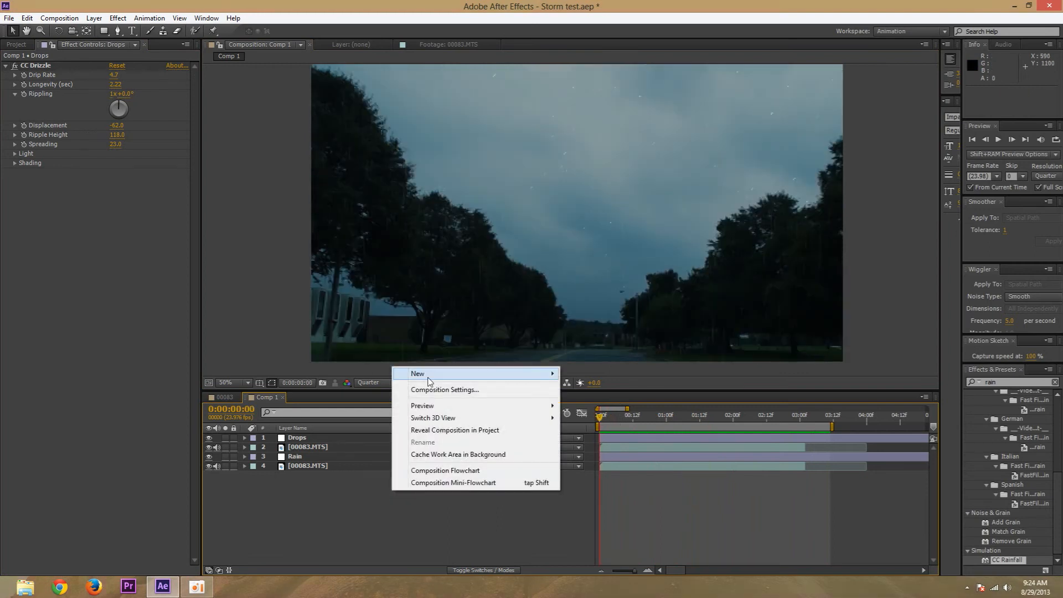
Step: Add an adjustment layer named Lightning on top and move the upper 00083.MTS copy above Drops
{"action": "left_click", "coordinate": [417, 374]}
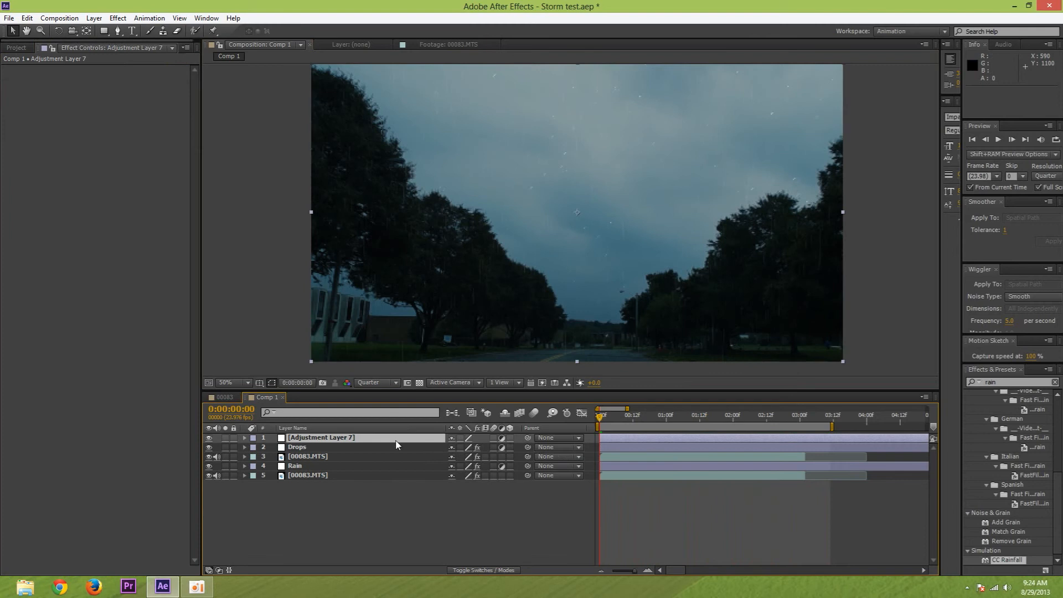
{"action": "double_click", "coordinate": [320, 437]}
{"action": "type", "text": "Lightning"}
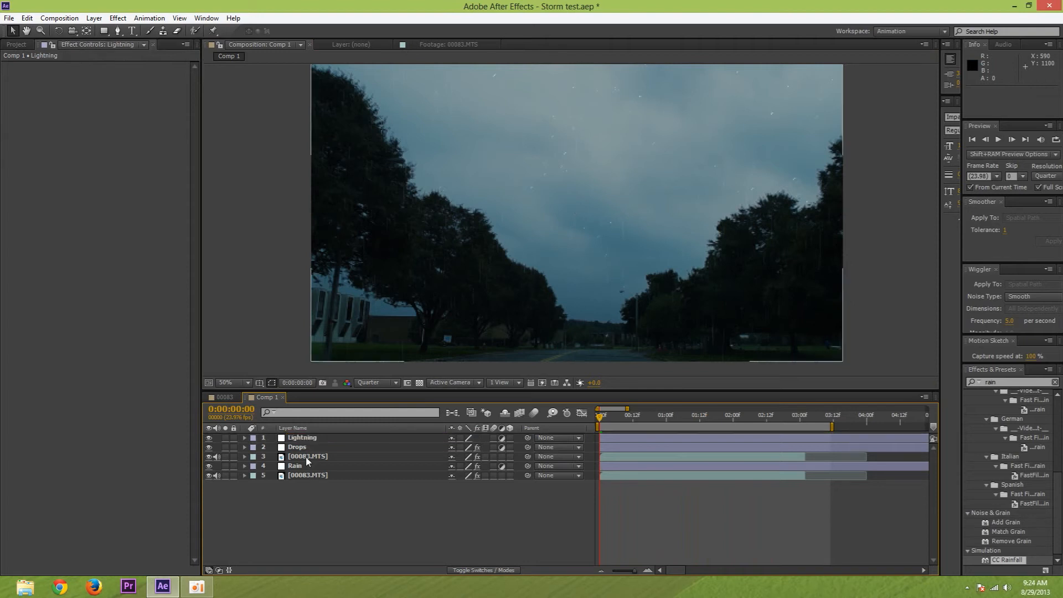
{"action": "left_click", "coordinate": [296, 447]}
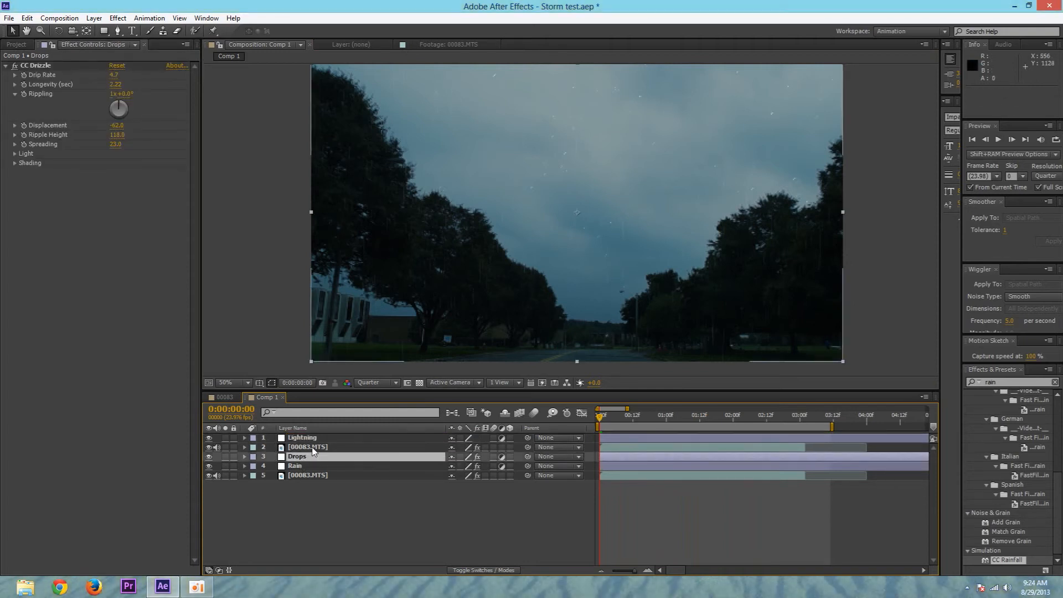
{"action": "left_click", "coordinate": [307, 447]}
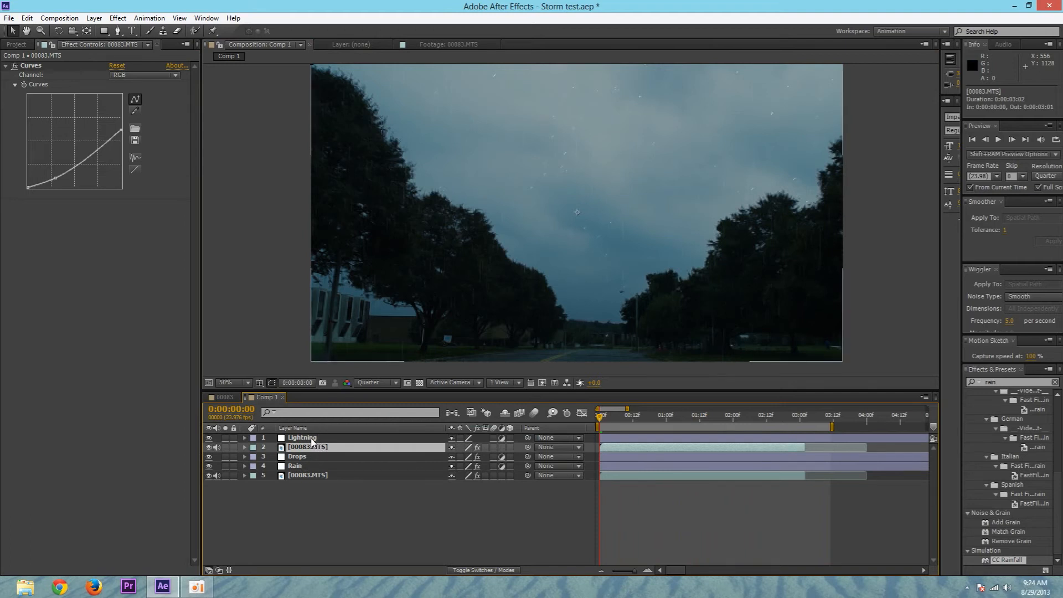
{"action": "left_click", "coordinate": [302, 438]}
{"action": "type", "text": "adva"}
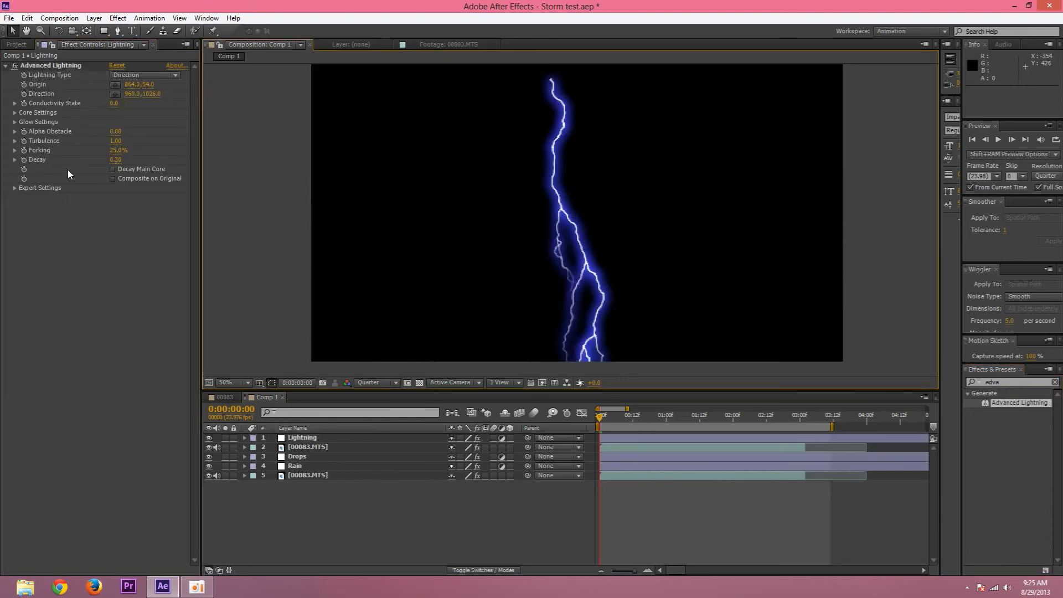
Step: Composite Advanced Lightning over the footage as a Strike from above the frame down to the road
{"action": "left_click", "coordinate": [112, 179]}
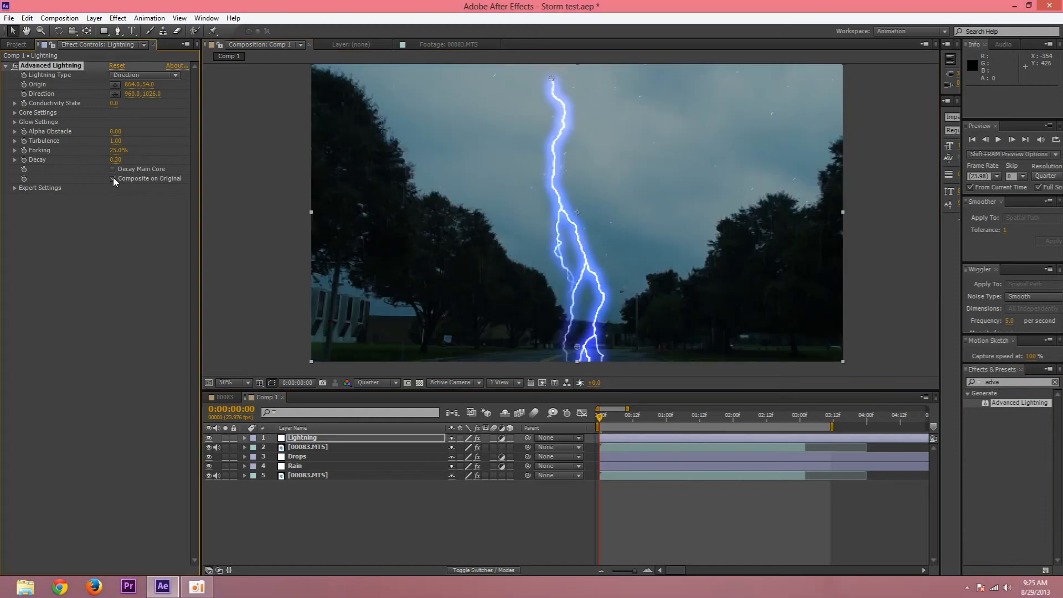
{"action": "left_click", "coordinate": [112, 178]}
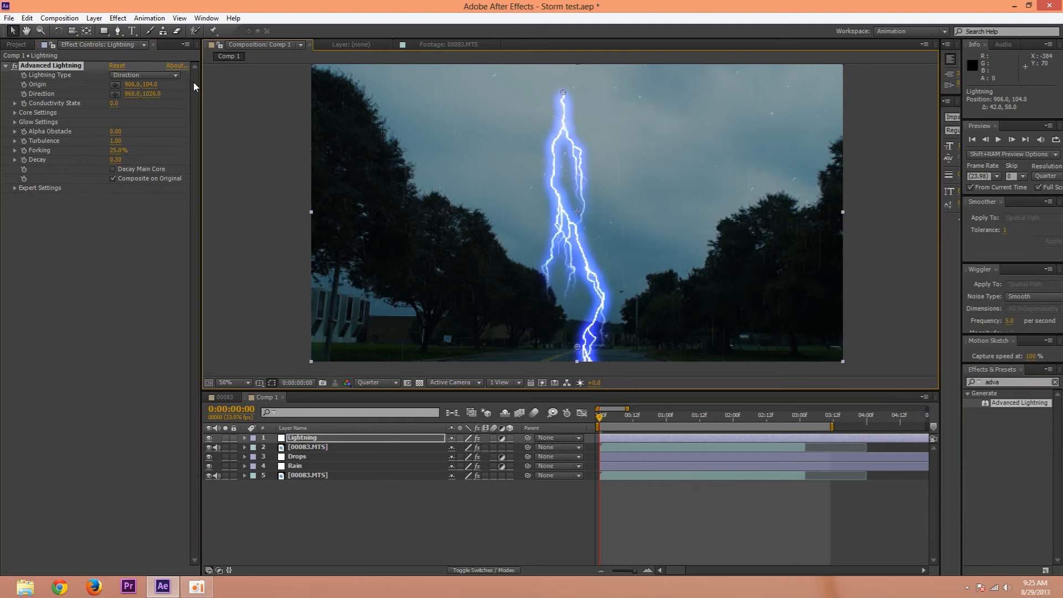
{"action": "left_click", "coordinate": [144, 75]}
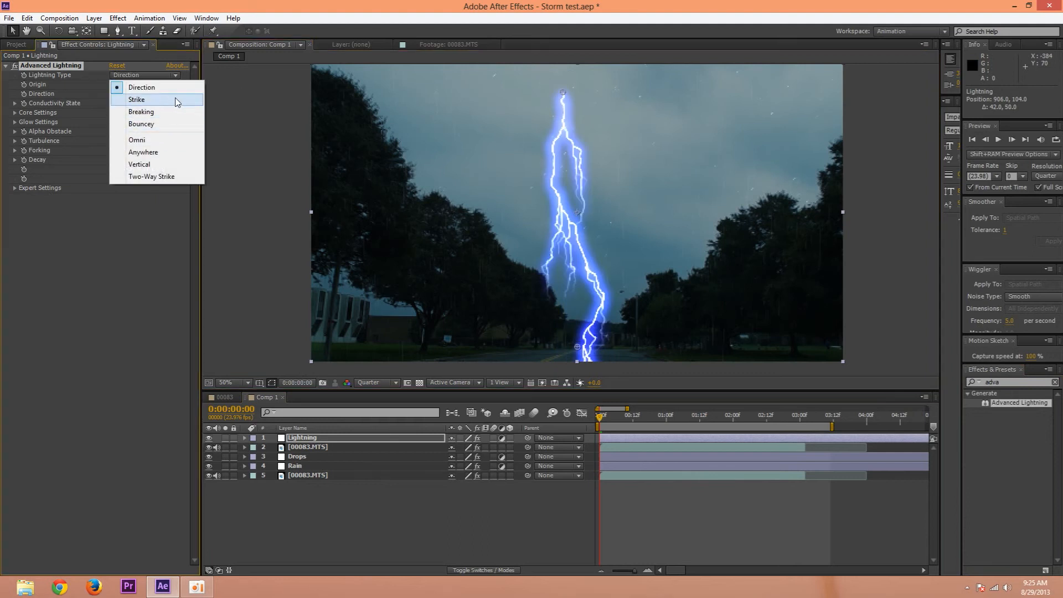
{"action": "left_click", "coordinate": [136, 99]}
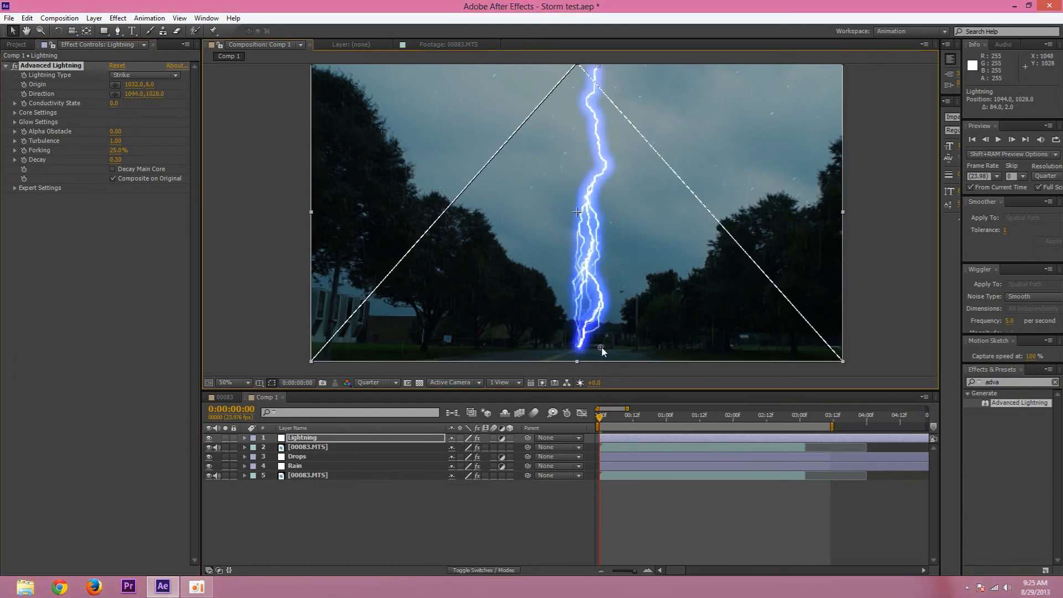
{"action": "left_click", "coordinate": [232, 383]}
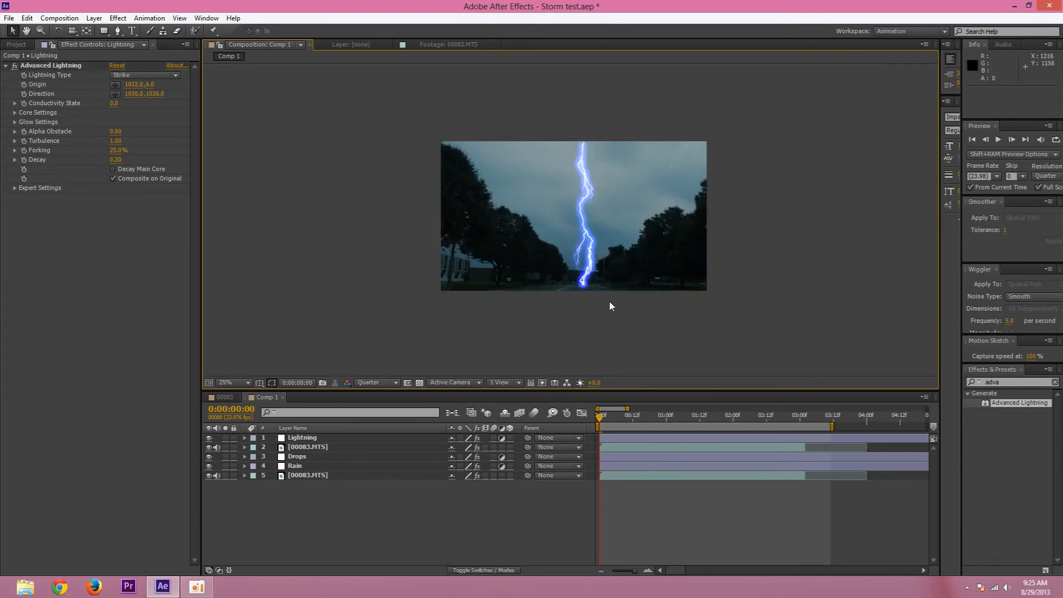
{"action": "left_click", "coordinate": [227, 383]}
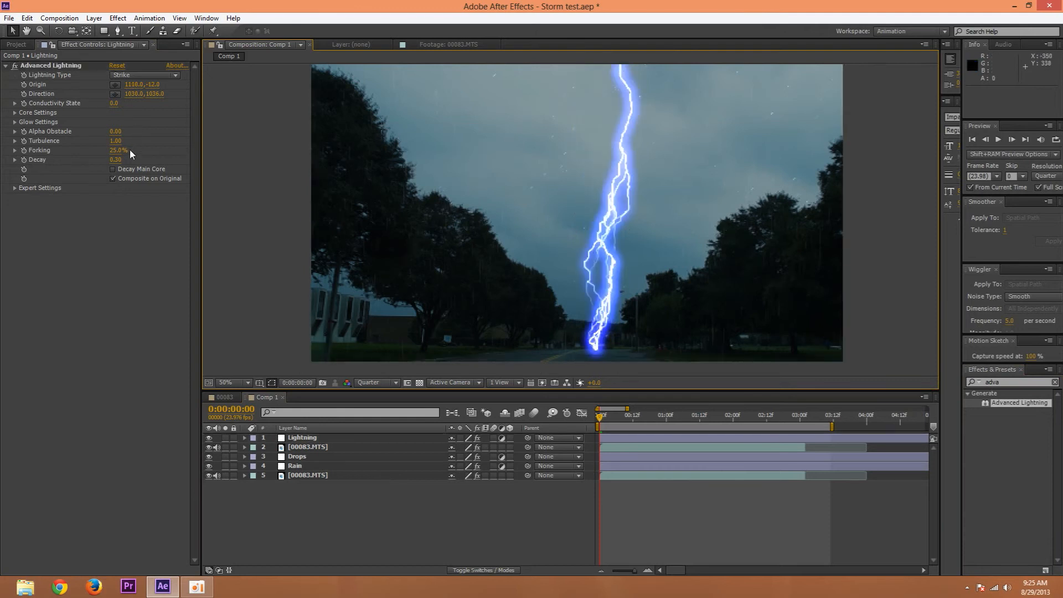
{"action": "mouse_move", "coordinate": [113, 105]}
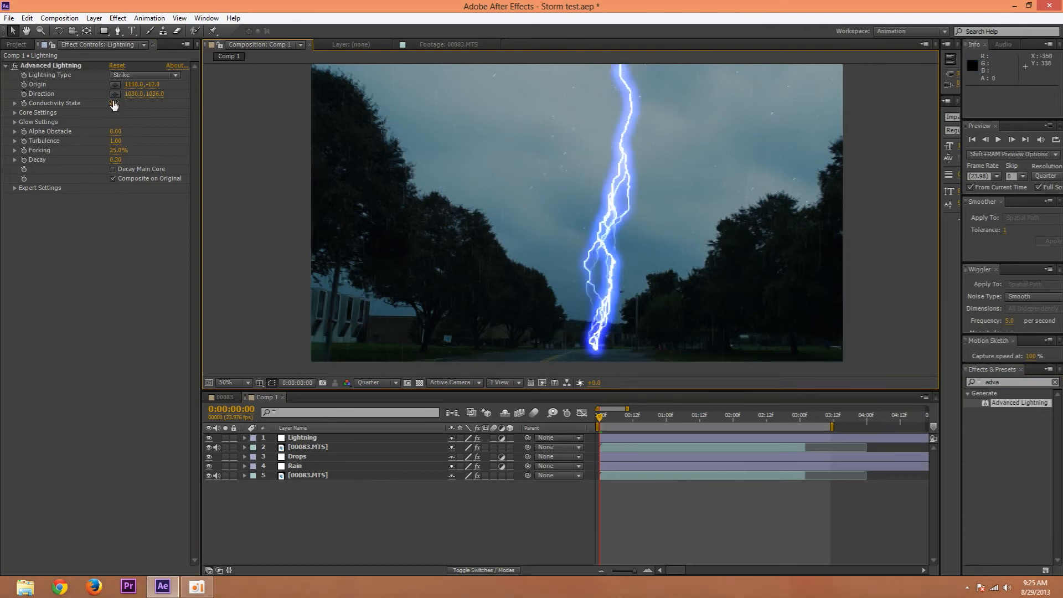
Step: Give the bolt a lighter blue glow, main-core decay, more forking and a new conductivity state
{"action": "left_click", "coordinate": [114, 103]}
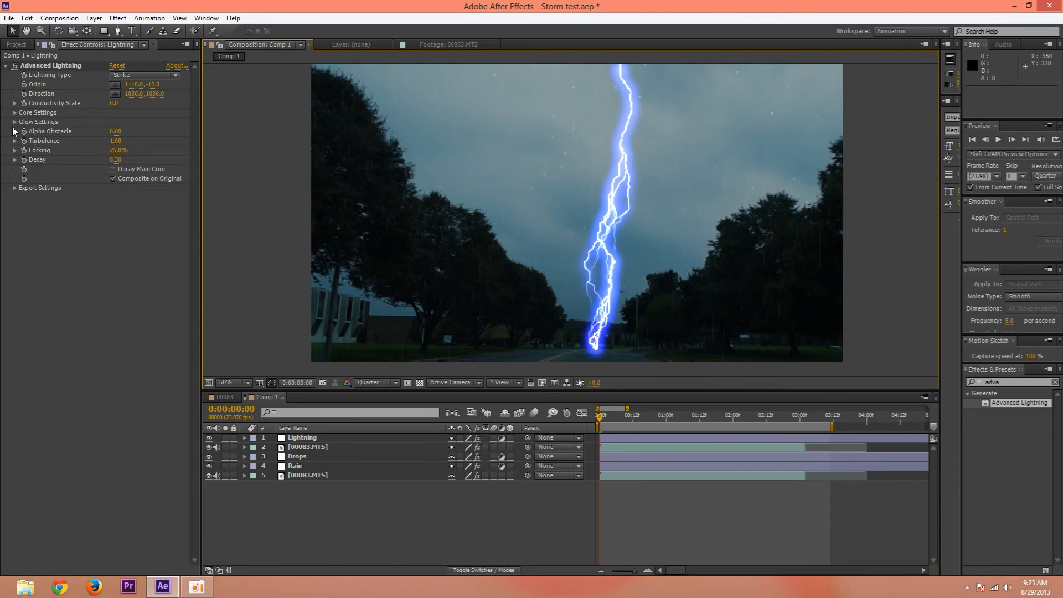
{"action": "left_click", "coordinate": [15, 121]}
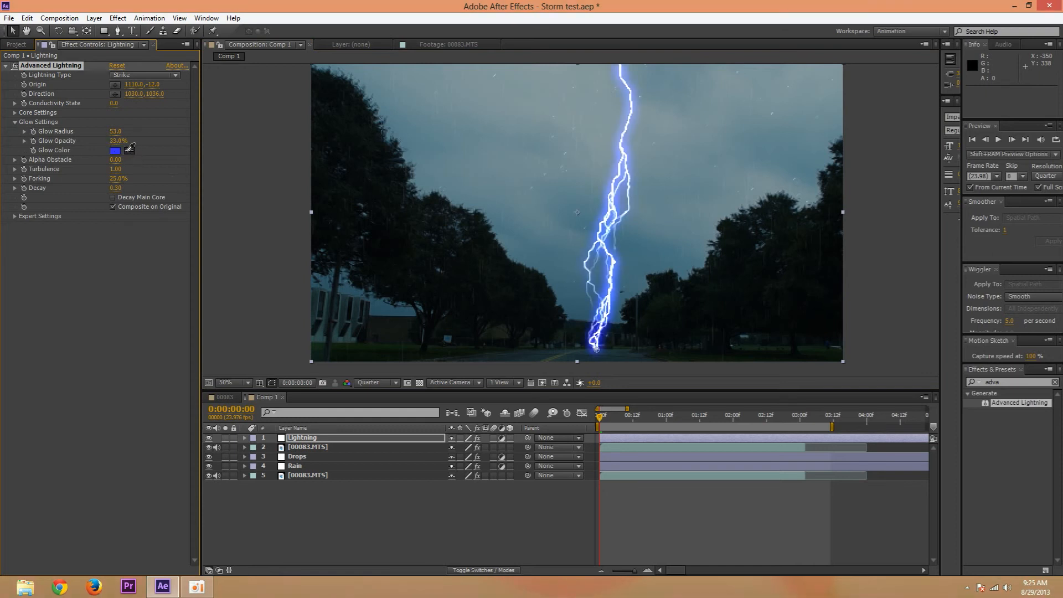
{"action": "left_click", "coordinate": [129, 150]}
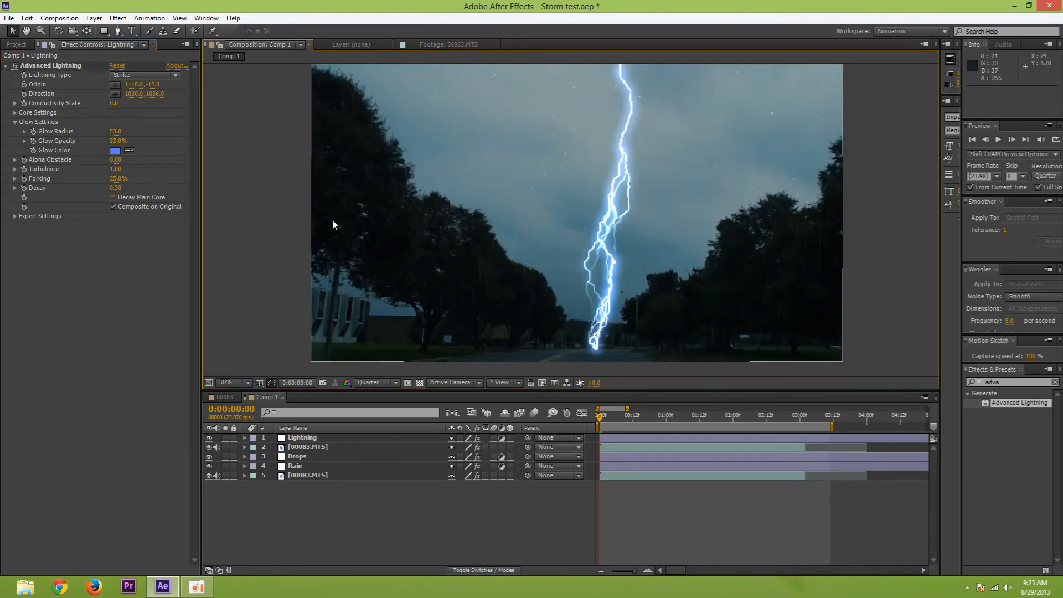
{"action": "mouse_move", "coordinate": [112, 196]}
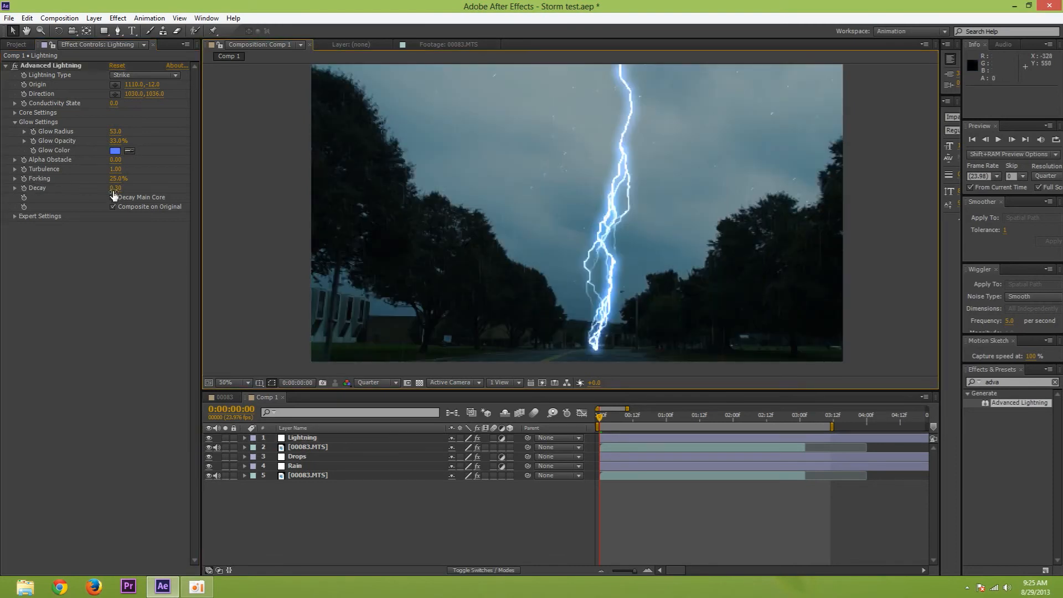
{"action": "left_click", "coordinate": [113, 196]}
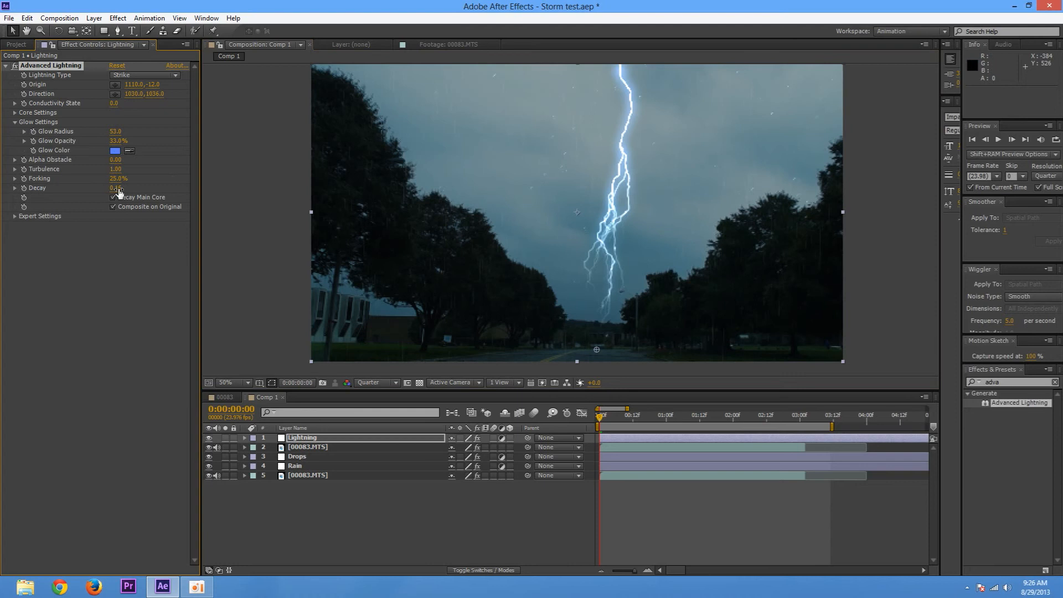
{"action": "left_click_drag", "start_coordinate": [119, 188], "coordinate": [122, 188]}
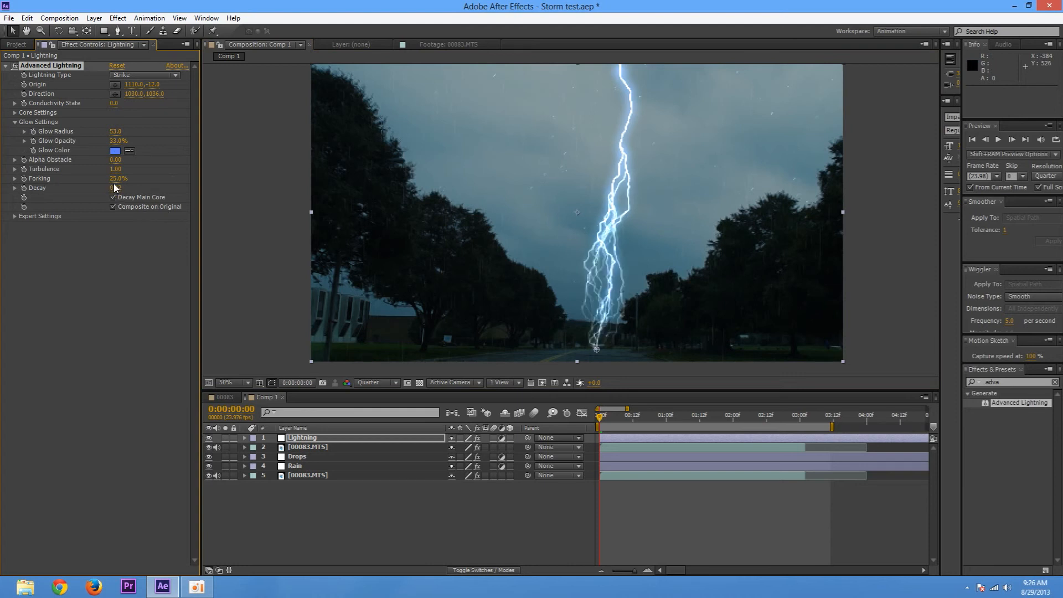
{"action": "left_click_drag", "start_coordinate": [120, 178], "coordinate": [136, 179]}
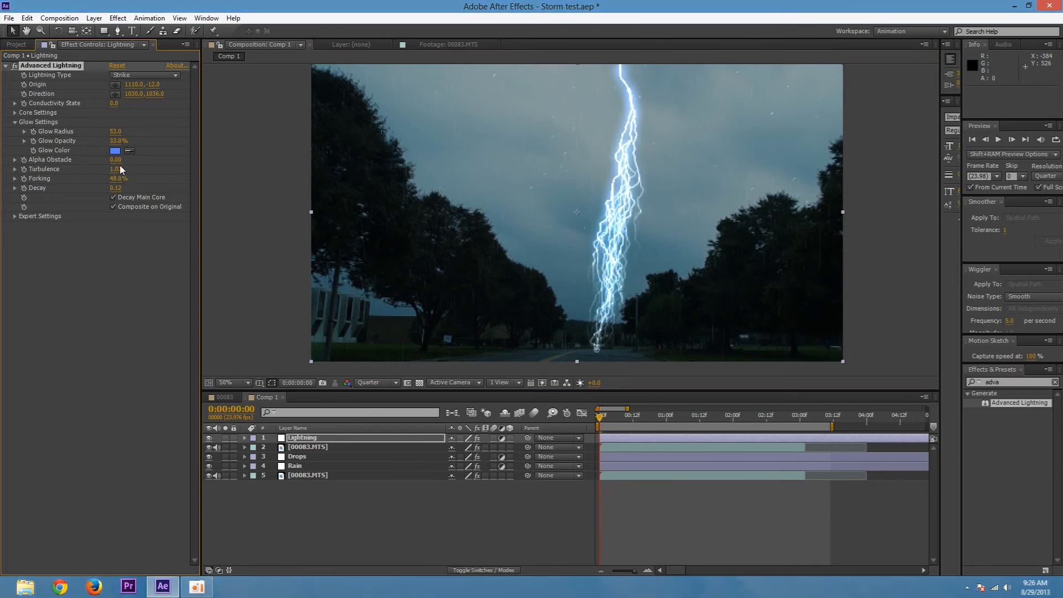
{"action": "left_click", "coordinate": [15, 113]}
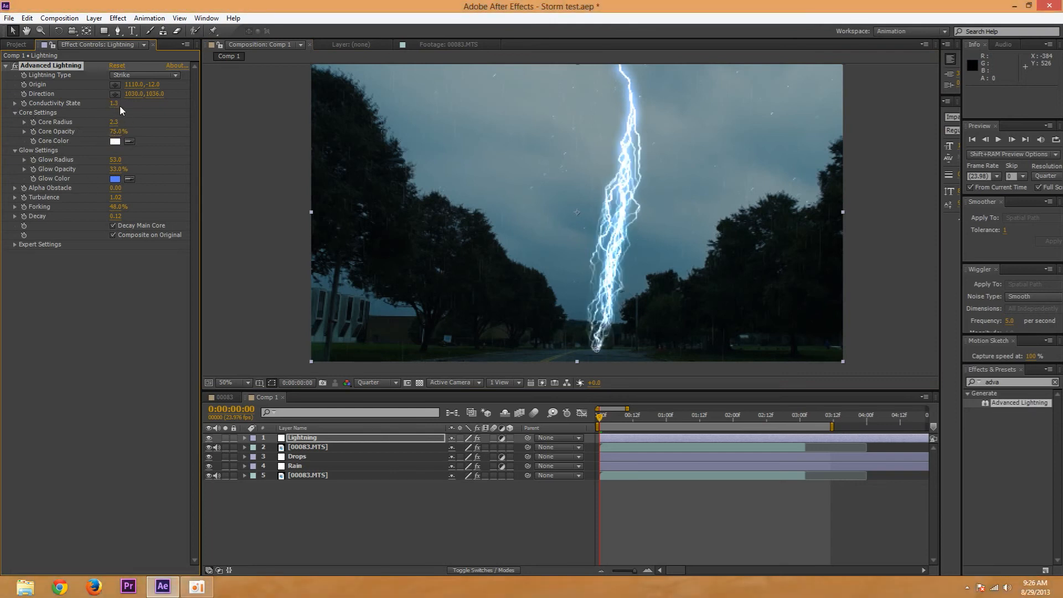
{"action": "left_click_drag", "start_coordinate": [113, 102], "coordinate": [126, 102]}
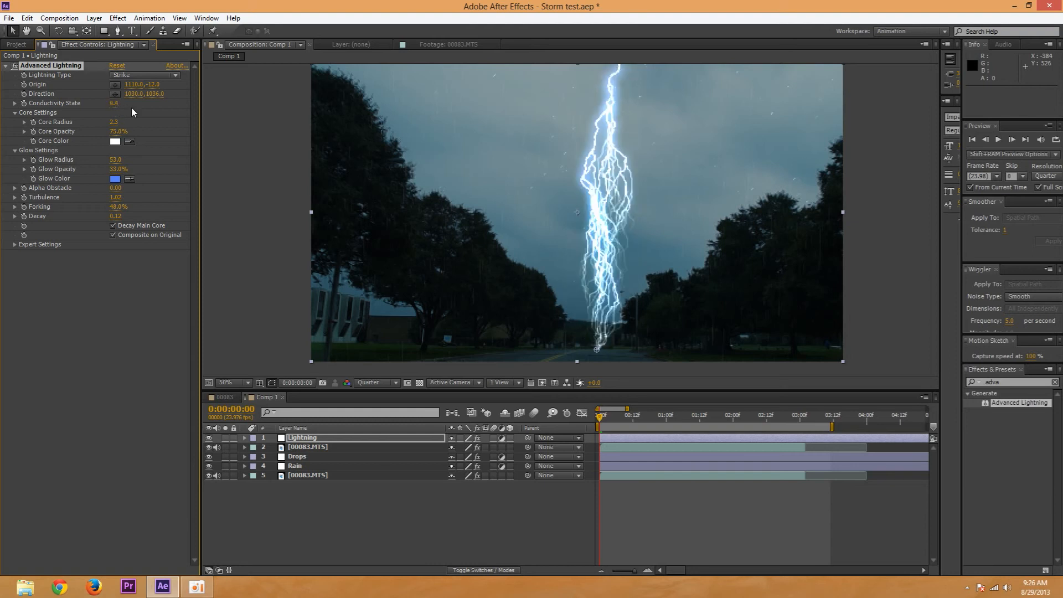
{"action": "left_click", "coordinate": [246, 383]}
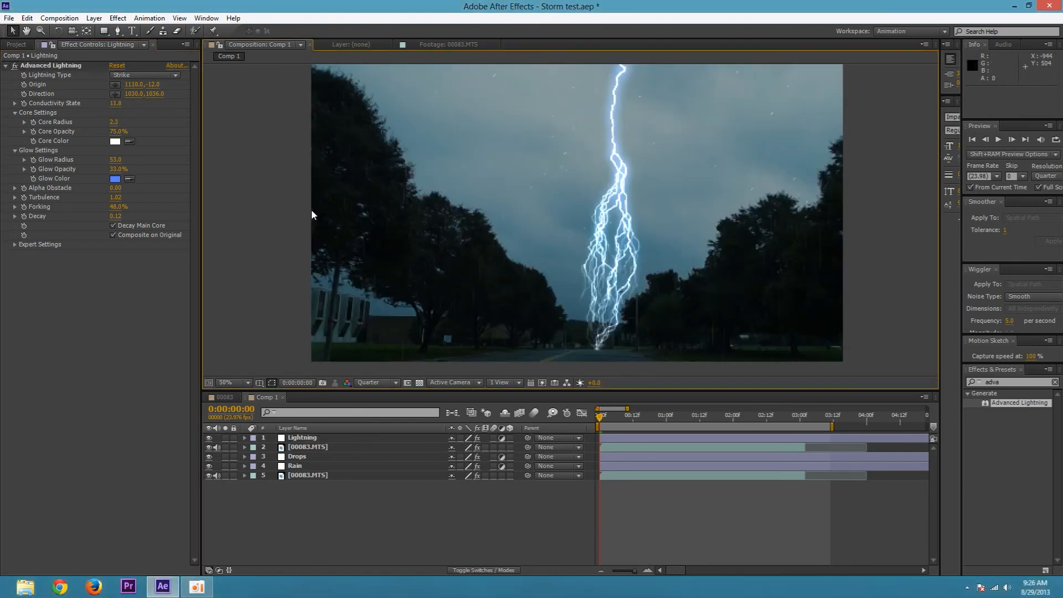
Step: Scrub to around the two-second mark and reveal the Lightning layer's Opacity
{"action": "left_click", "coordinate": [724, 415]}
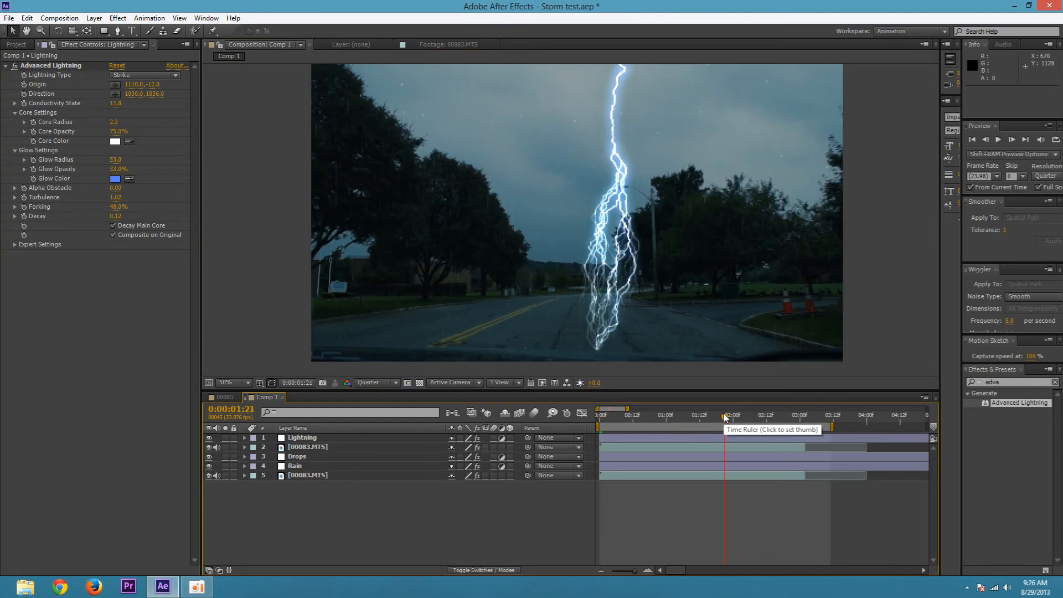
{"action": "left_click", "coordinate": [789, 414]}
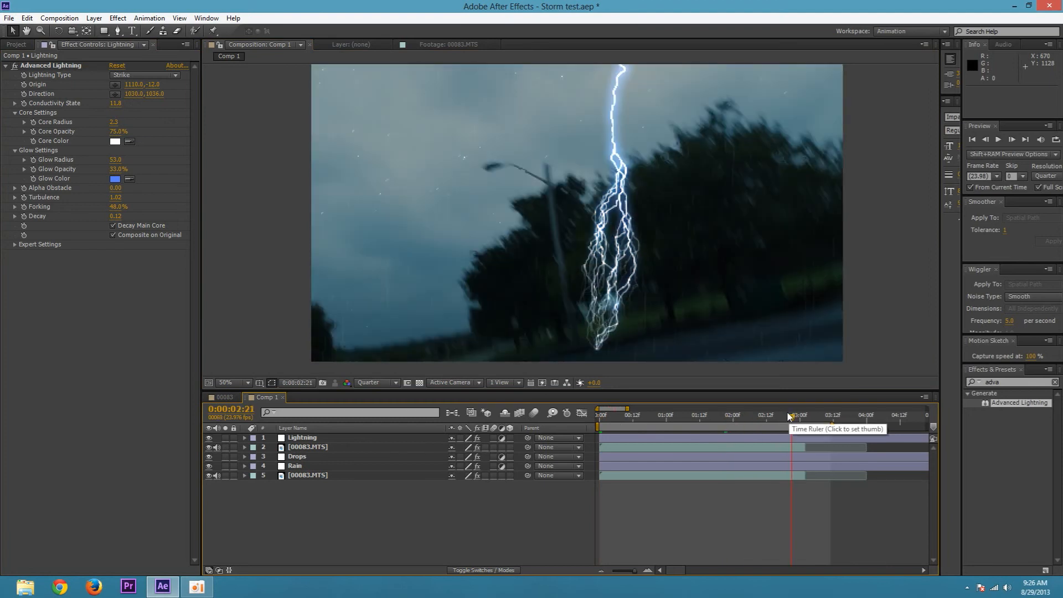
{"action": "left_click", "coordinate": [779, 414]}
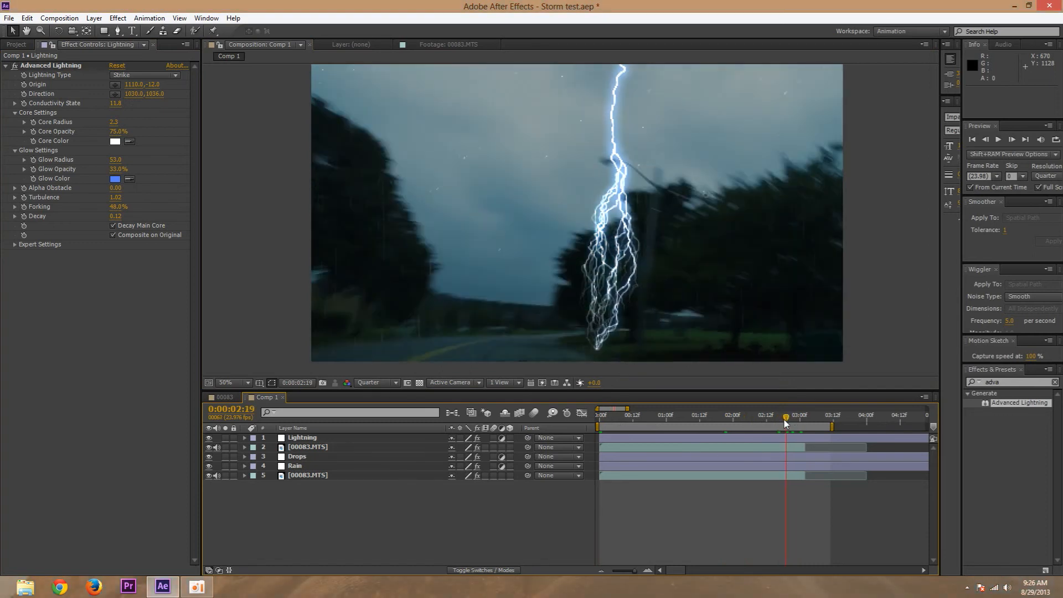
{"action": "left_click", "coordinate": [783, 415]}
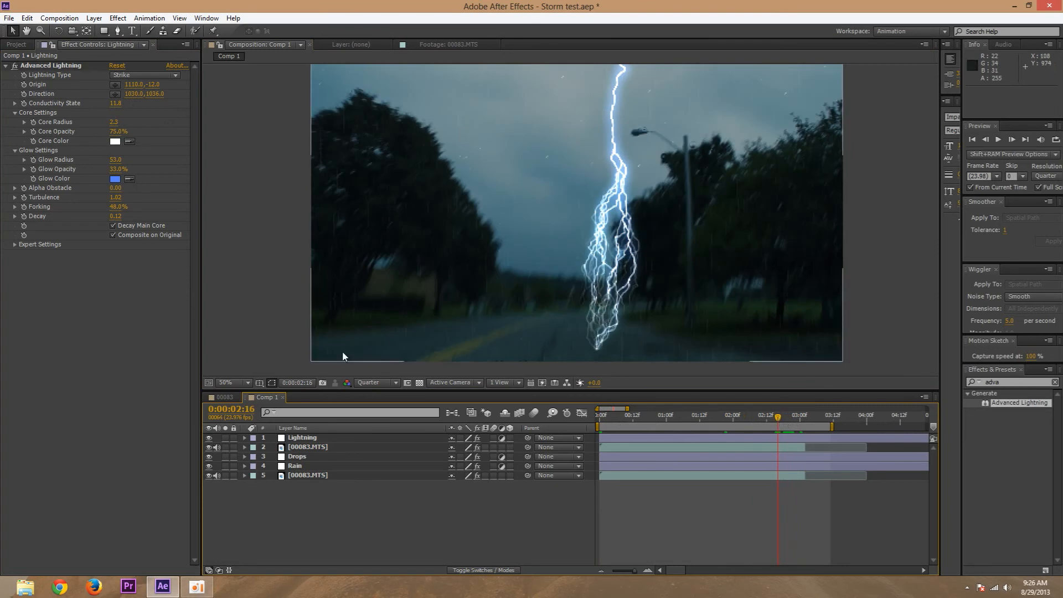
{"action": "left_click", "coordinate": [302, 438]}
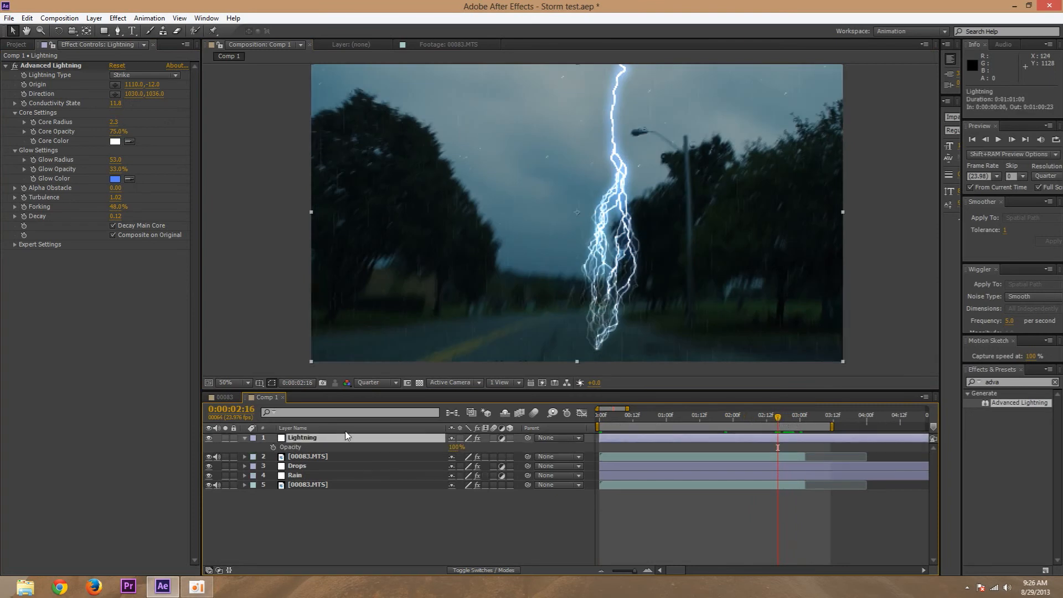
{"action": "left_click", "coordinate": [244, 437]}
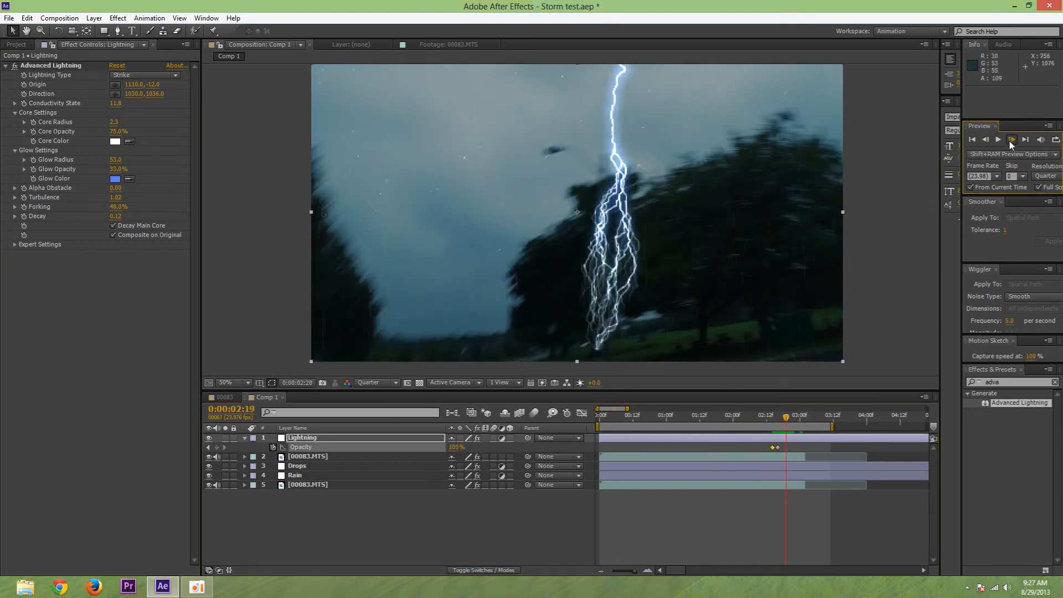
Step: Keyframe Opacity 0%, 100%, 0% around 2:16–2:18 so the bolt flashes briefly, and preview
{"action": "left_click", "coordinate": [985, 139]}
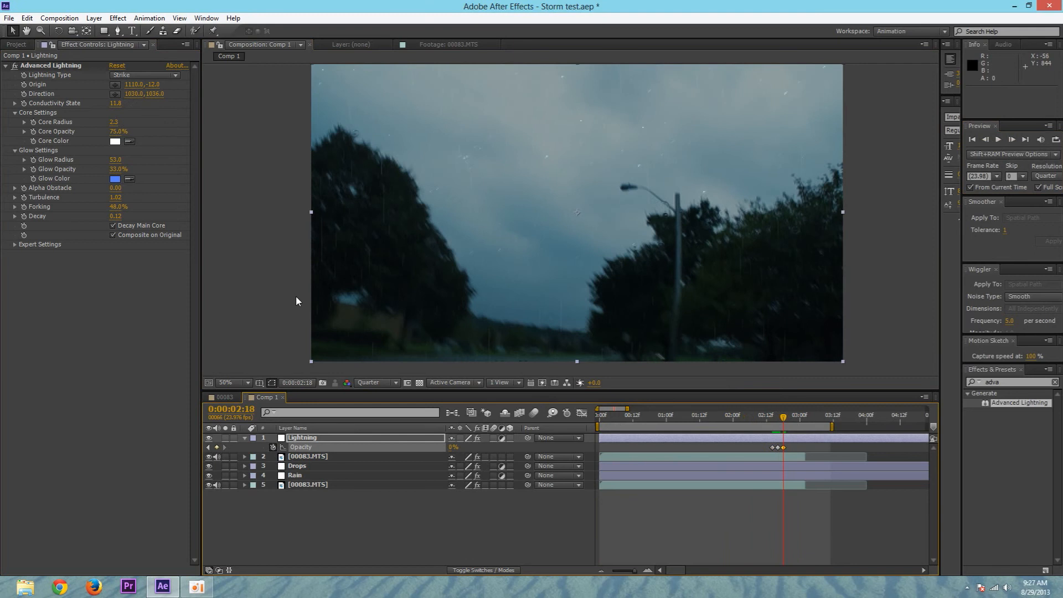
{"action": "left_click", "coordinate": [599, 414]}
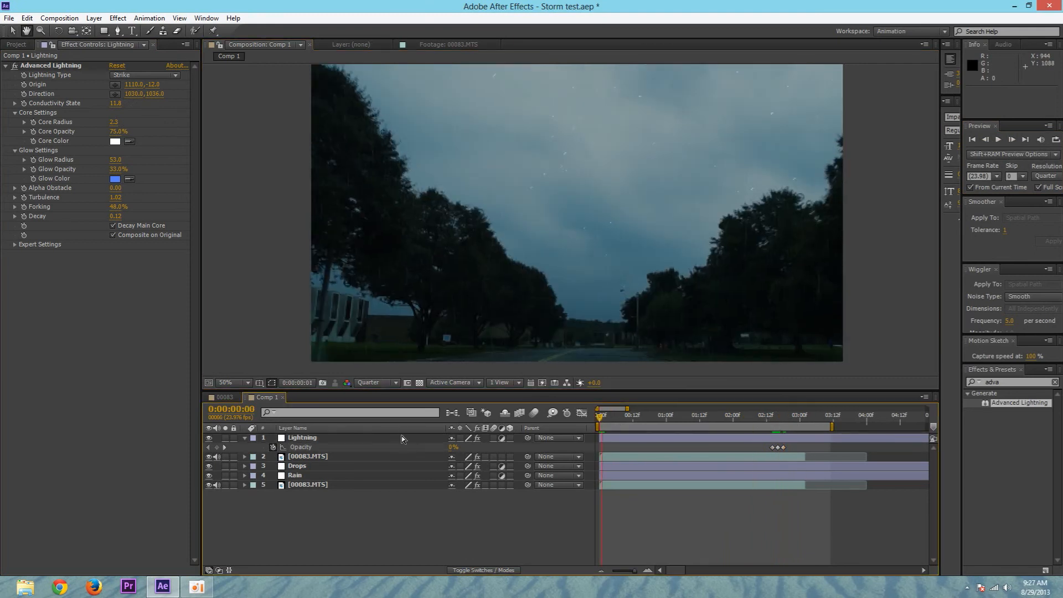
{"action": "left_click", "coordinate": [1011, 140]}
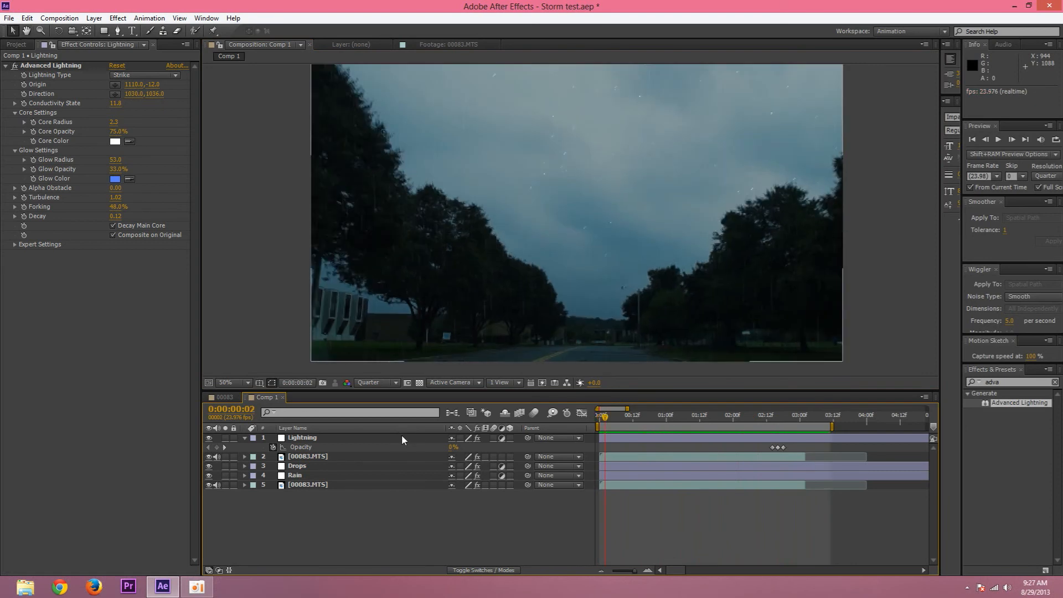
{"action": "left_click", "coordinate": [777, 448]}
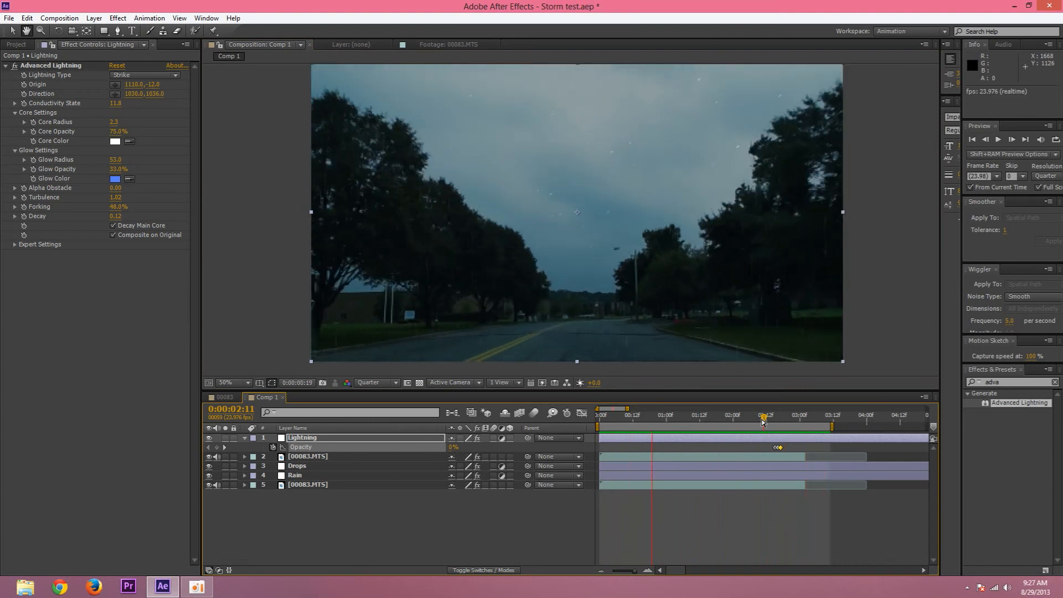
{"action": "left_click", "coordinate": [766, 414]}
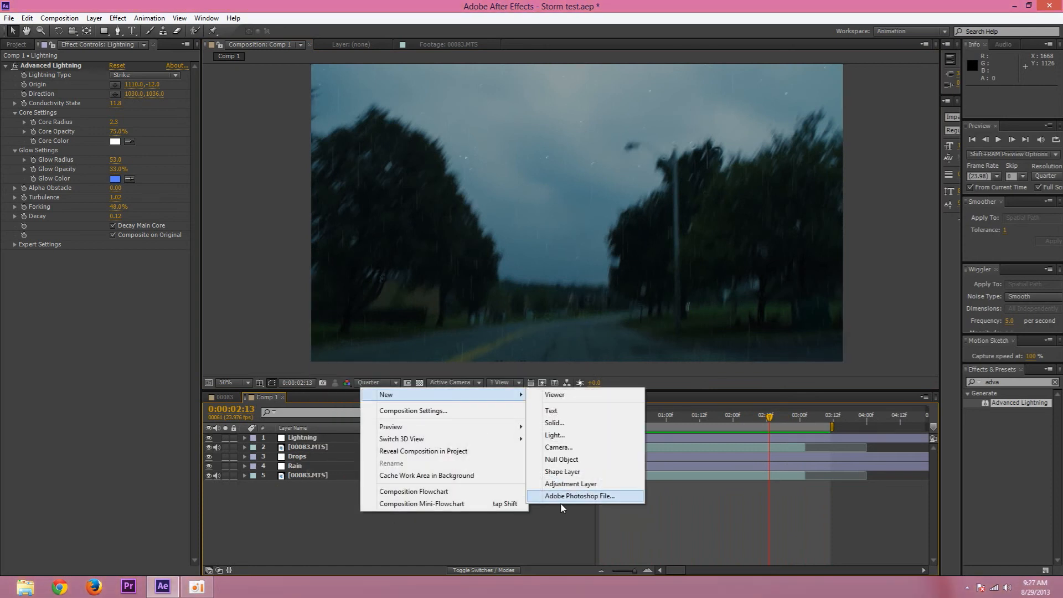
Step: Add an adjustment layer named Lightning CC and bend a single-channel Curves adjustment on it
{"action": "left_click", "coordinate": [570, 483]}
{"action": "type", "text": "curves"}
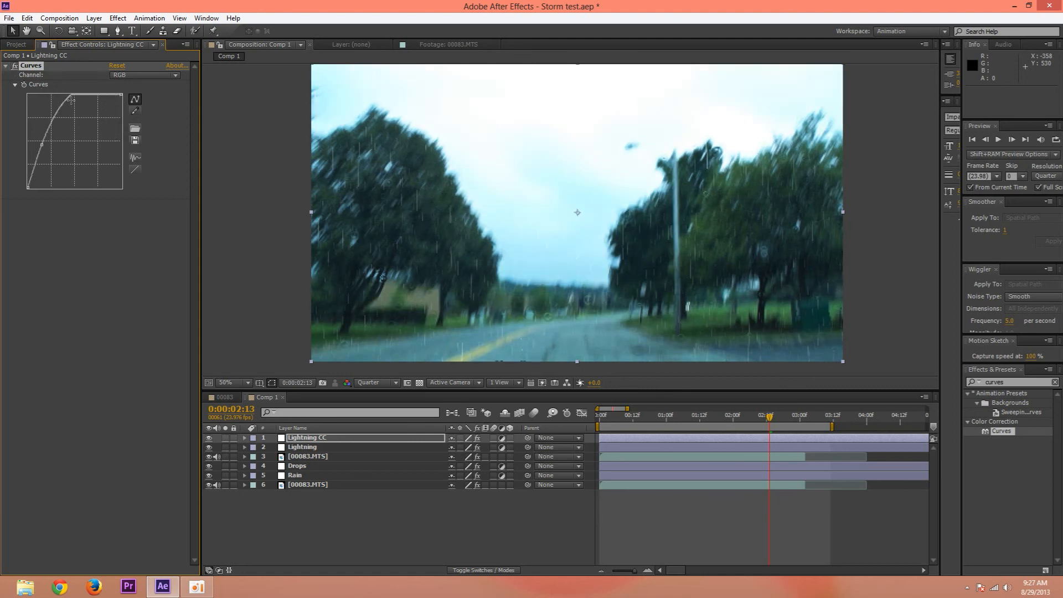
{"action": "left_click", "coordinate": [145, 76]}
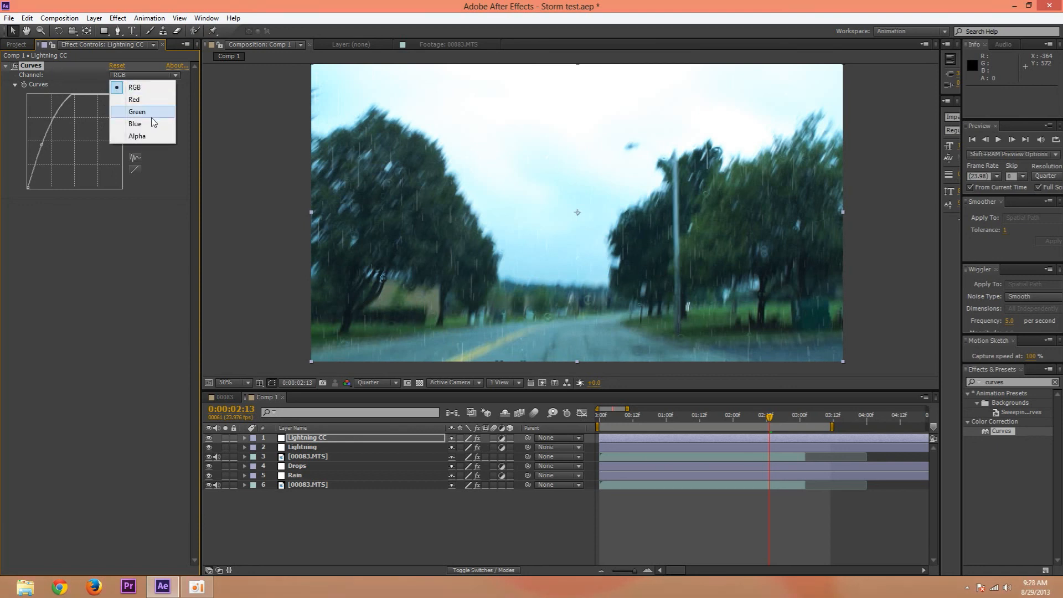
{"action": "left_click", "coordinate": [135, 124]}
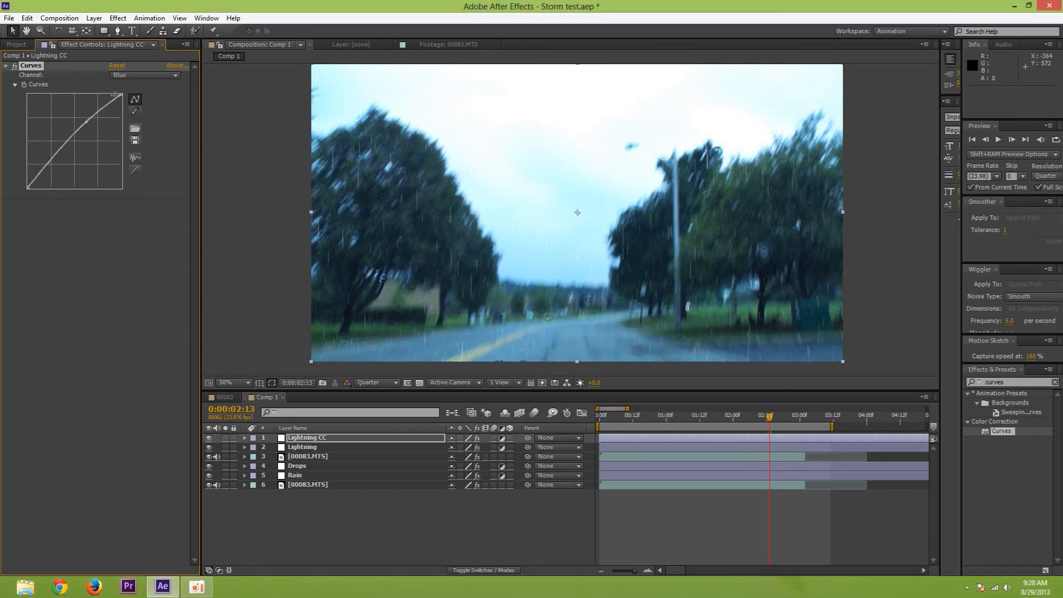
{"action": "left_click", "coordinate": [143, 75]}
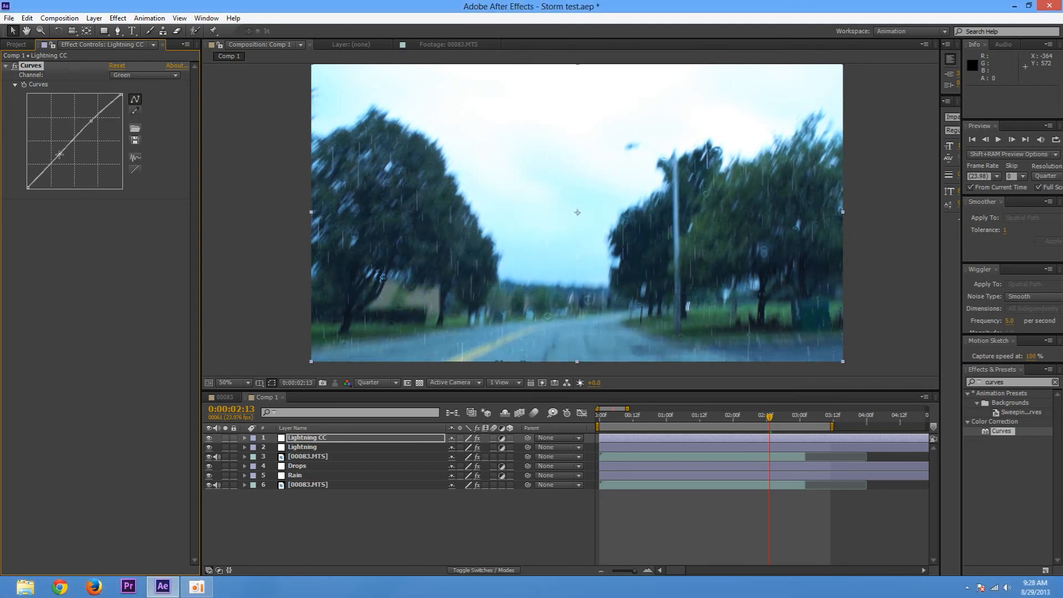
Step: Adjust the Red and combined RGB curves for a strong cool brightening, then rewind the comp
{"action": "left_click", "coordinate": [144, 75]}
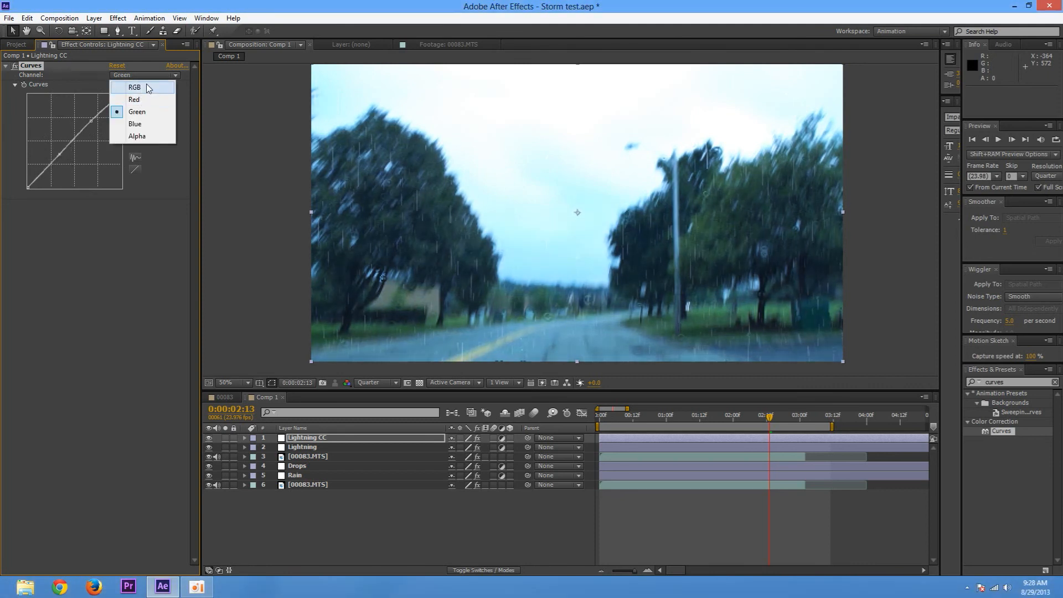
{"action": "left_click", "coordinate": [134, 99]}
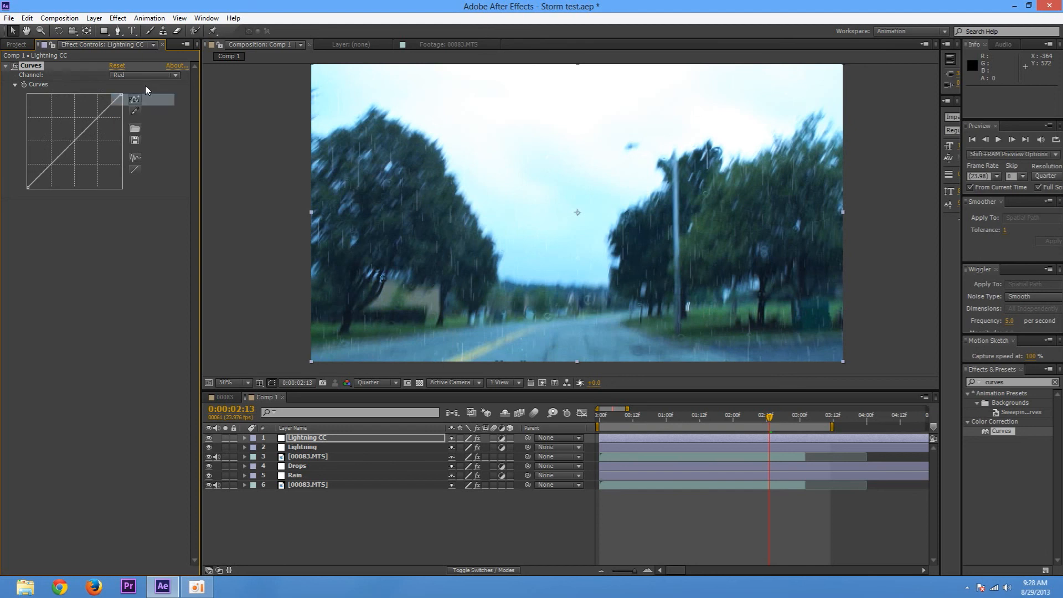
{"action": "left_click", "coordinate": [145, 75]}
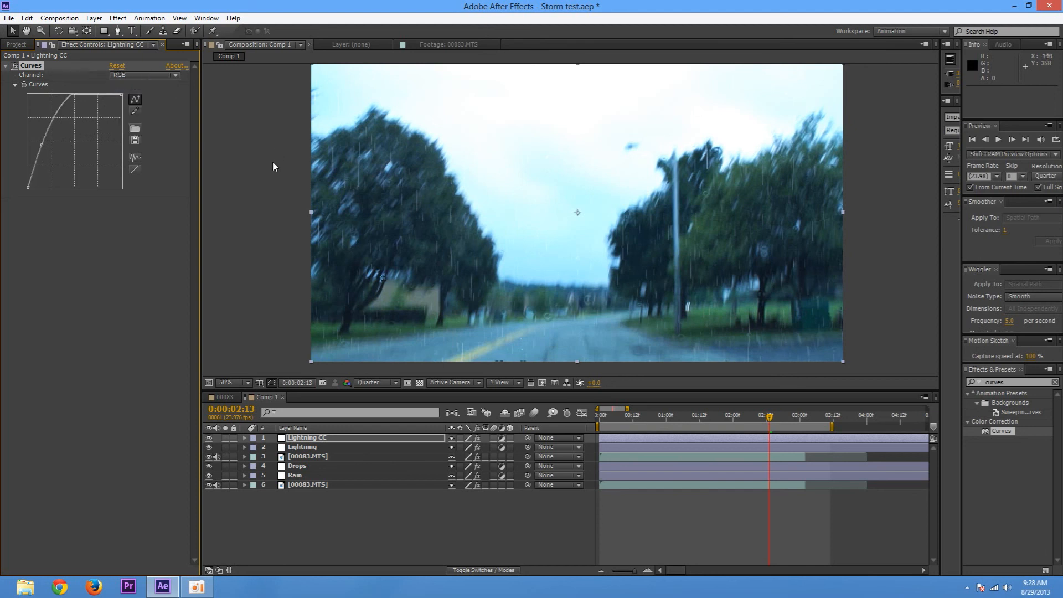
{"action": "left_click", "coordinate": [598, 414]}
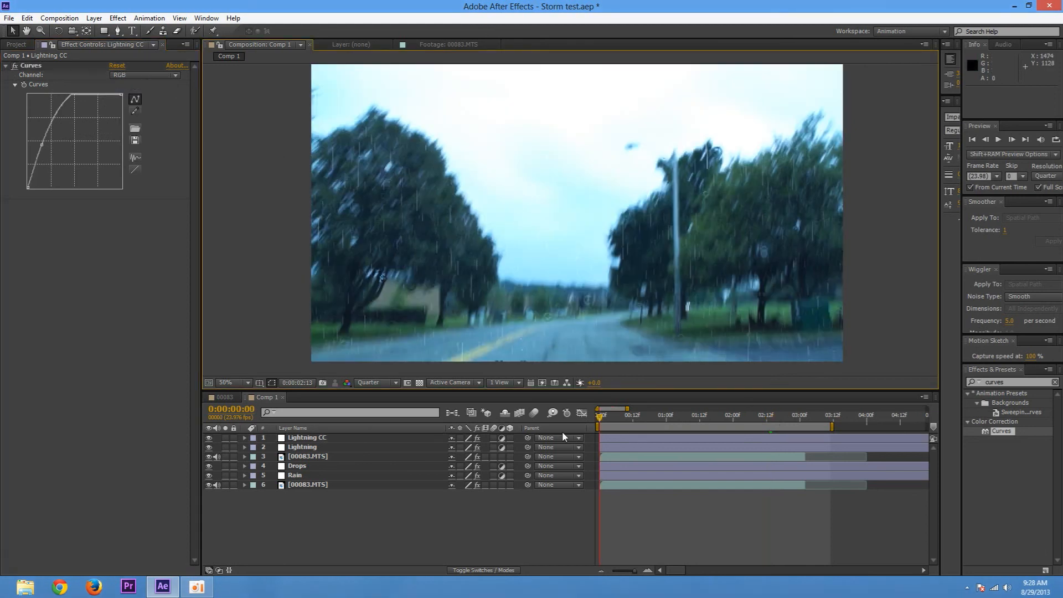
Step: Preview the brightening, trim the Lightning CC layer around the flash keyframes, and rewind to preview again
{"action": "left_click", "coordinate": [1010, 139]}
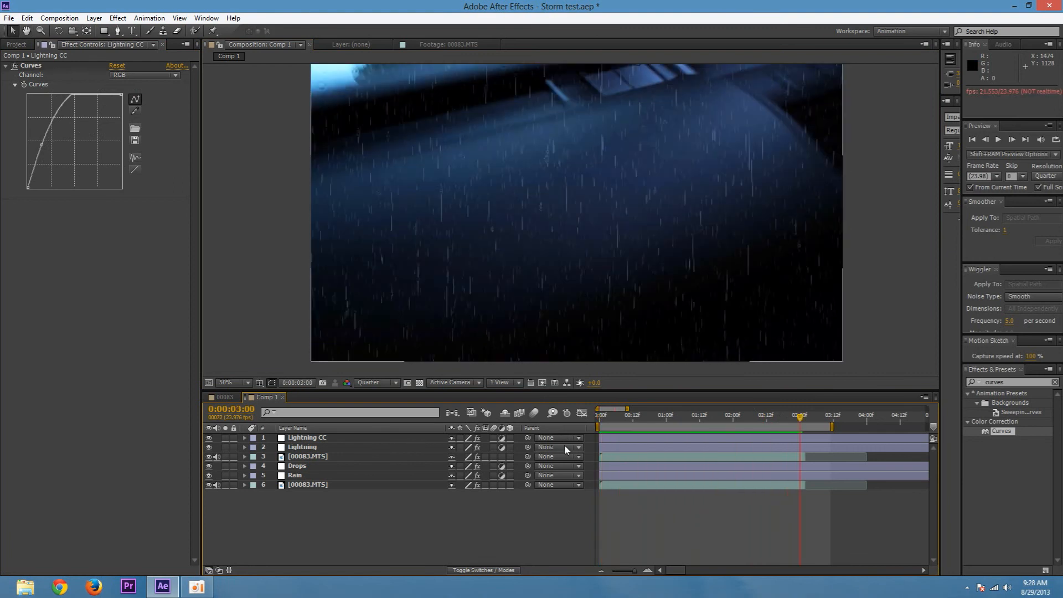
{"action": "left_click", "coordinate": [985, 139]}
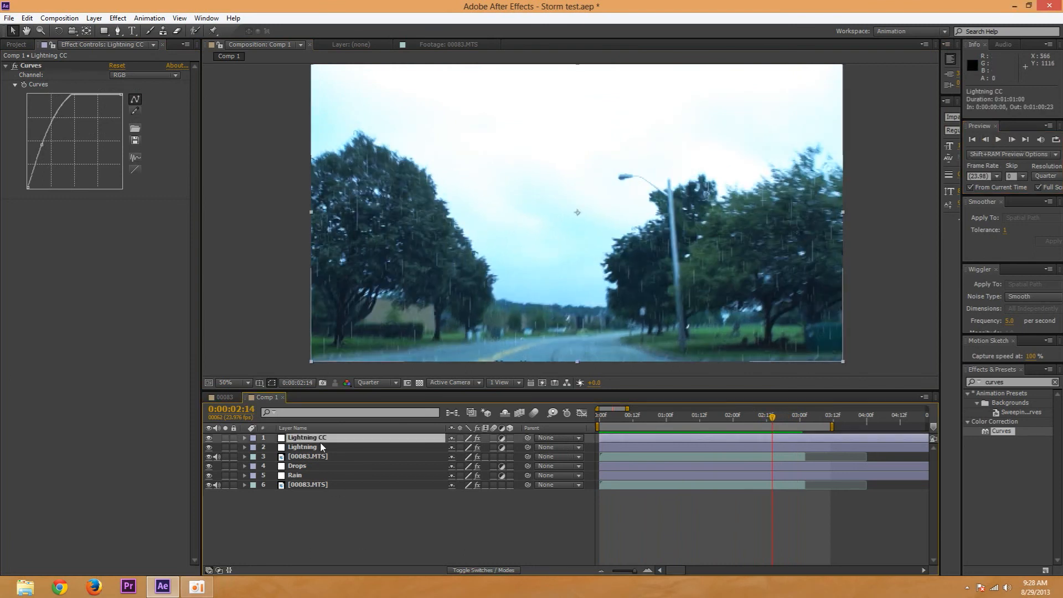
{"action": "left_click", "coordinate": [244, 438]}
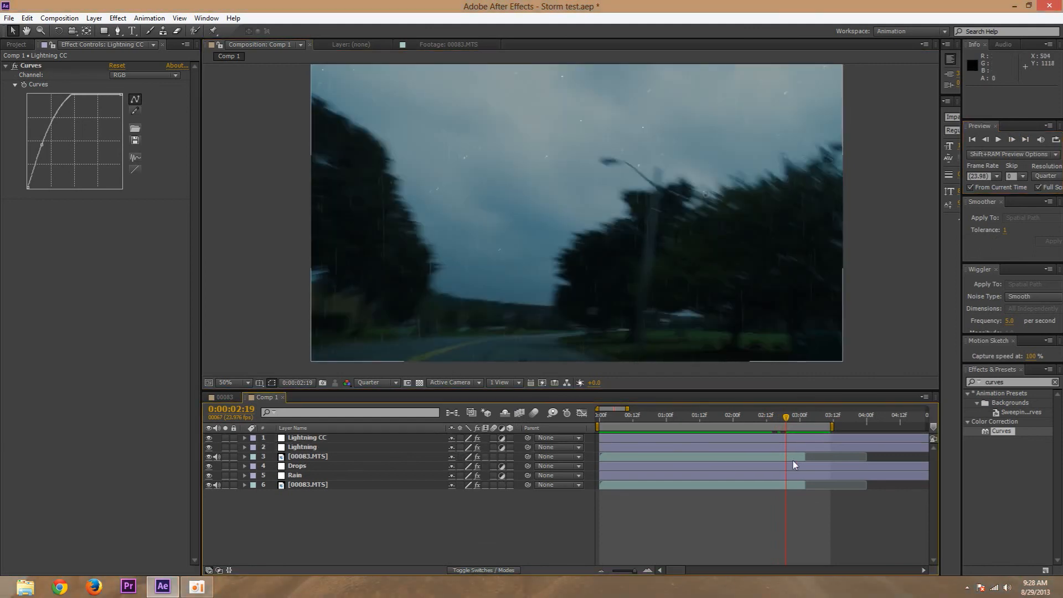
{"action": "left_click", "coordinate": [599, 414]}
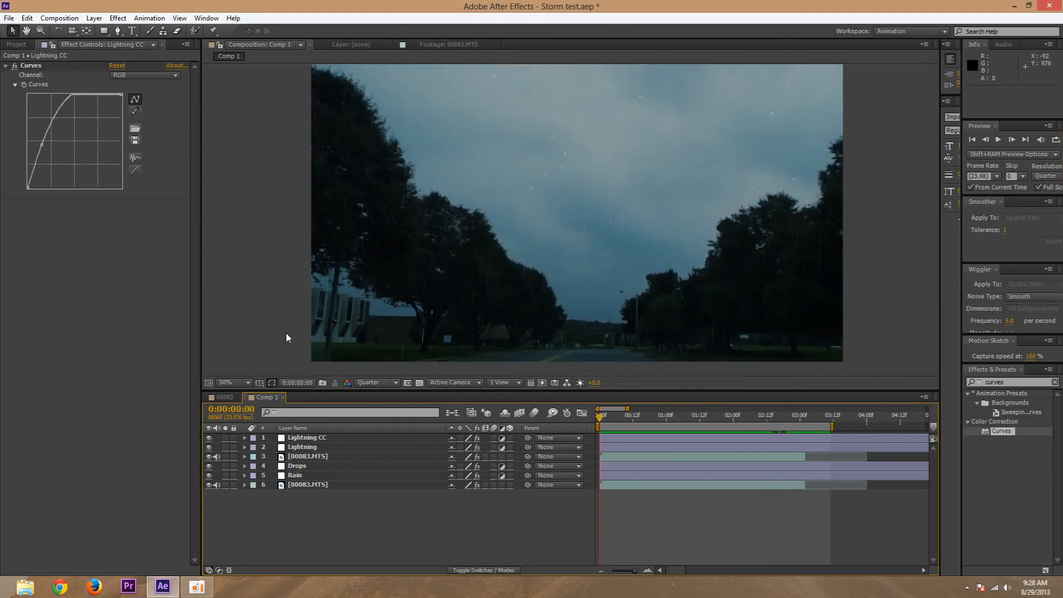
{"action": "left_click", "coordinate": [997, 140]}
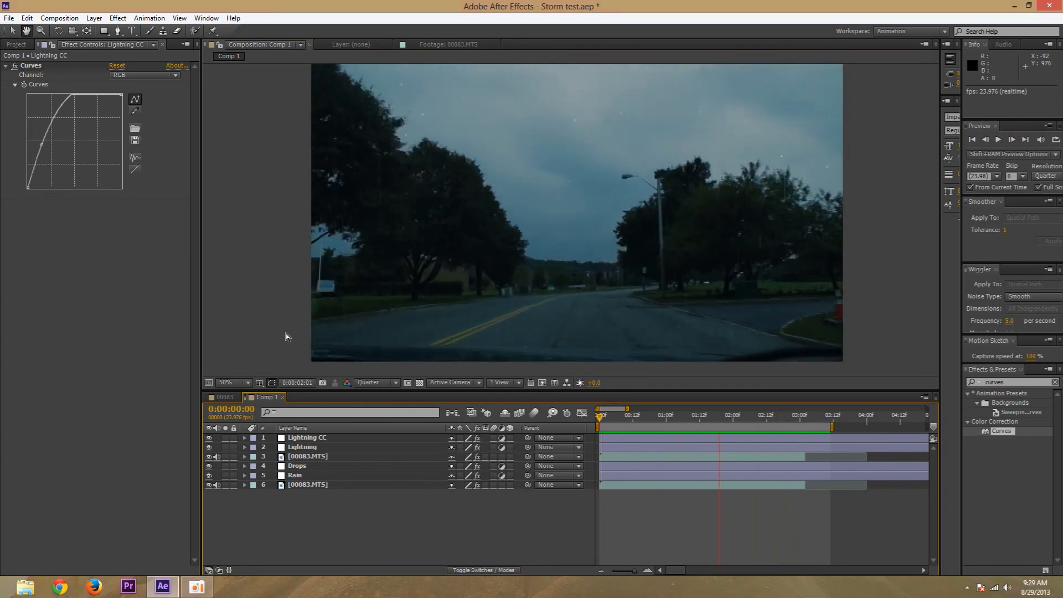
{"action": "left_click", "coordinate": [619, 414]}
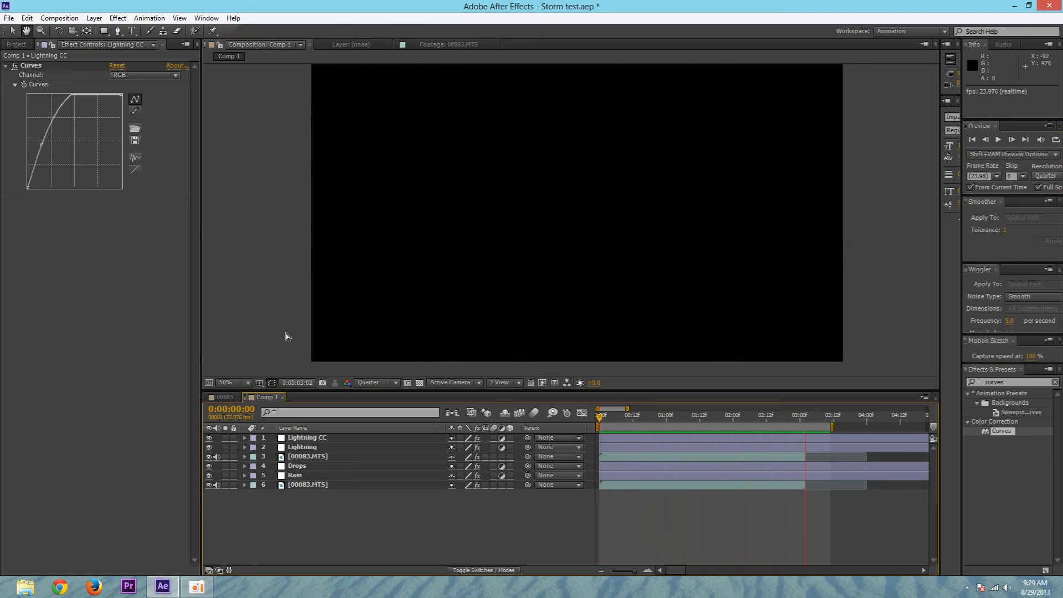
{"action": "left_click", "coordinate": [710, 427]}
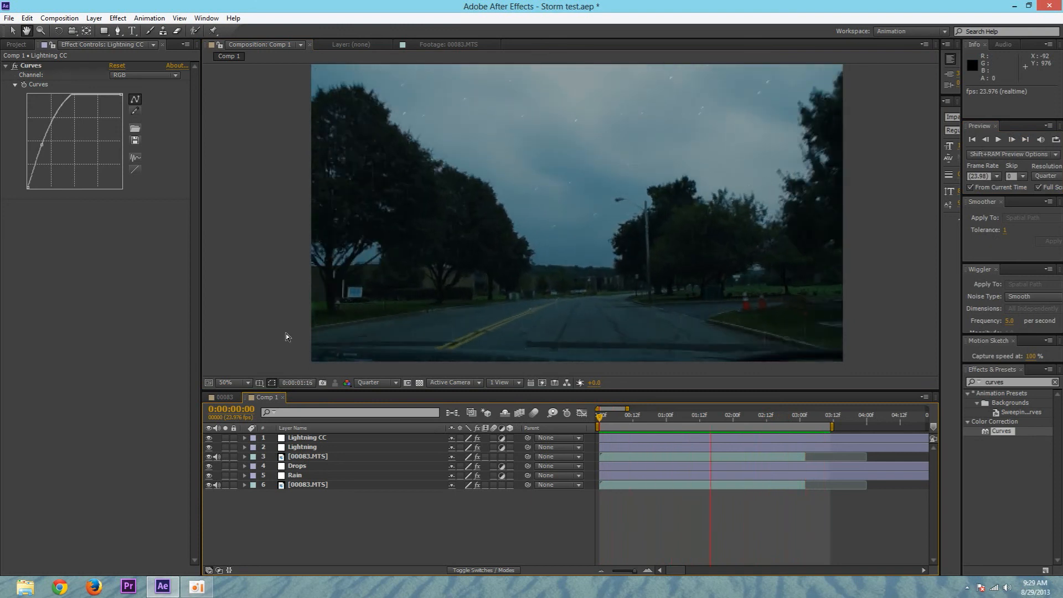